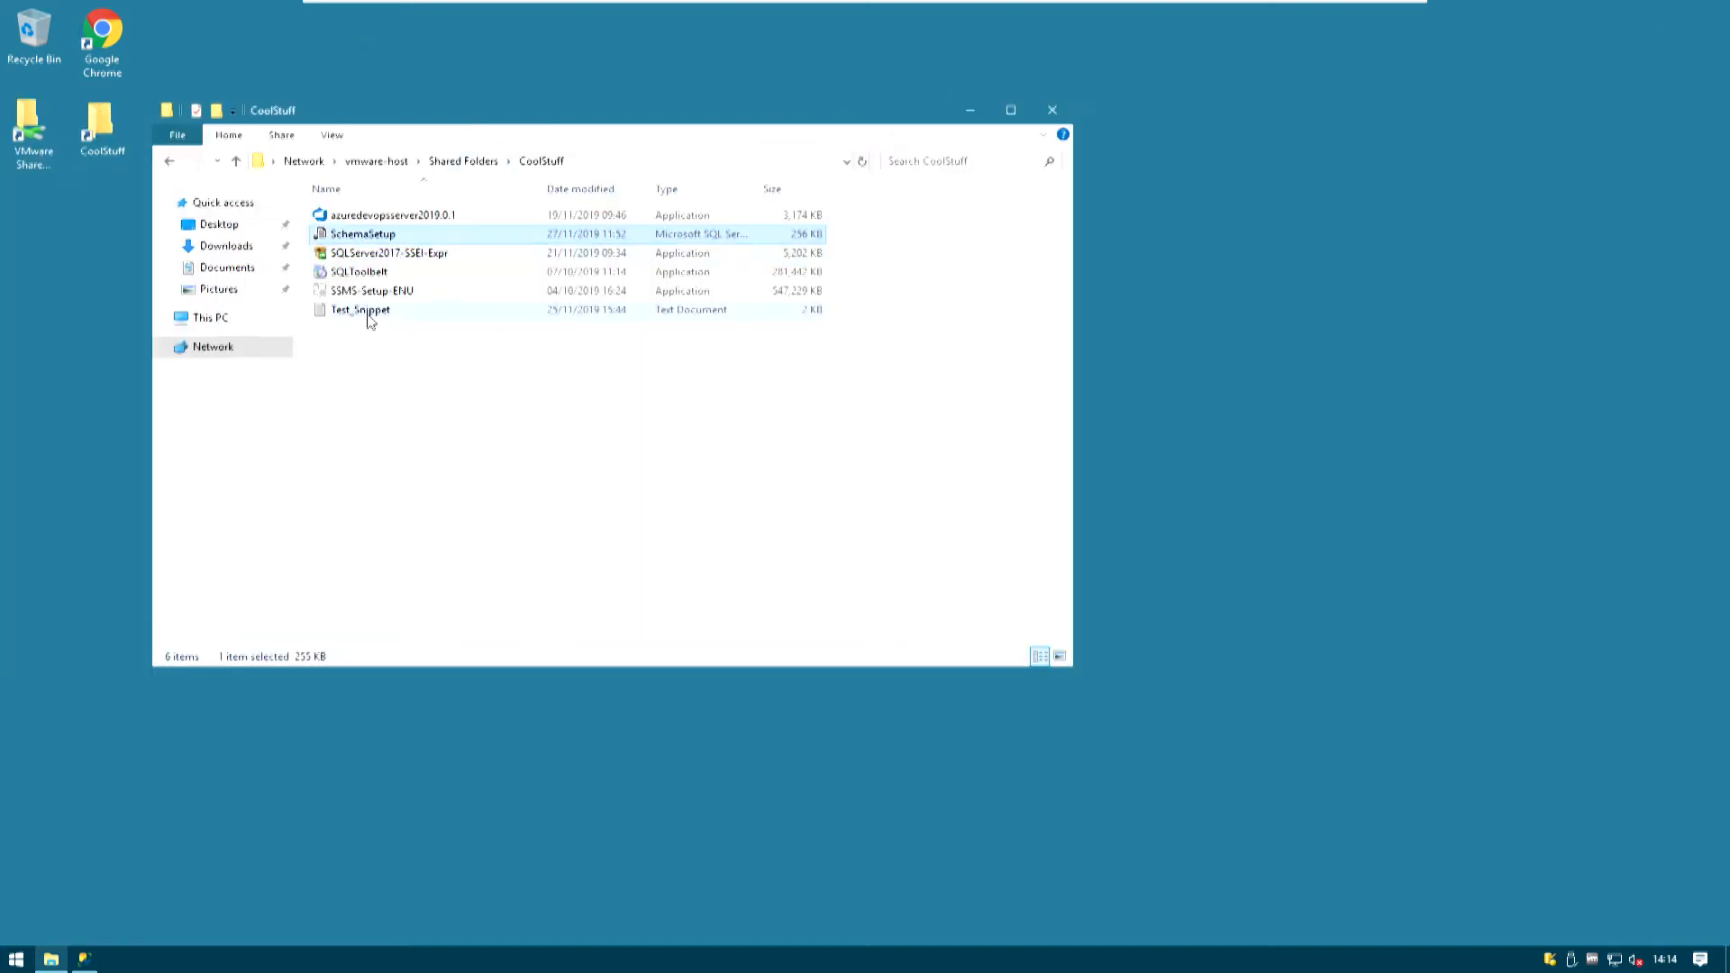
pyautogui.moveTo(348, 274)
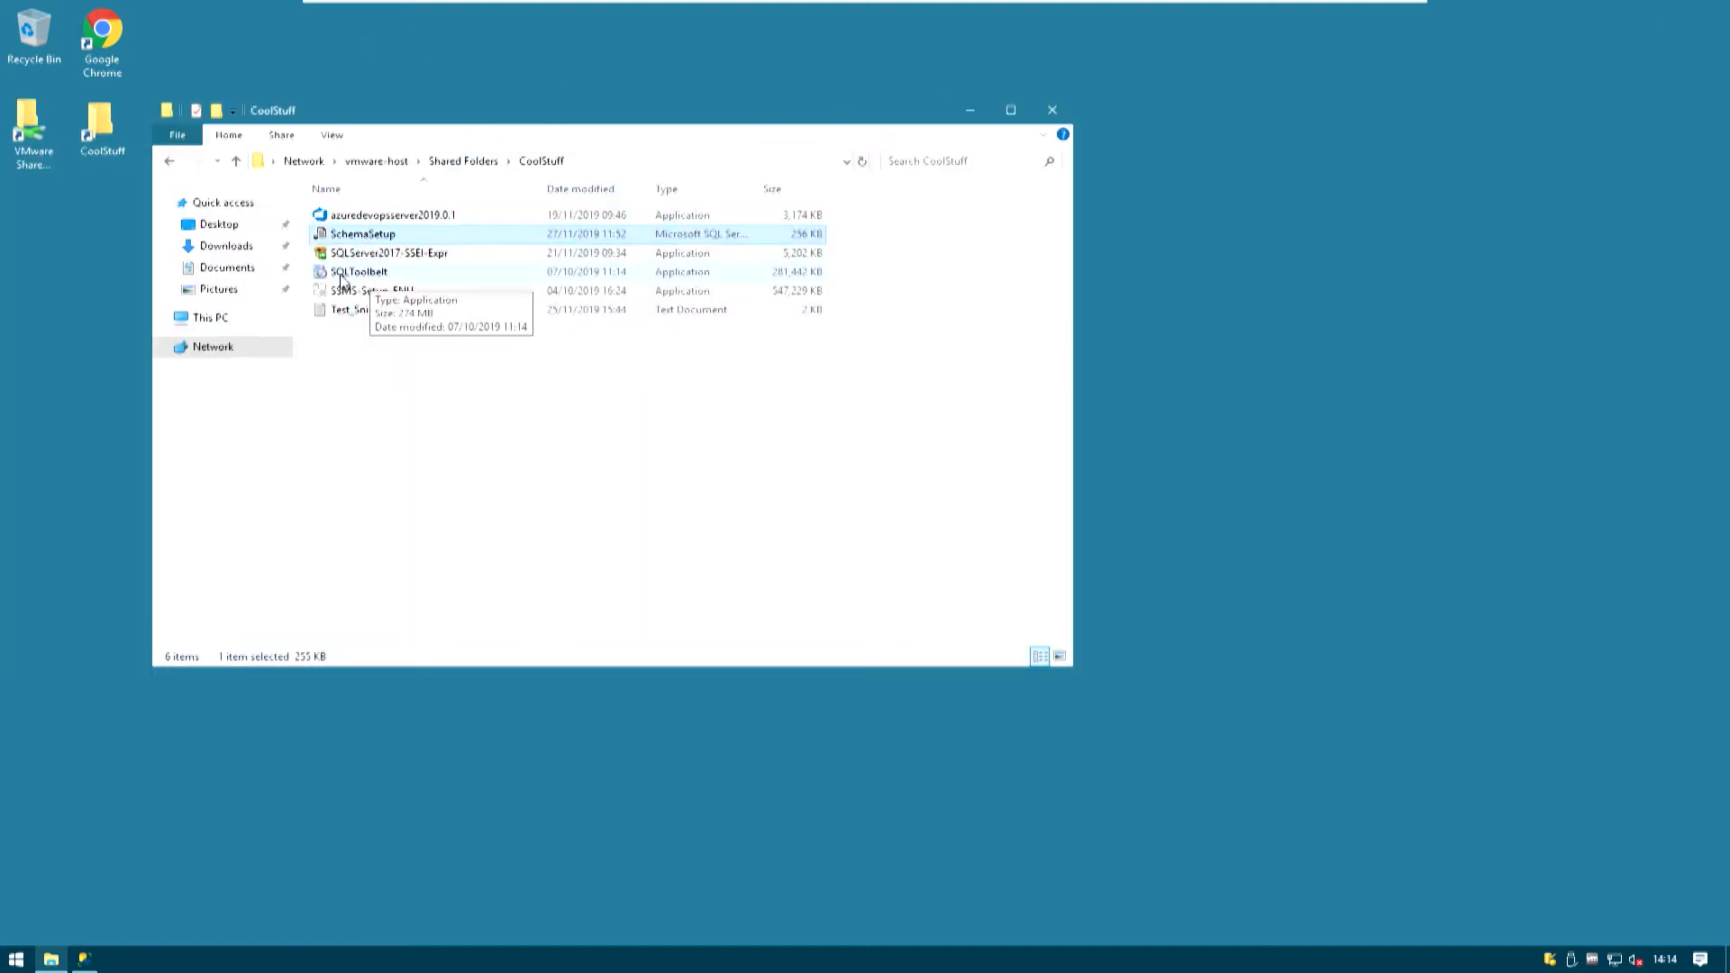
# Run the SQLToolbelt installer from the CoolStuff network folder.
pyautogui.click(361, 273)
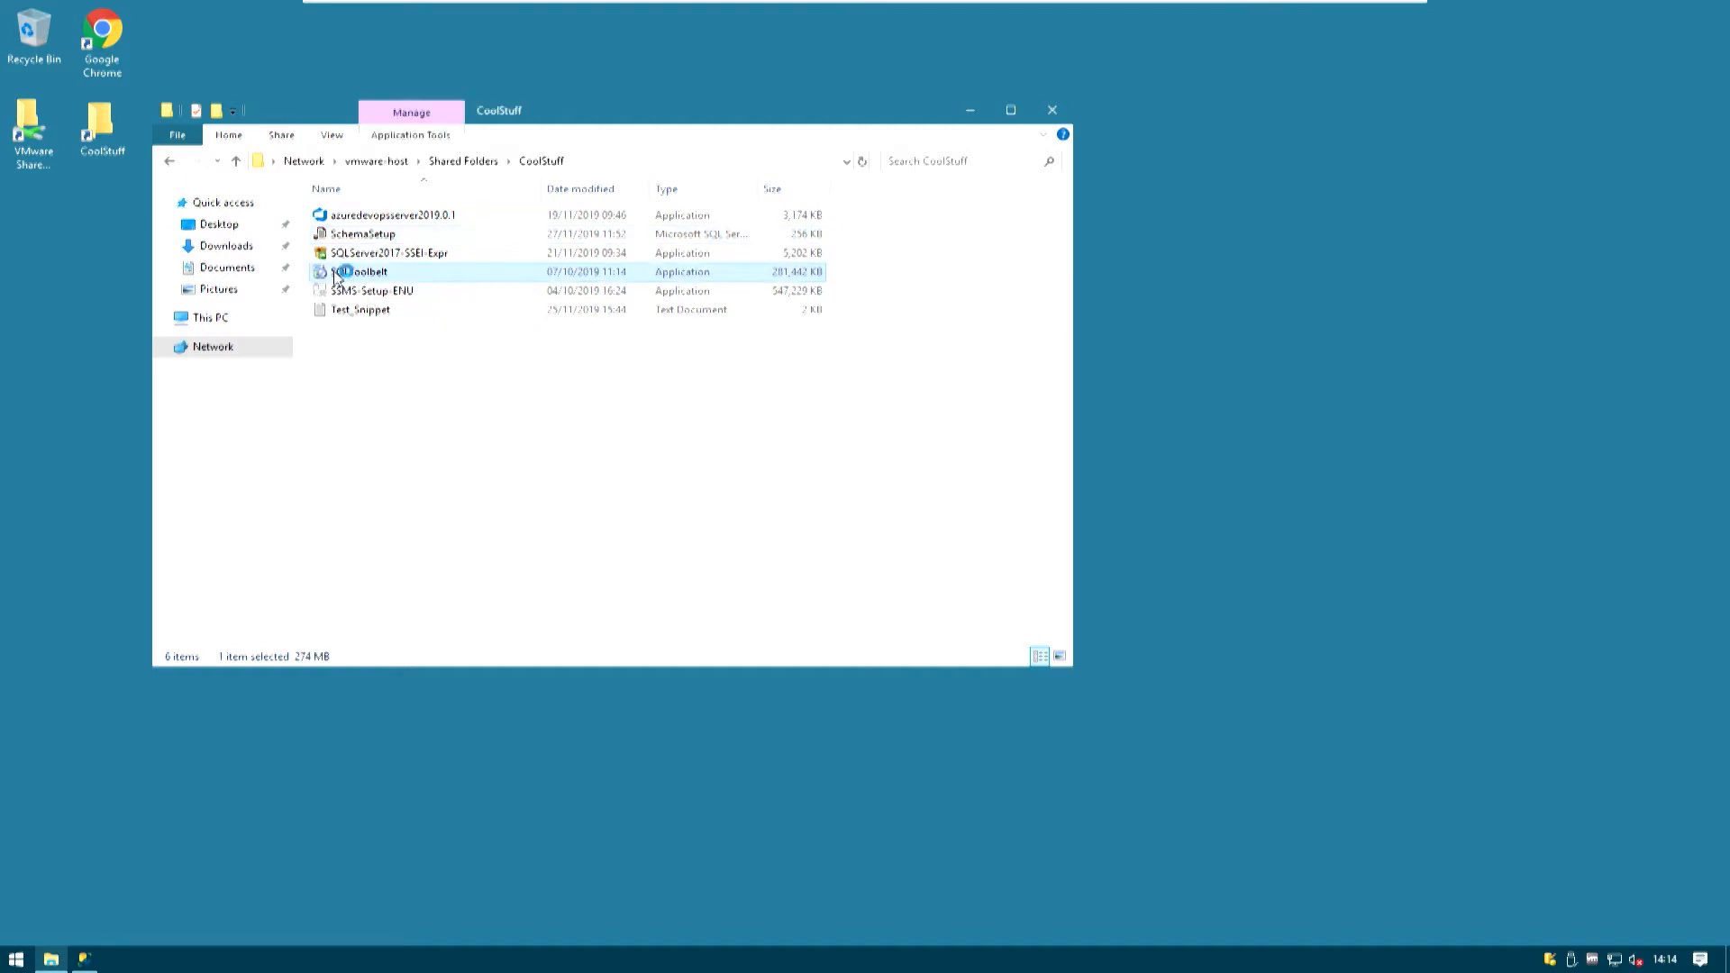
pyautogui.moveTo(362, 272)
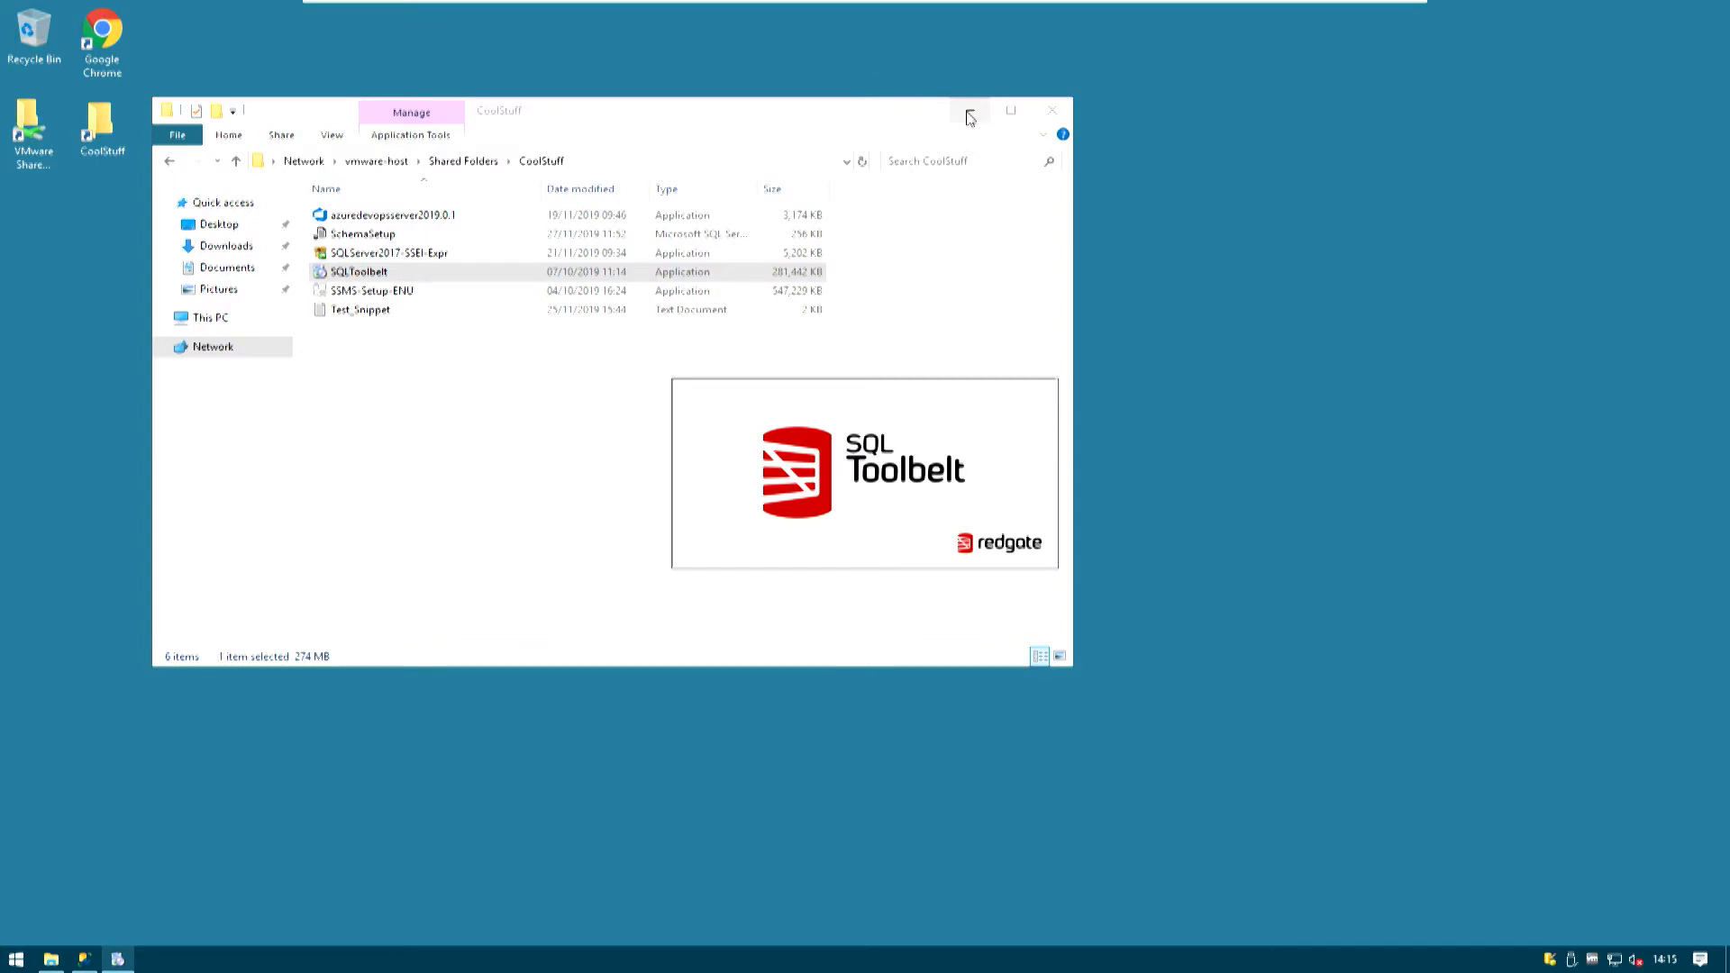
pyautogui.doubleClick(358, 273)
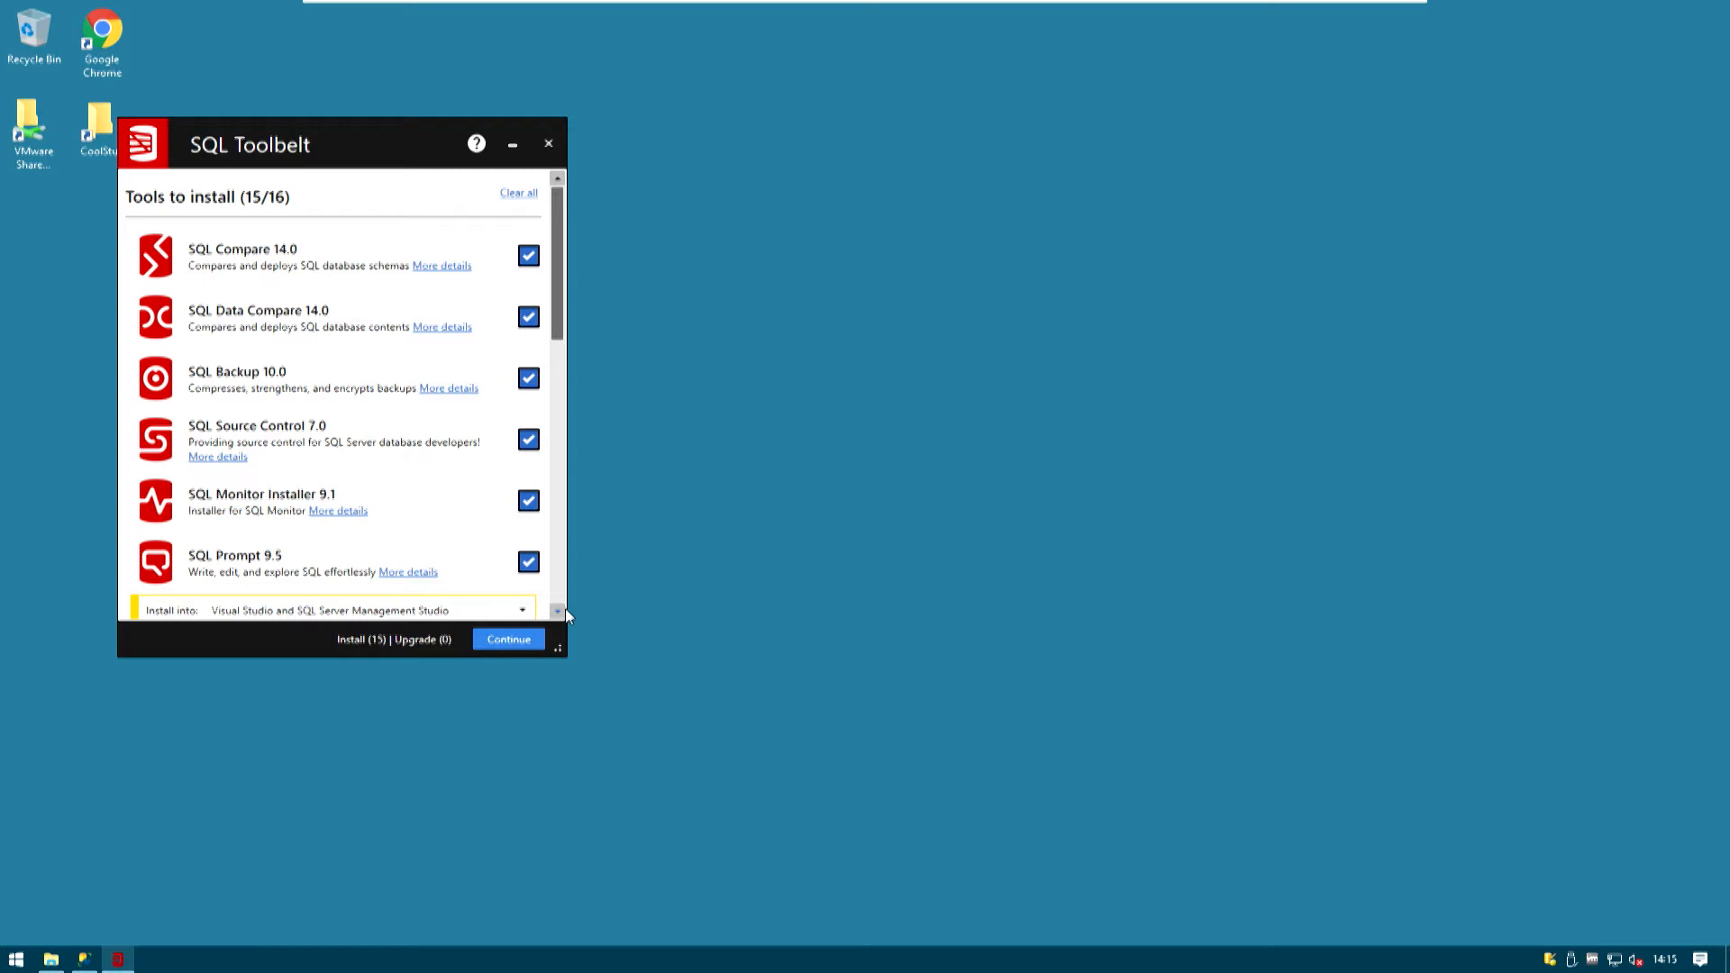
# Set SQL Prompt to install into SQL Server Management Studio only.
pyautogui.scroll(-3)
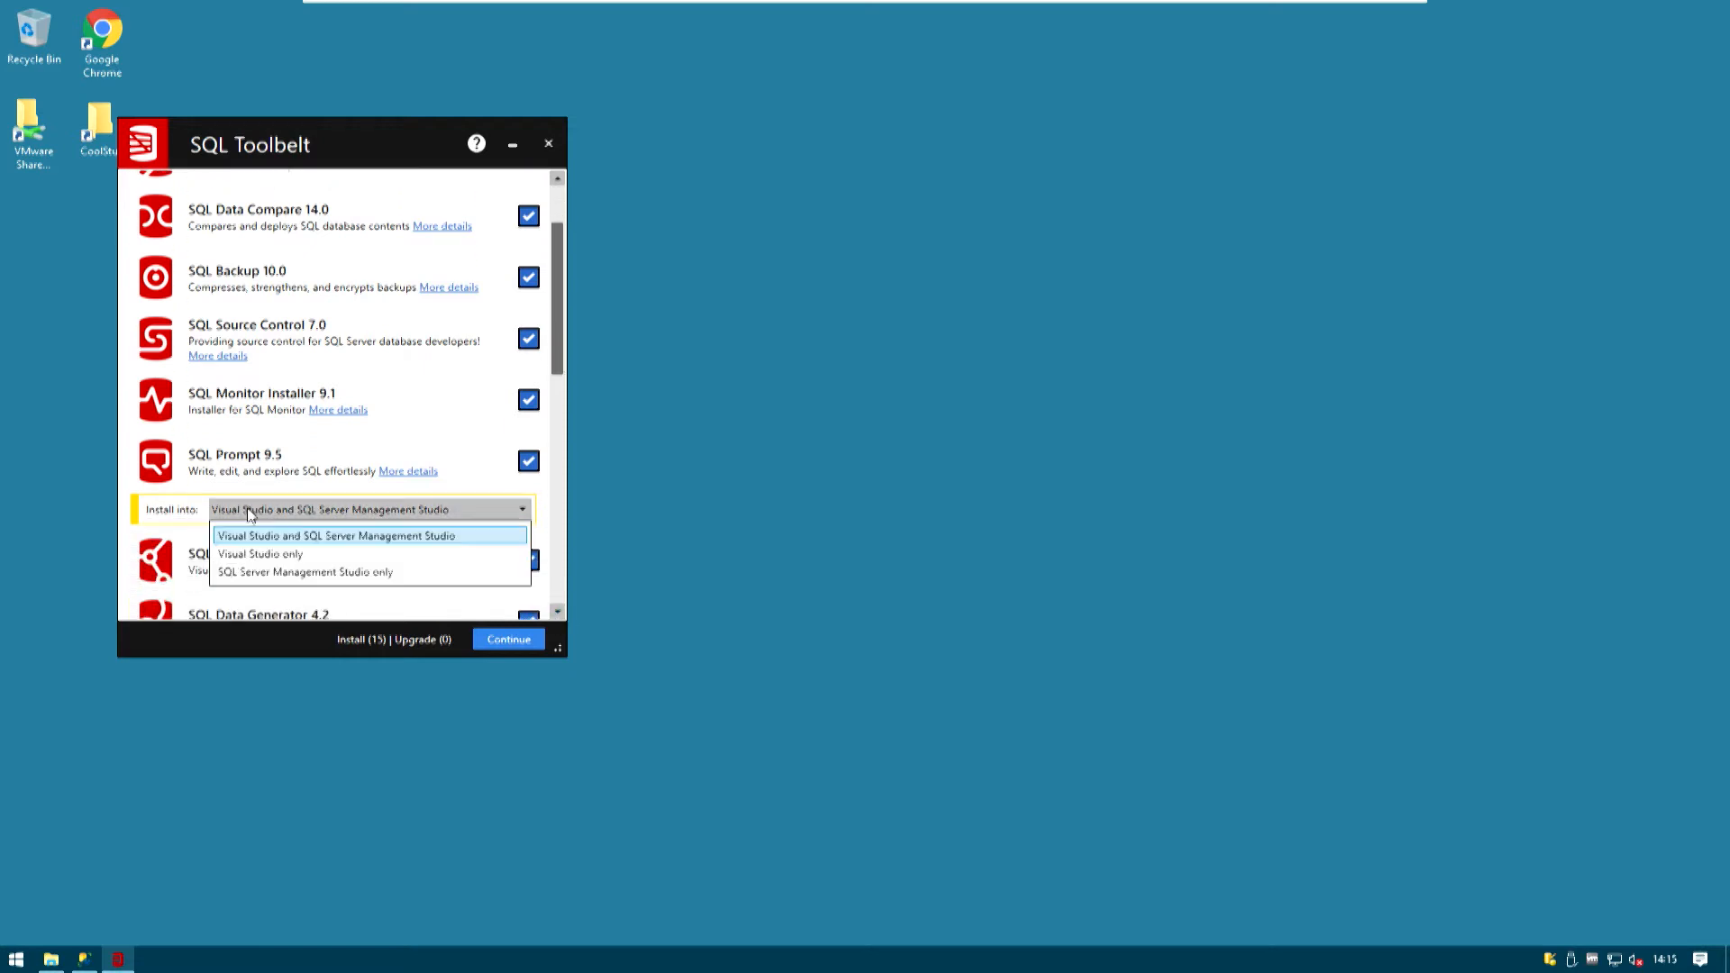
pyautogui.click(305, 571)
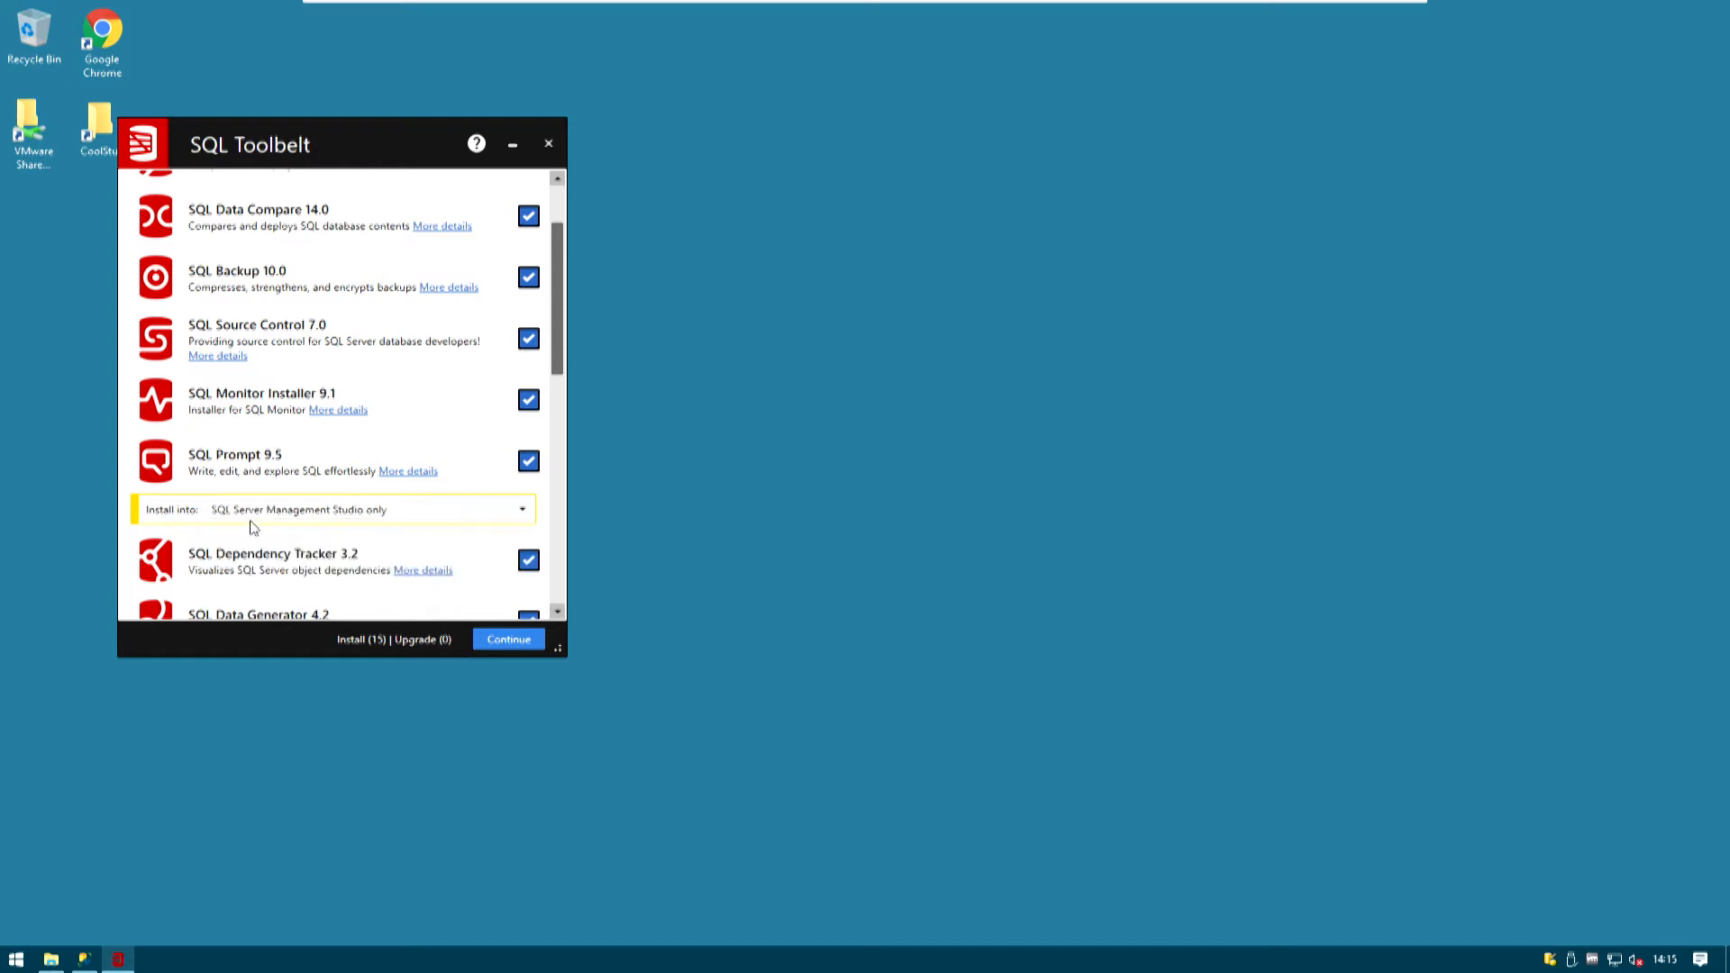
# Set SQL Change Automation to install into SQL Server Management Studio only.
pyautogui.scroll(-3)
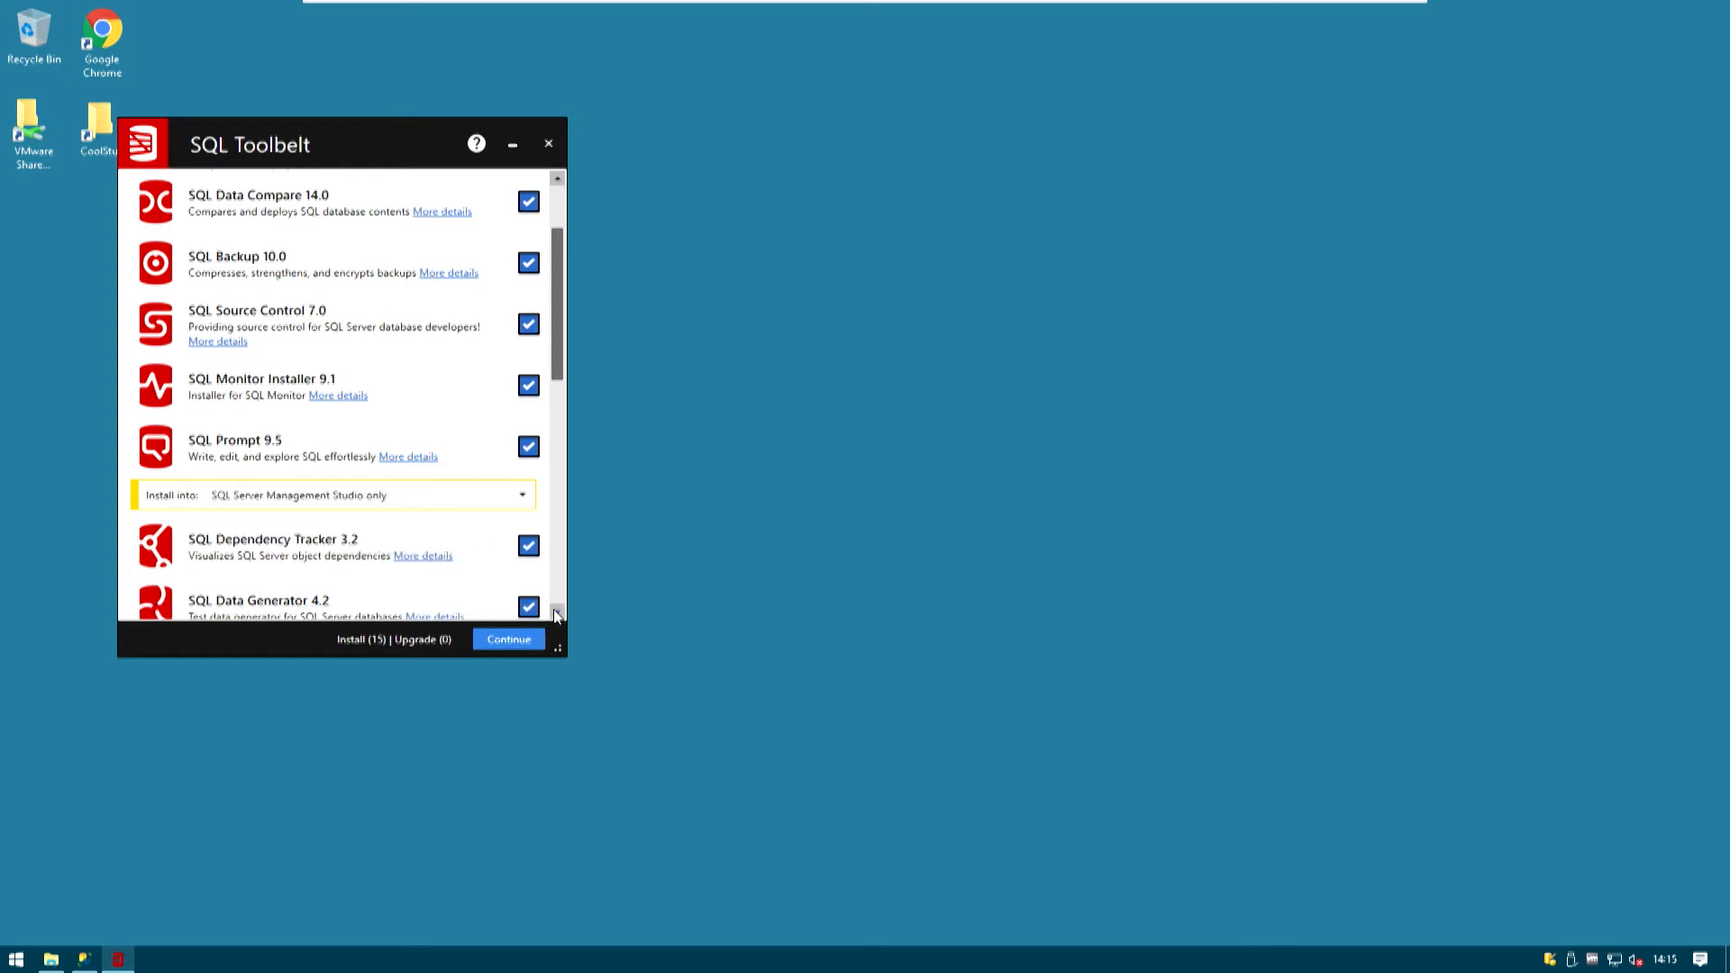
pyautogui.scroll(-3)
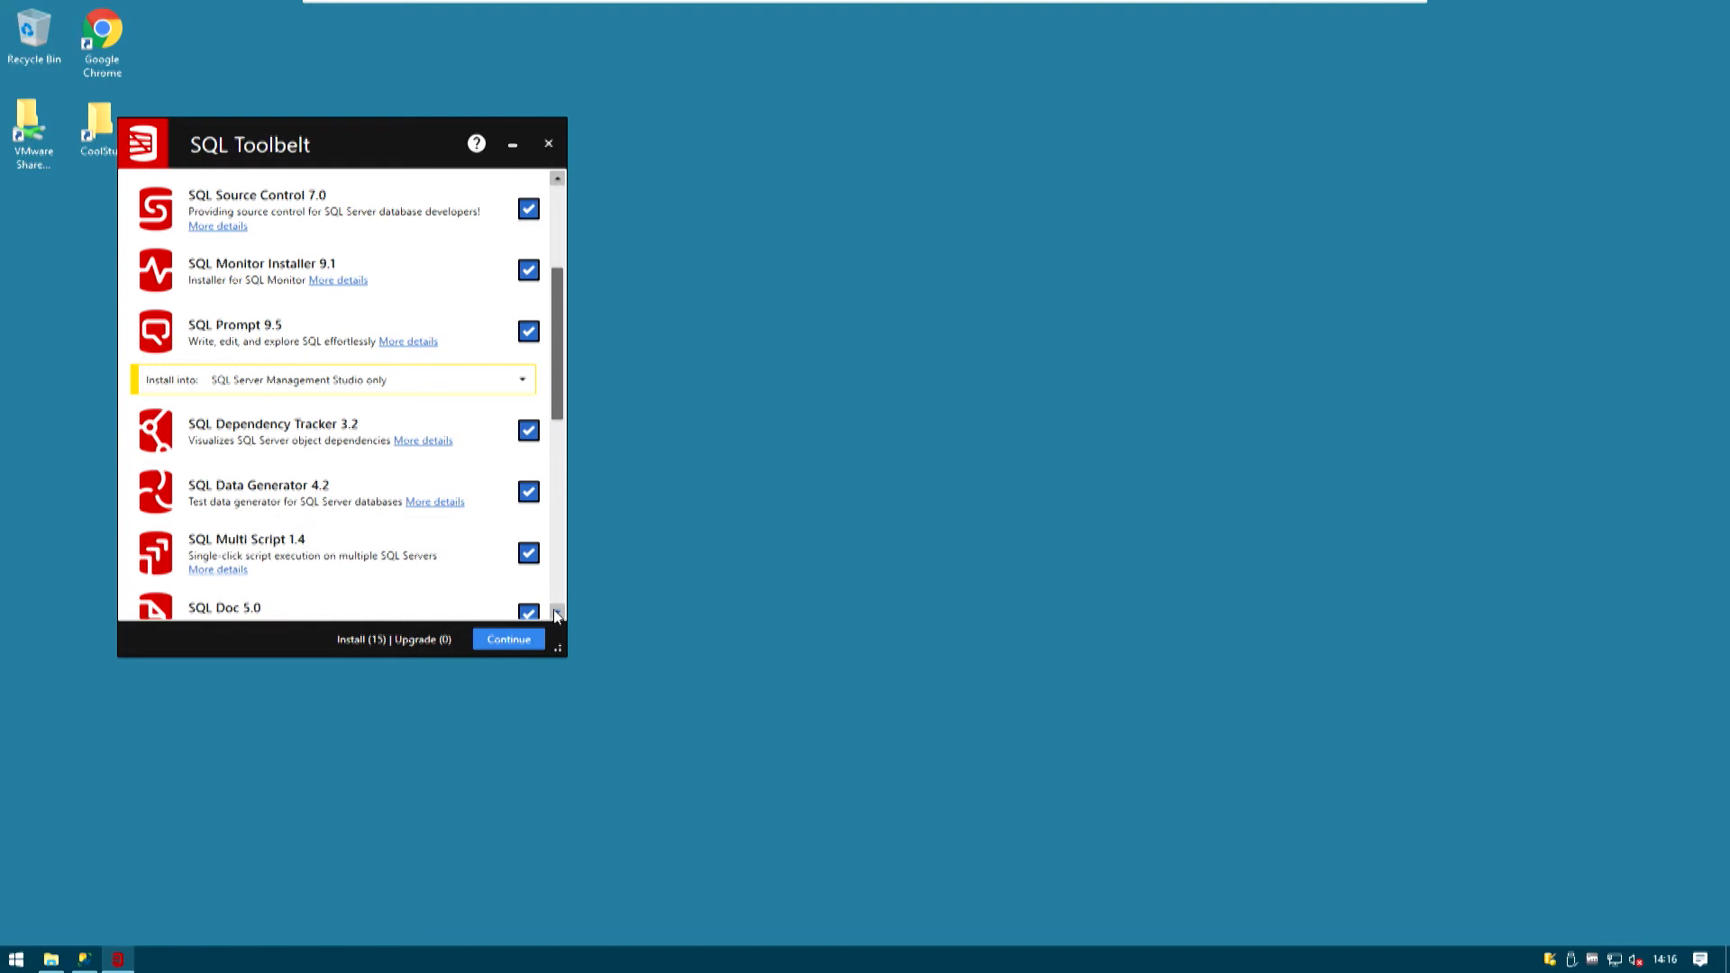
pyautogui.scroll(-3)
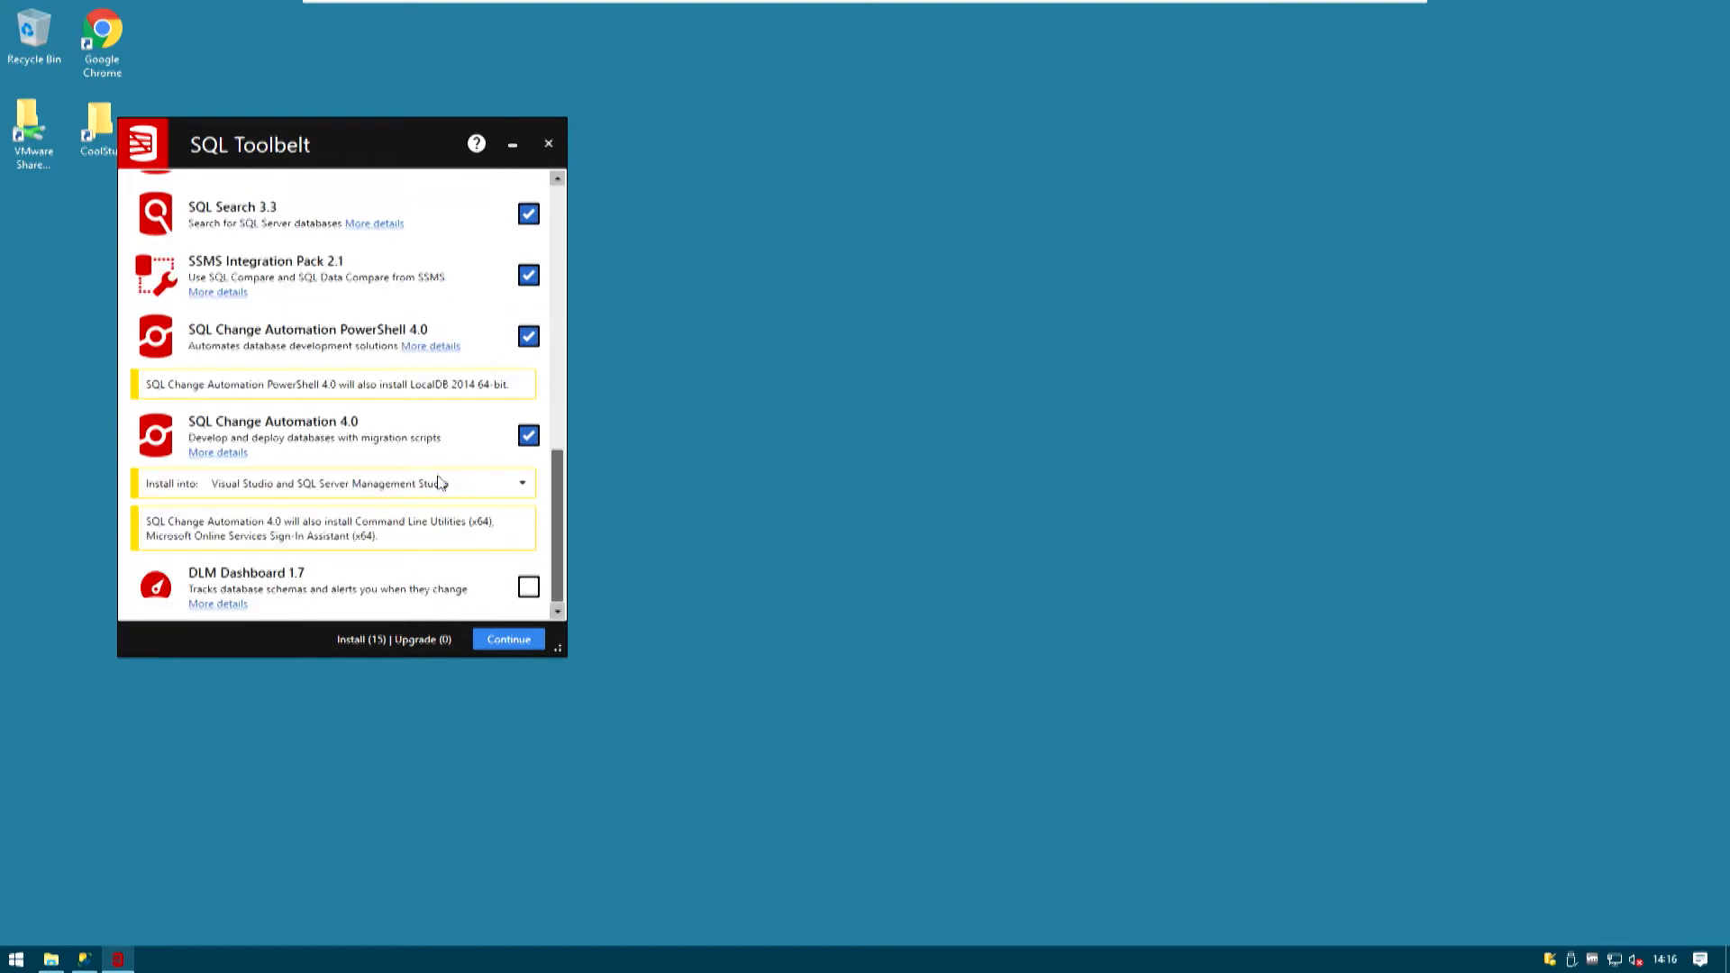
pyautogui.click(365, 483)
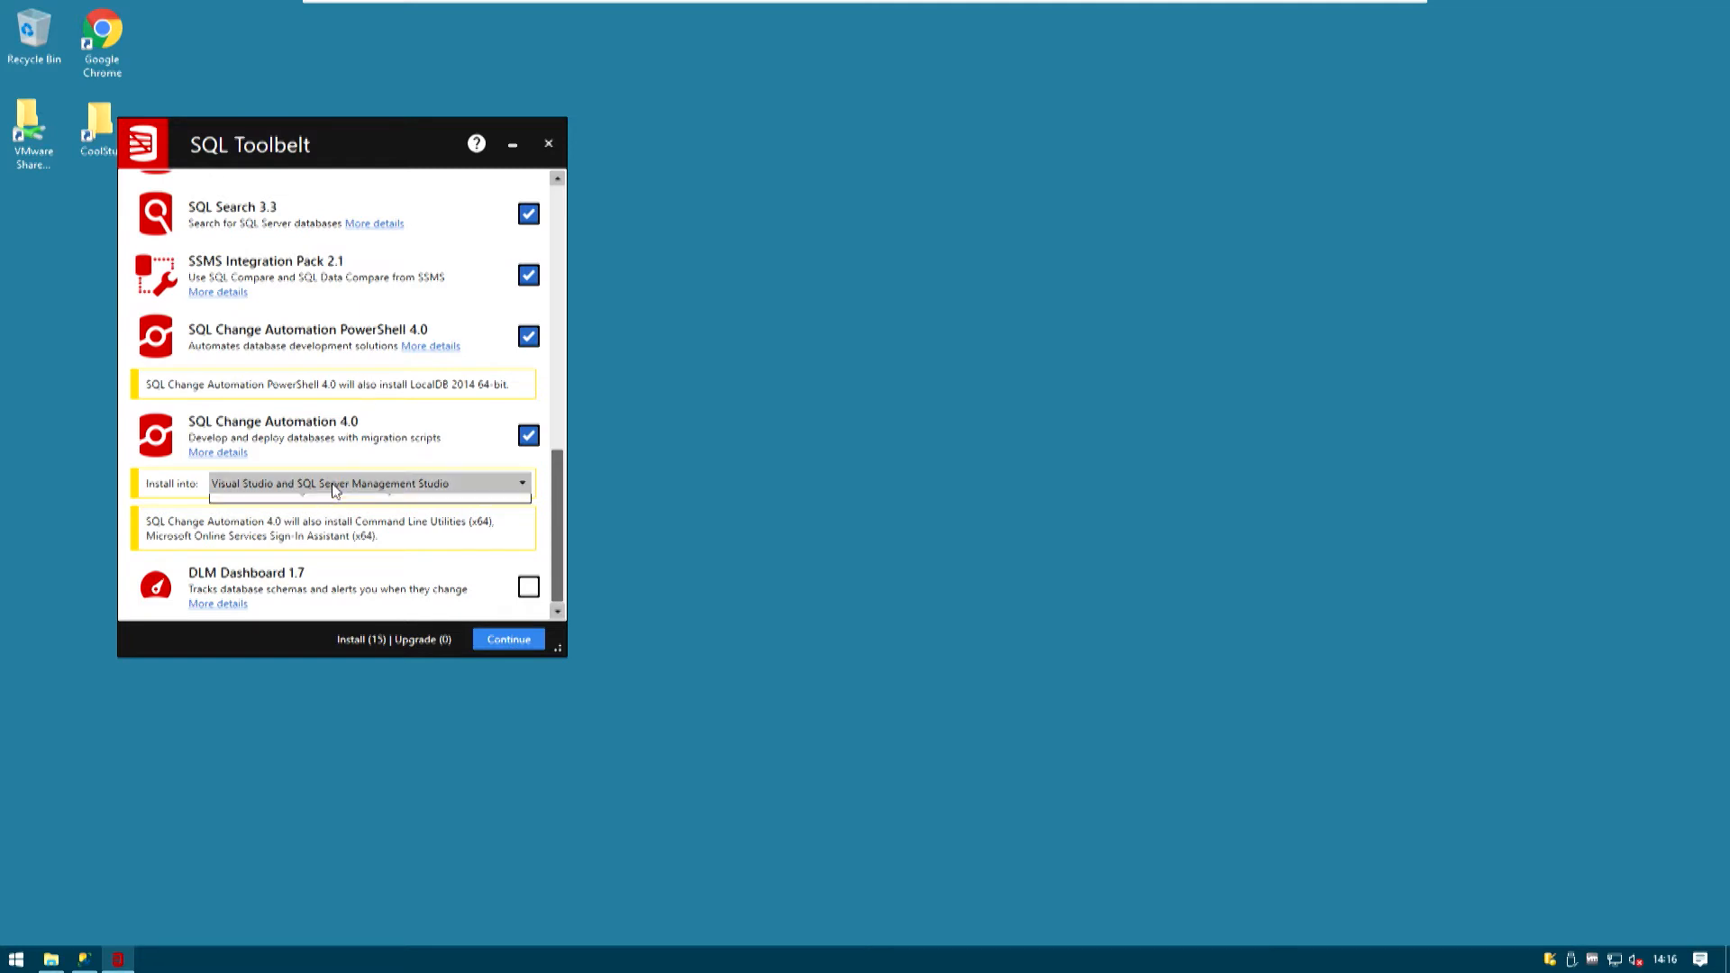
pyautogui.click(366, 483)
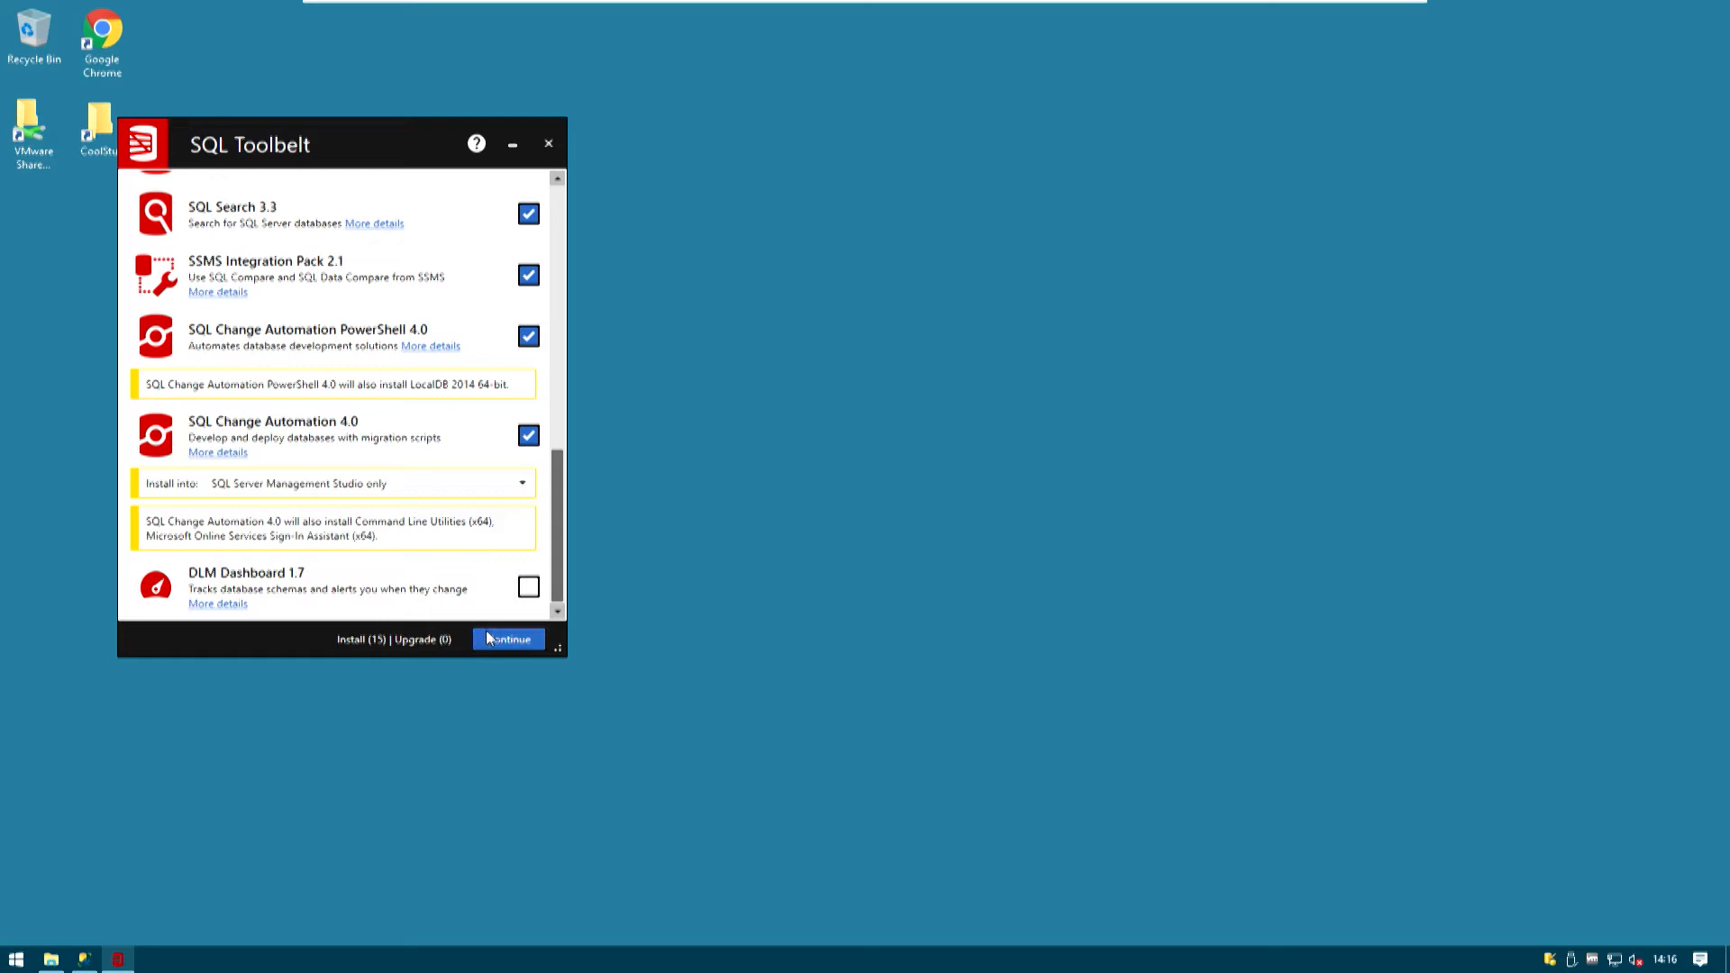
# Accept the licence and install the tools to the default C:\Program Files (x86)\Red Gate folder.
pyautogui.click(505, 638)
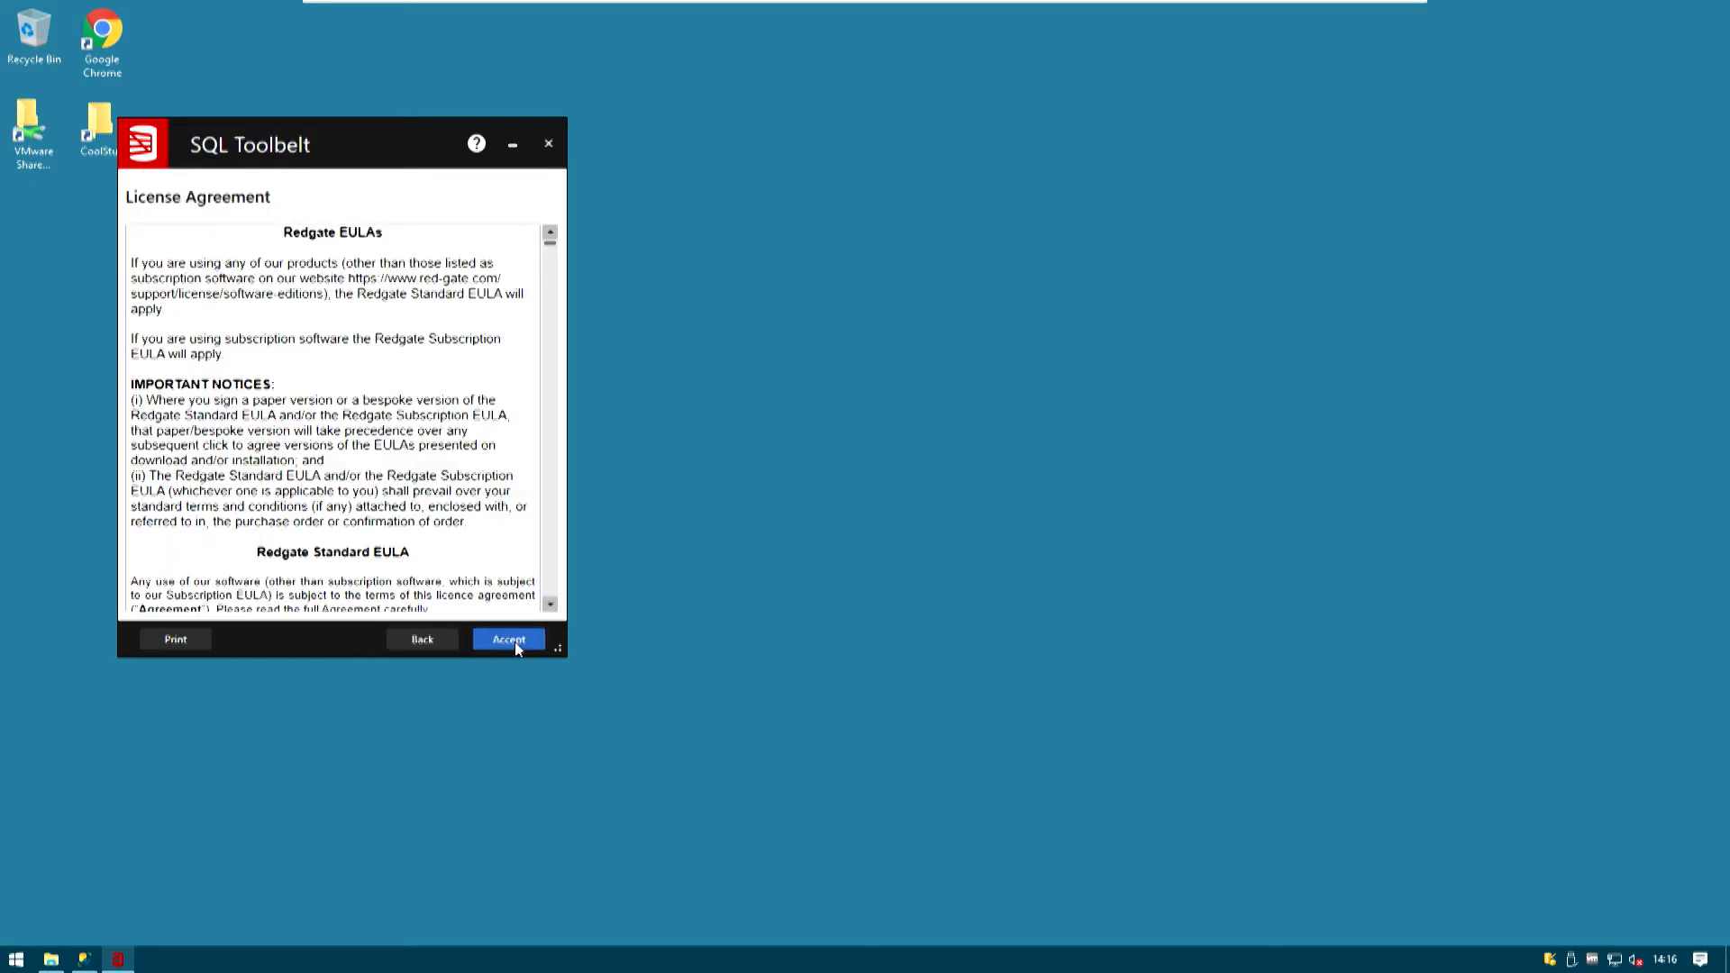
pyautogui.moveTo(525, 622)
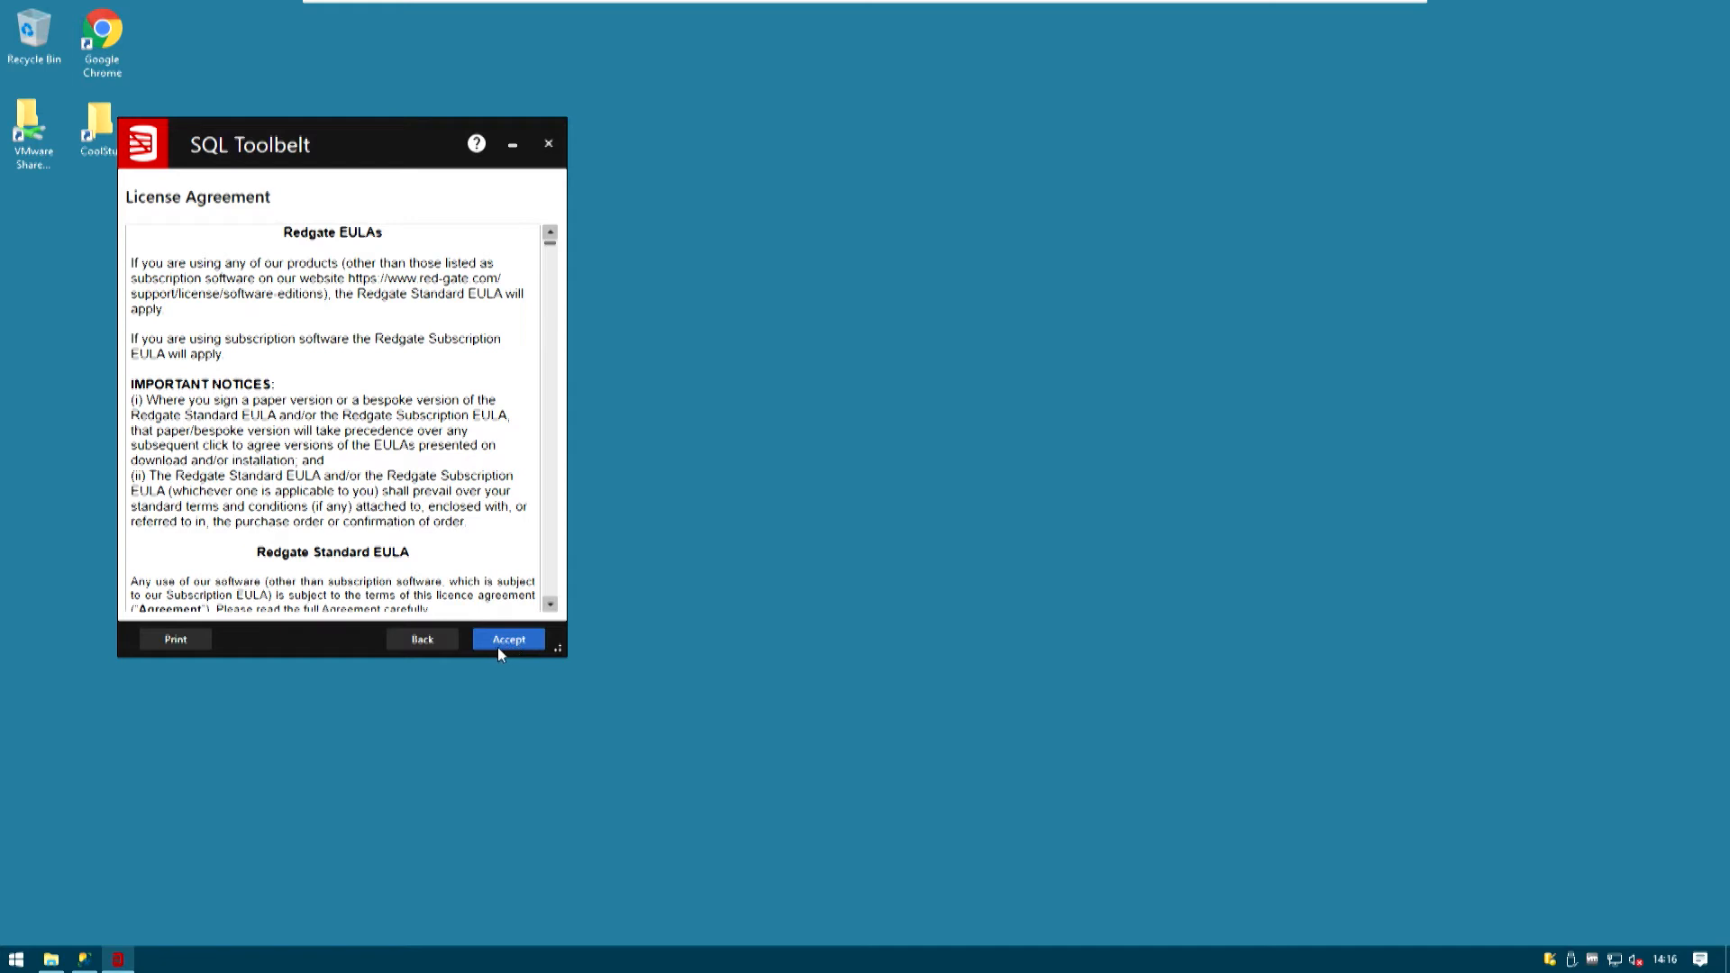
pyautogui.click(508, 638)
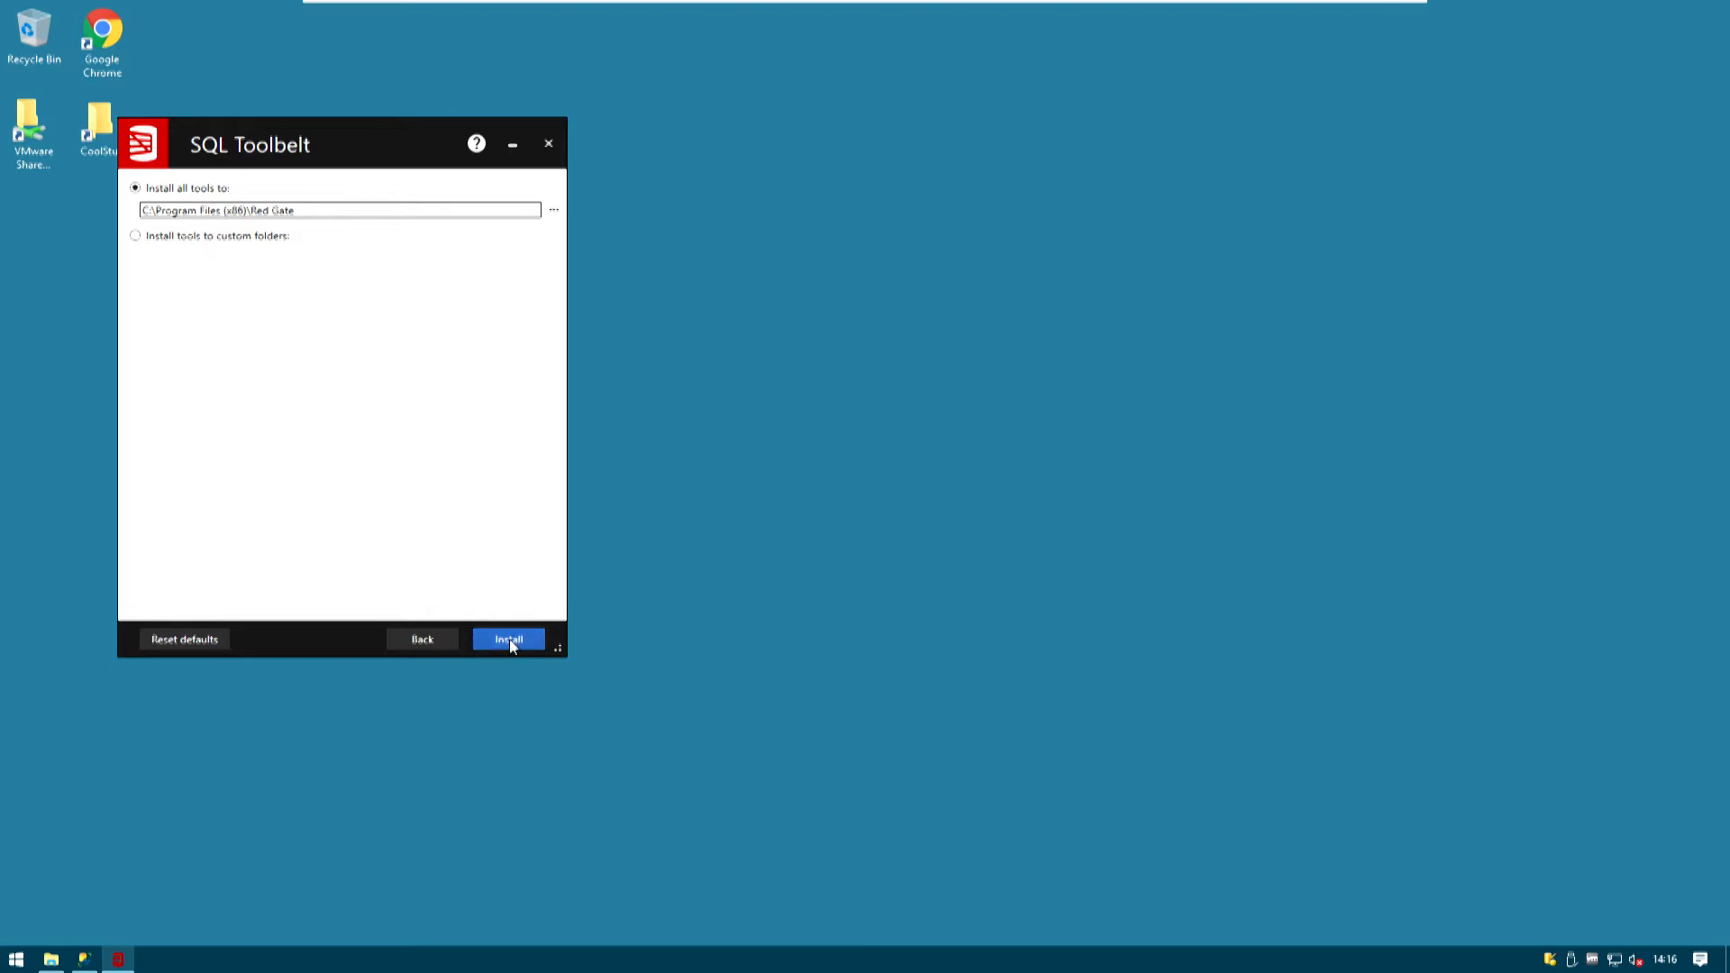
pyautogui.click(508, 638)
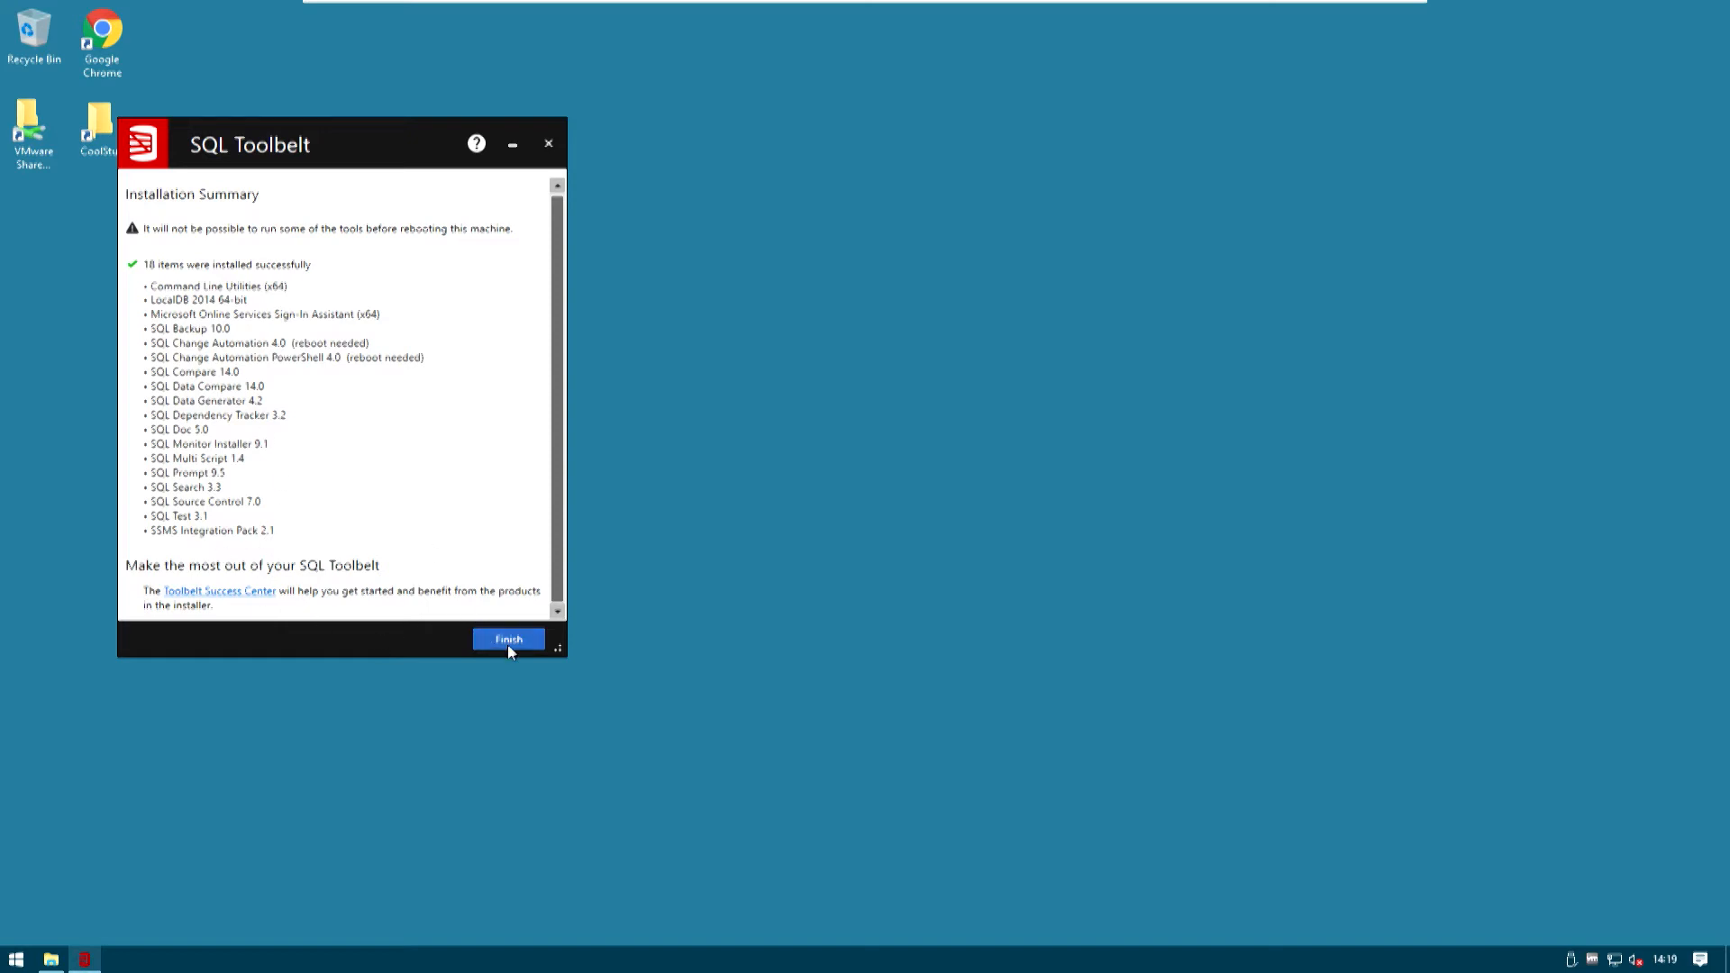
# Finish the installation and choose Restart now at the reboot prompt.
pyautogui.click(508, 638)
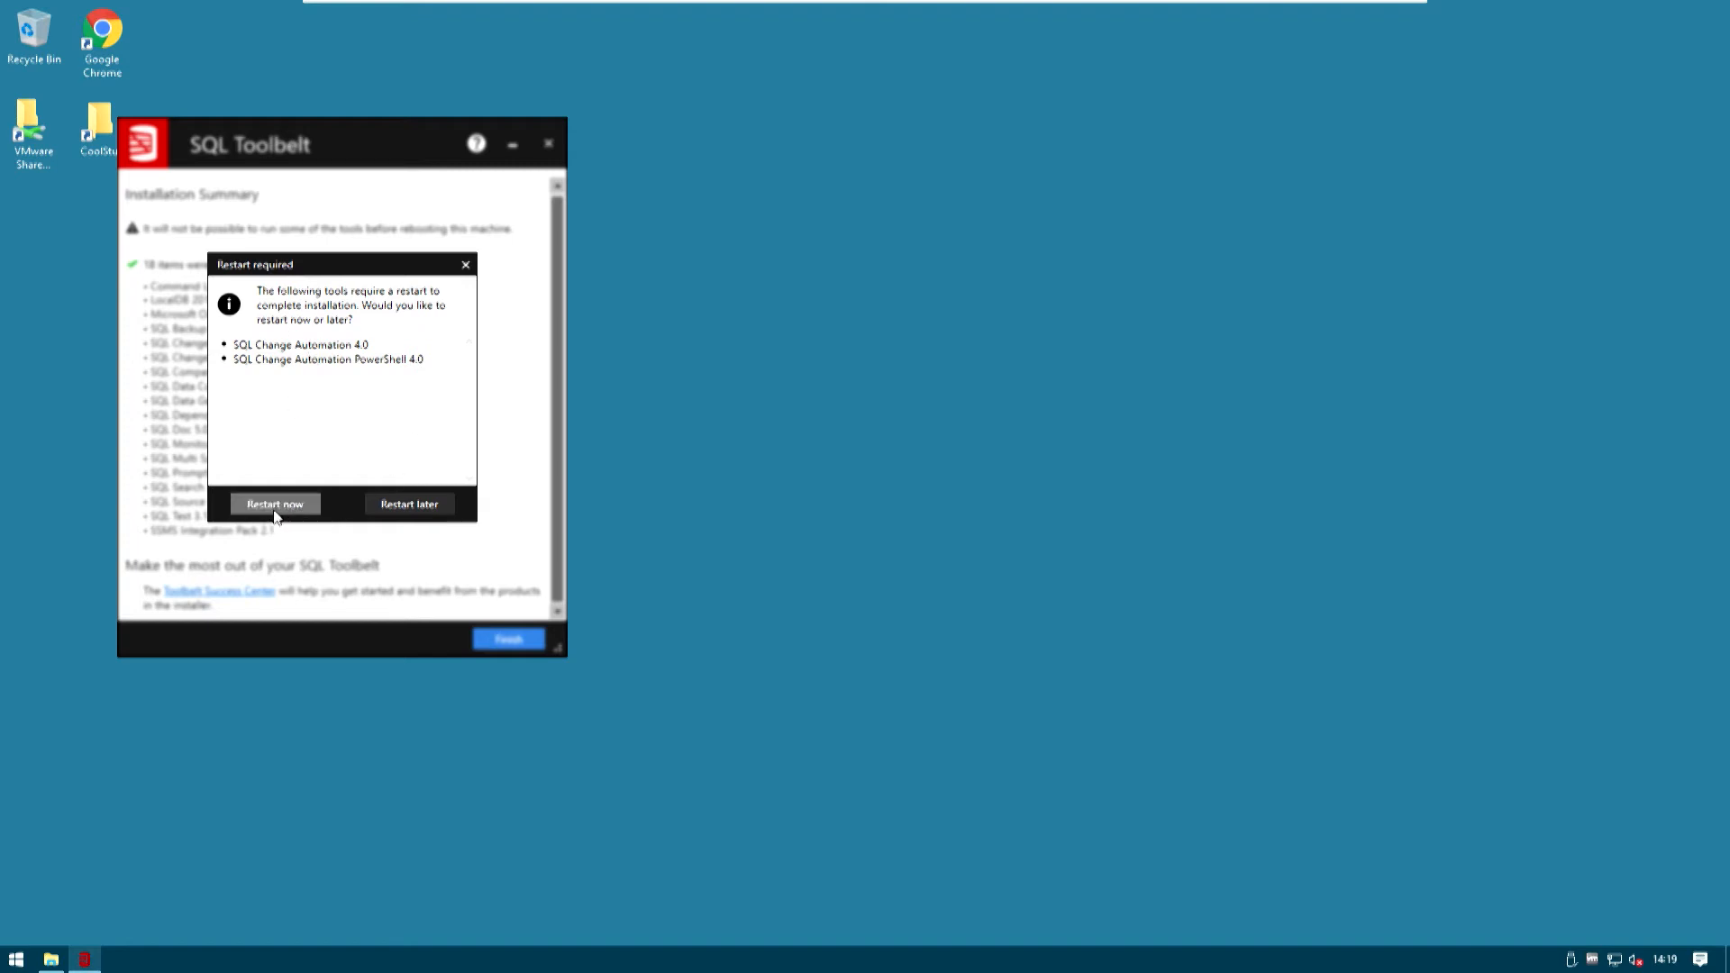
pyautogui.click(274, 505)
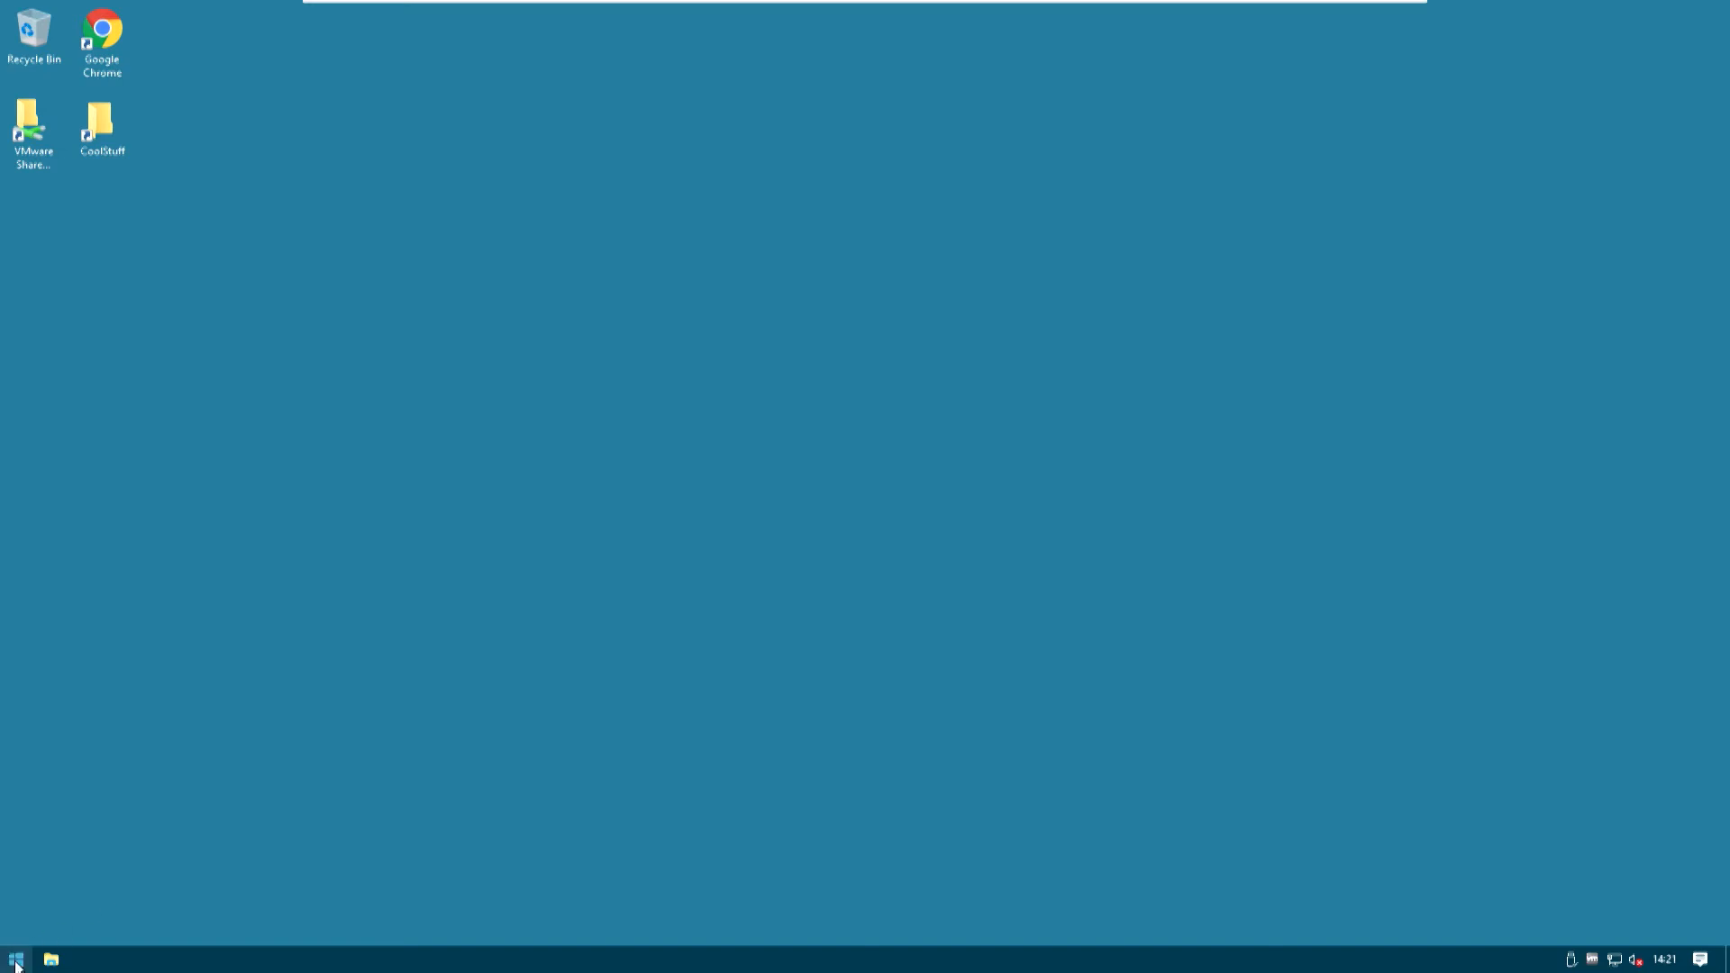
# Launch Microsoft SQL Server Management Studio 18 from a Start menu search for ssms.
pyautogui.click(14, 959)
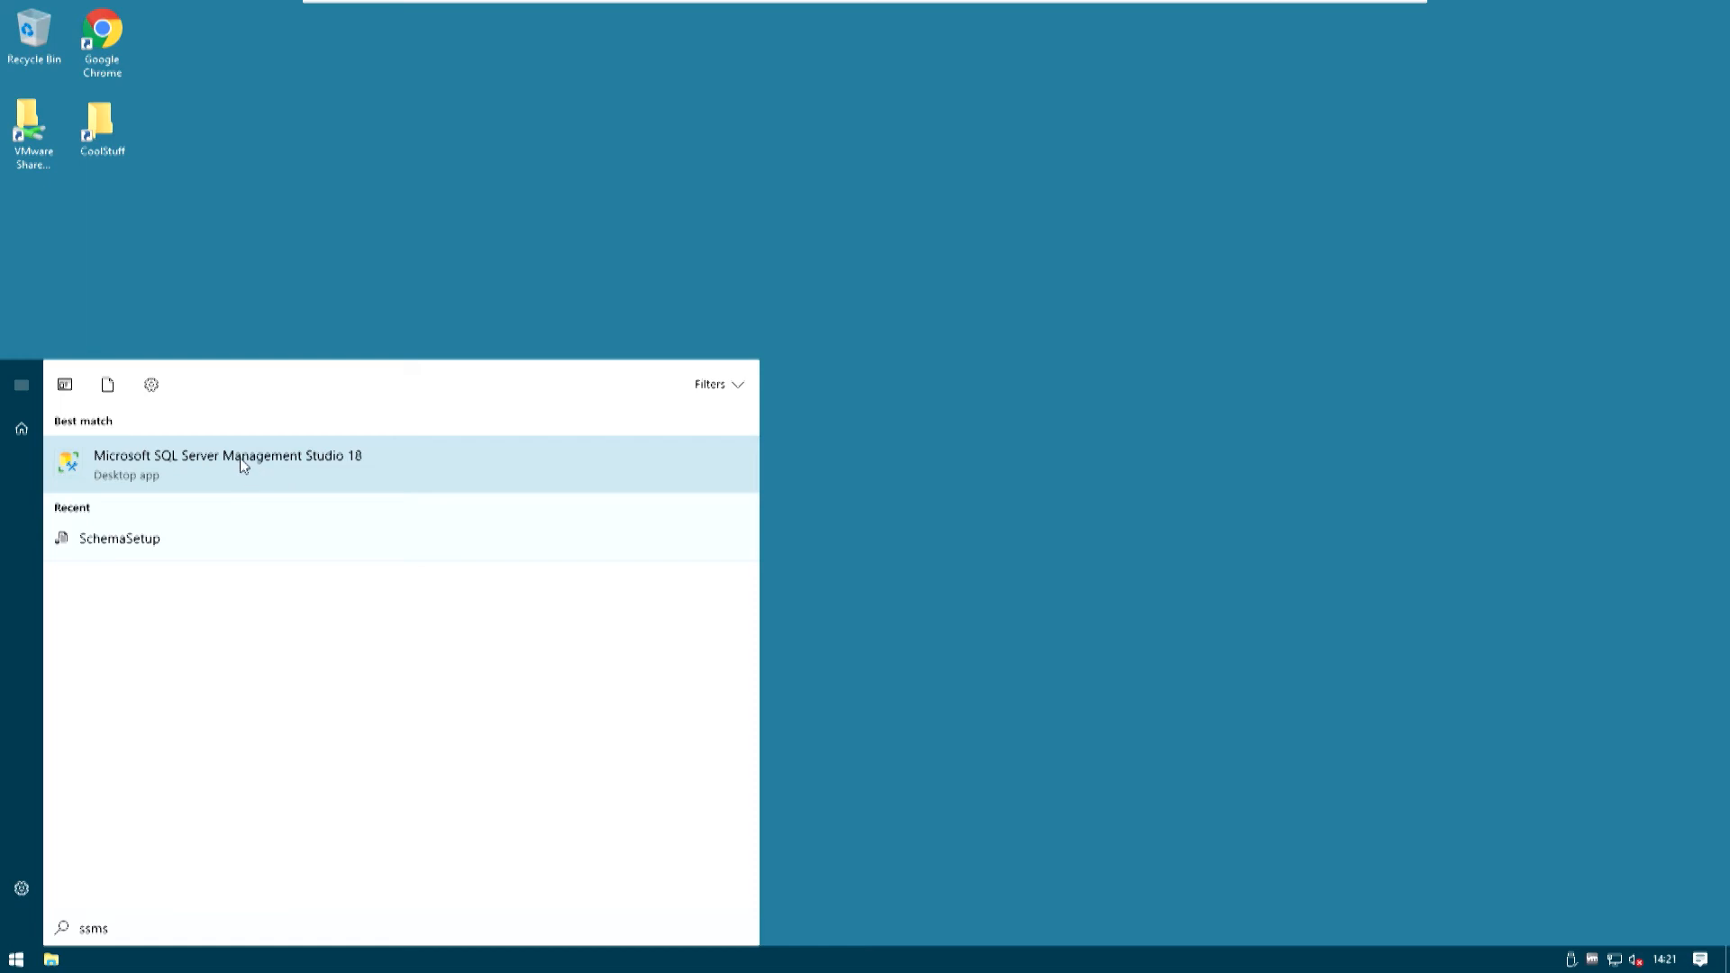
pyautogui.click(229, 463)
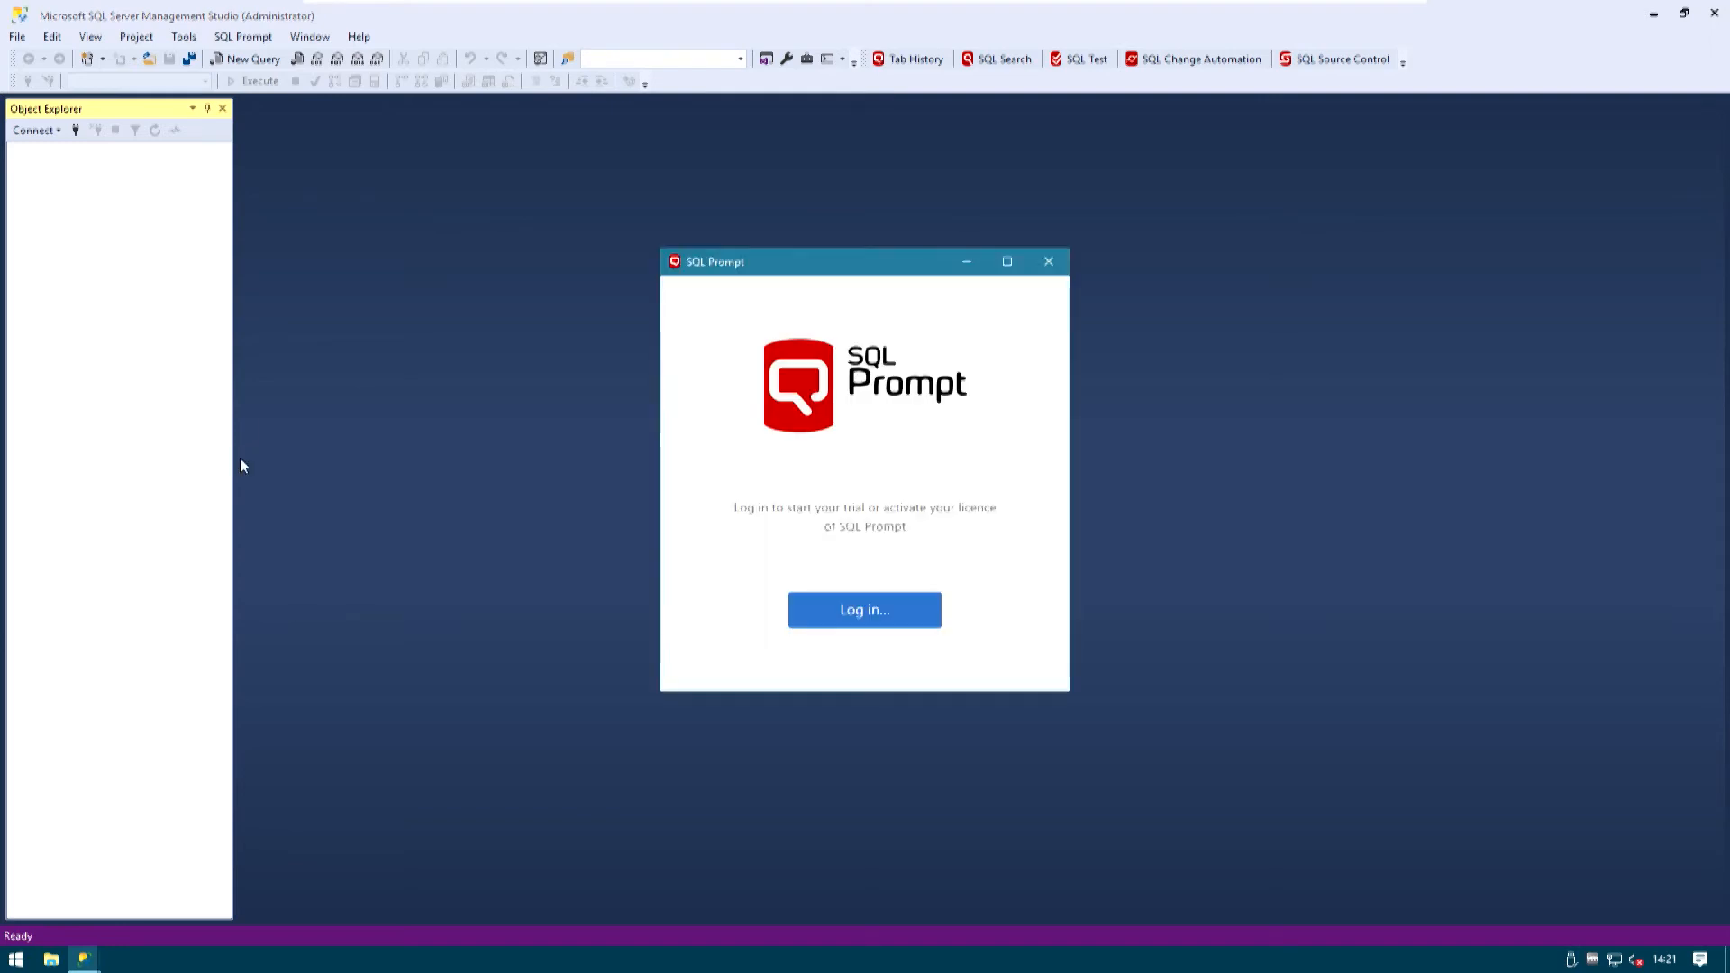
pyautogui.moveTo(865, 591)
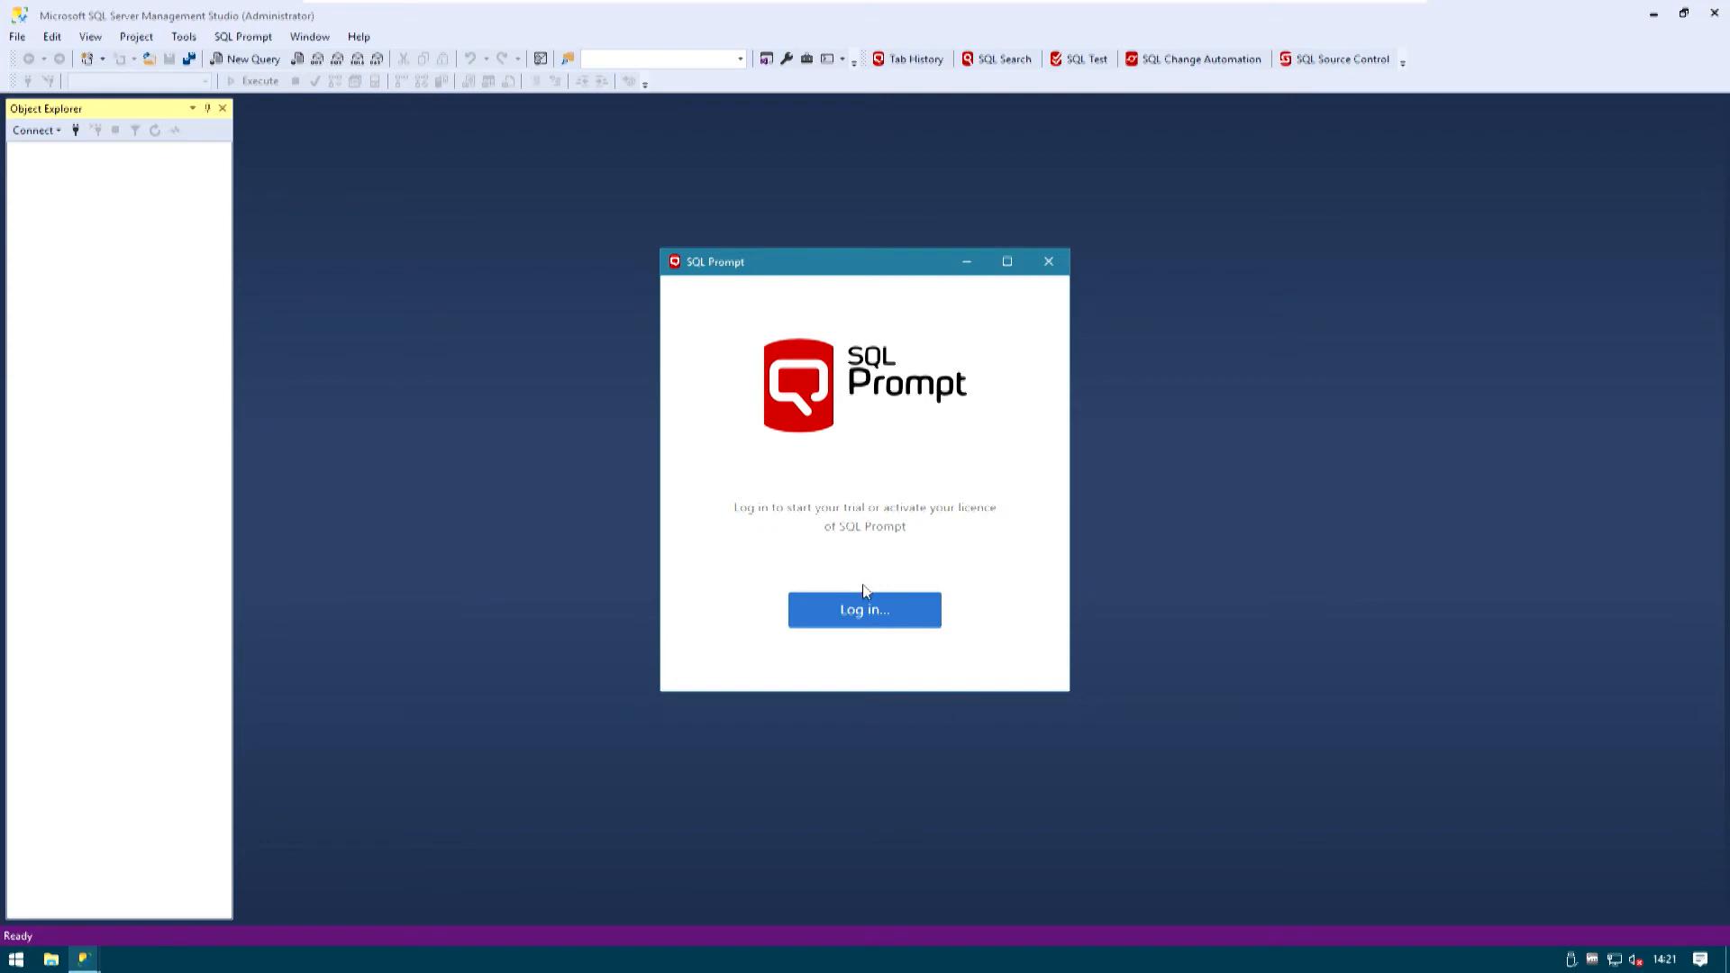
pyautogui.click(863, 609)
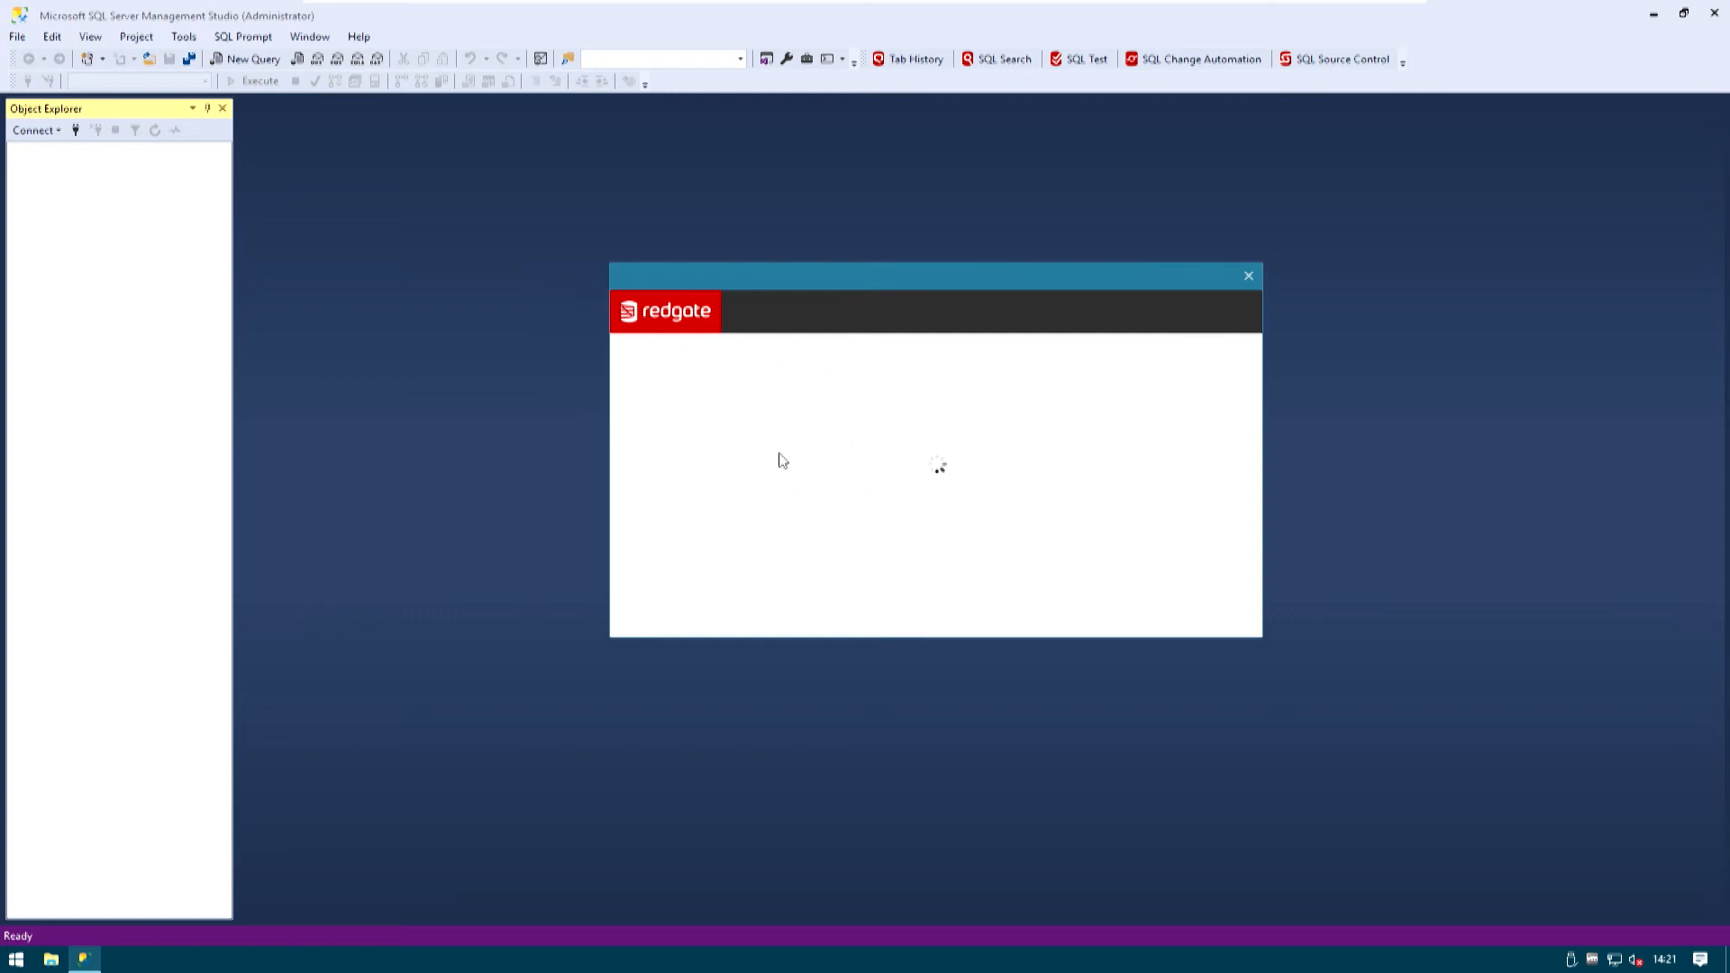
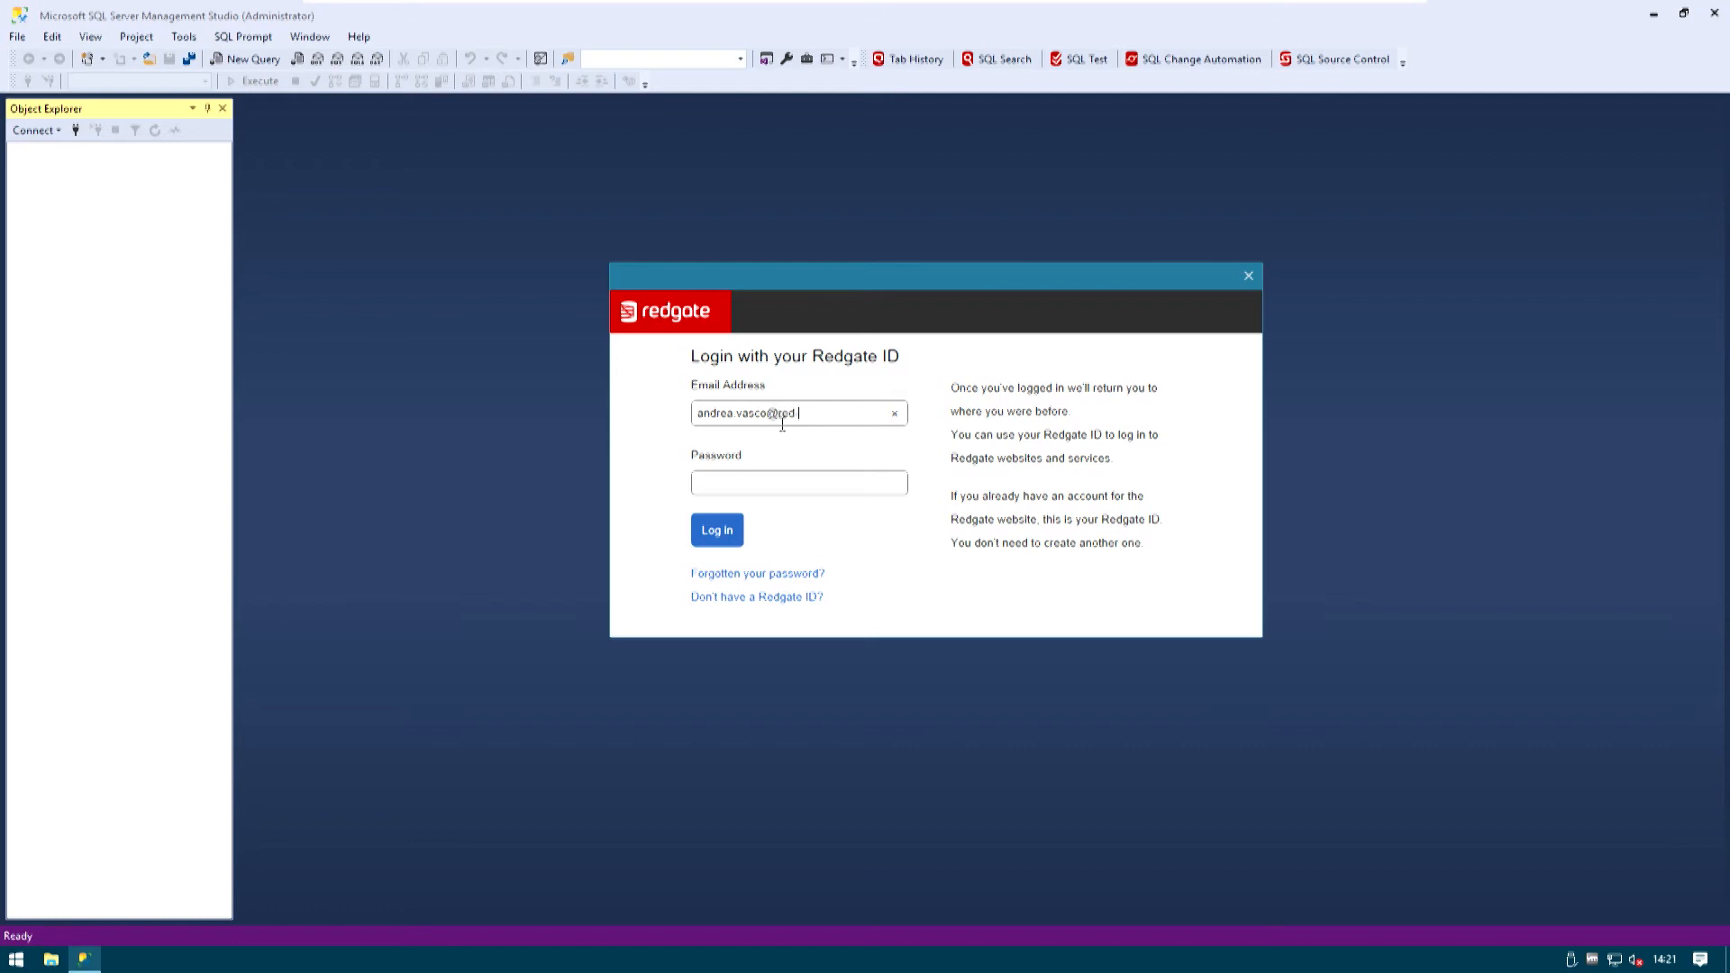
pyautogui.write('•')
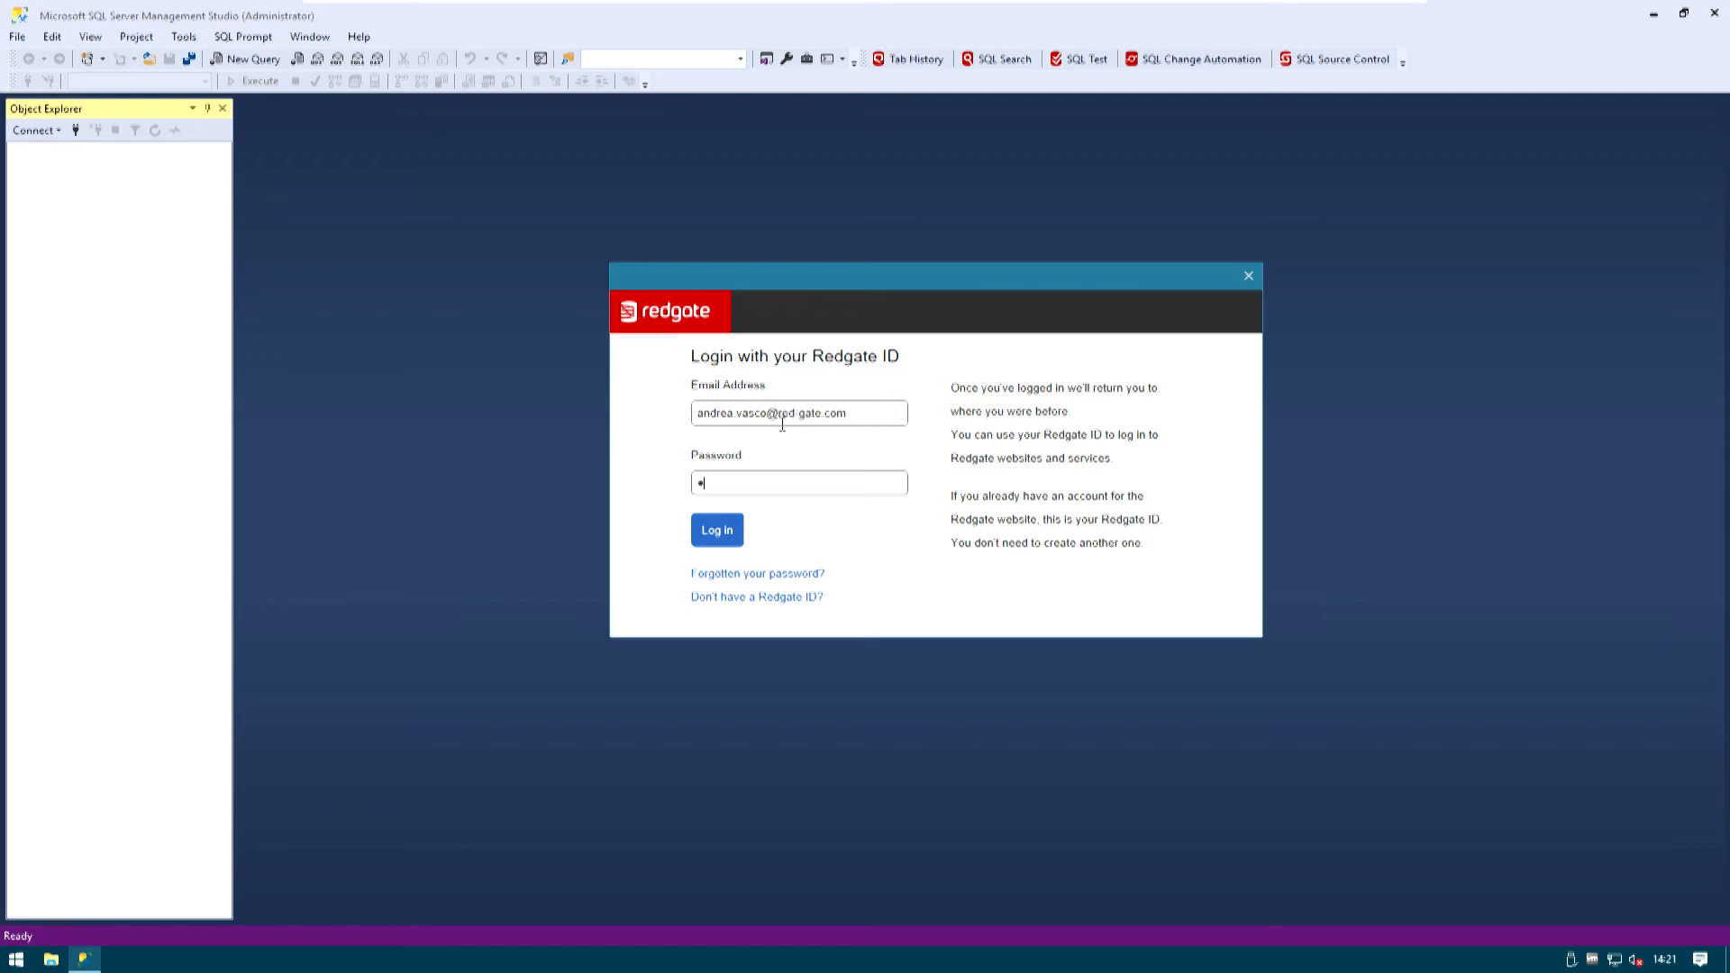
pyautogui.write('password')
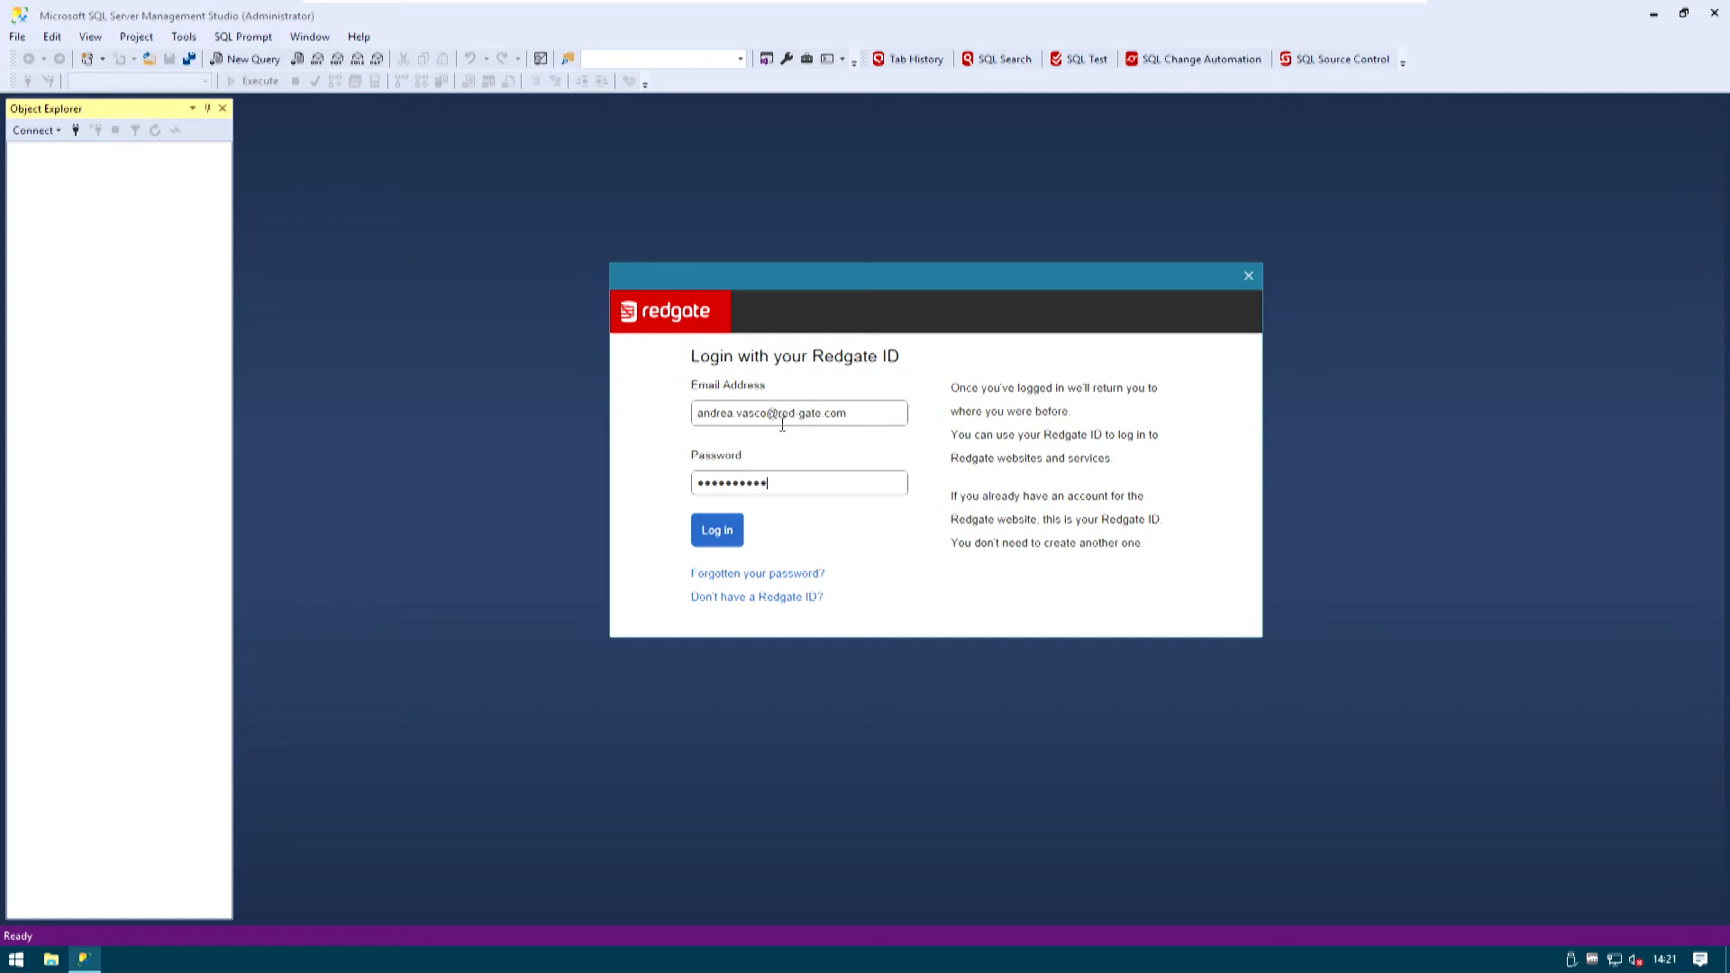
pyautogui.click(716, 529)
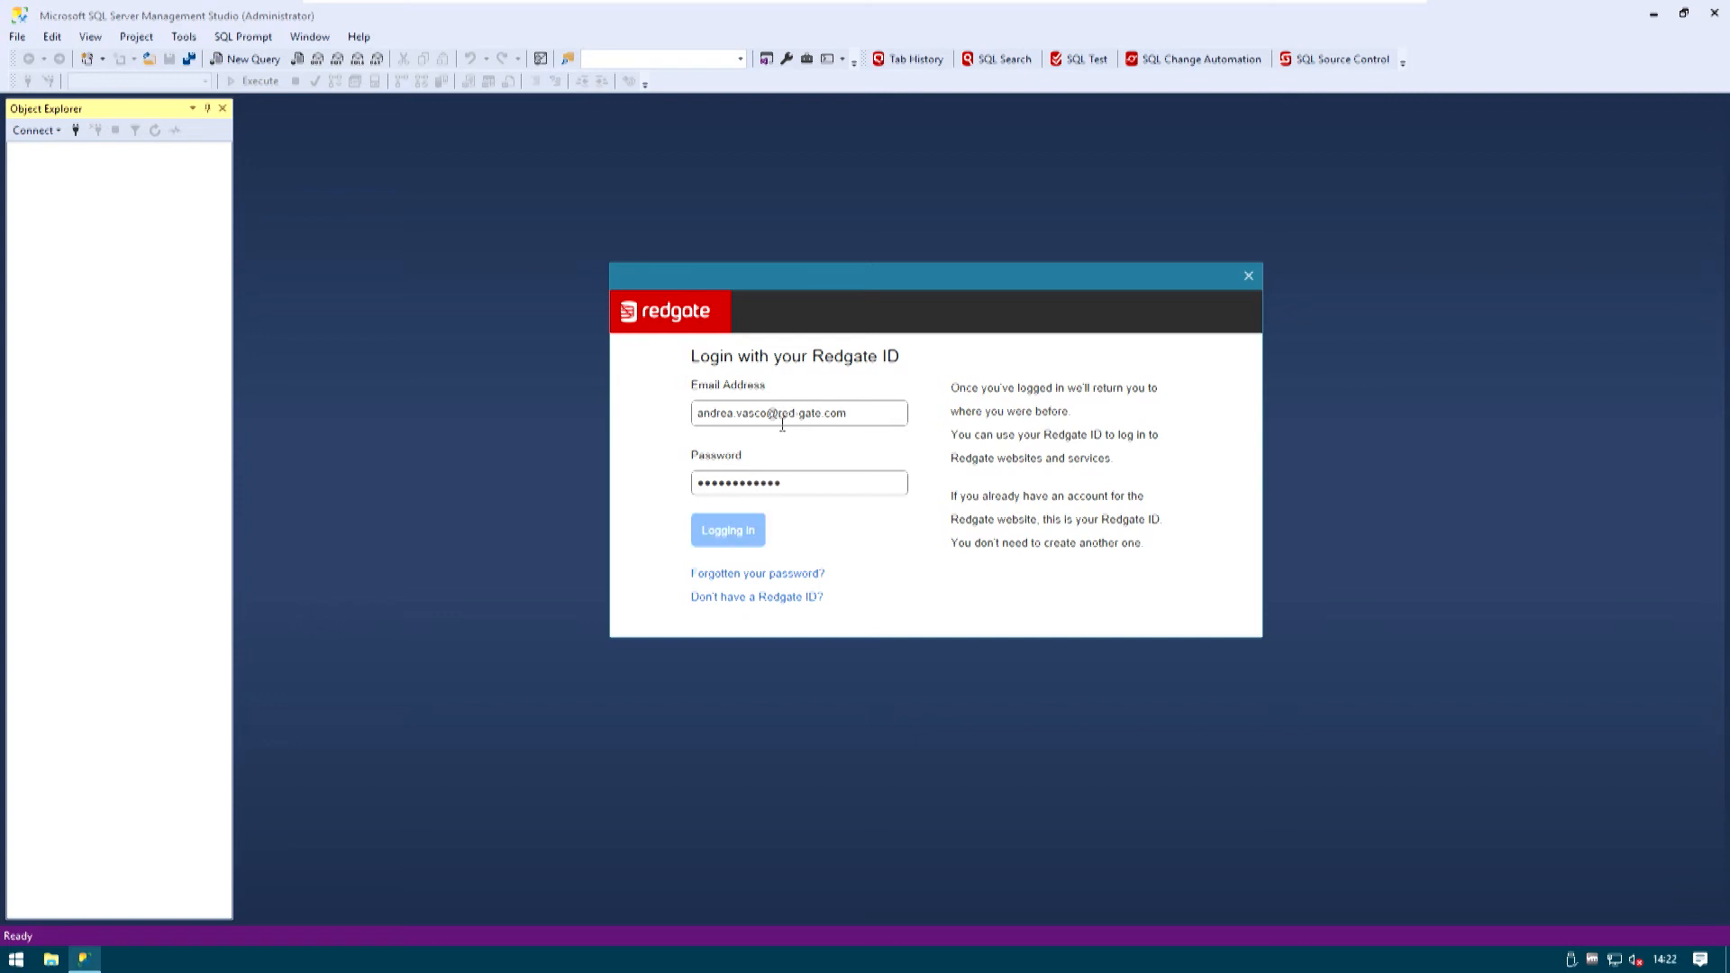
pyautogui.click(726, 529)
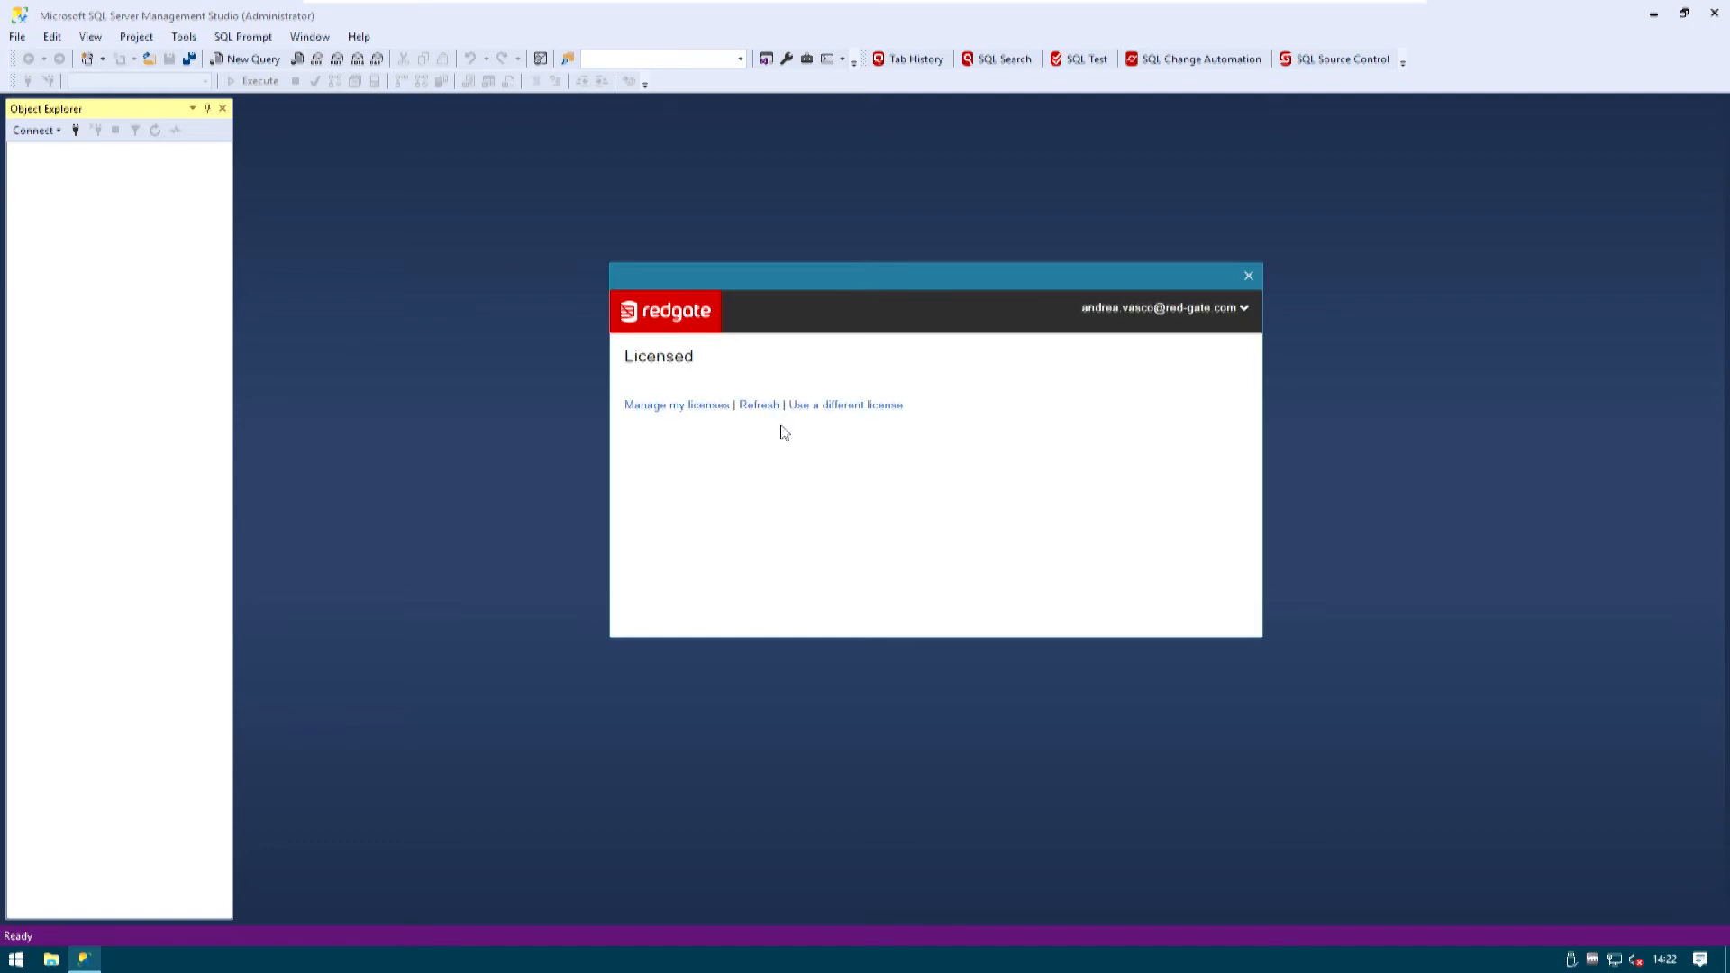
pyautogui.moveTo(1247, 276)
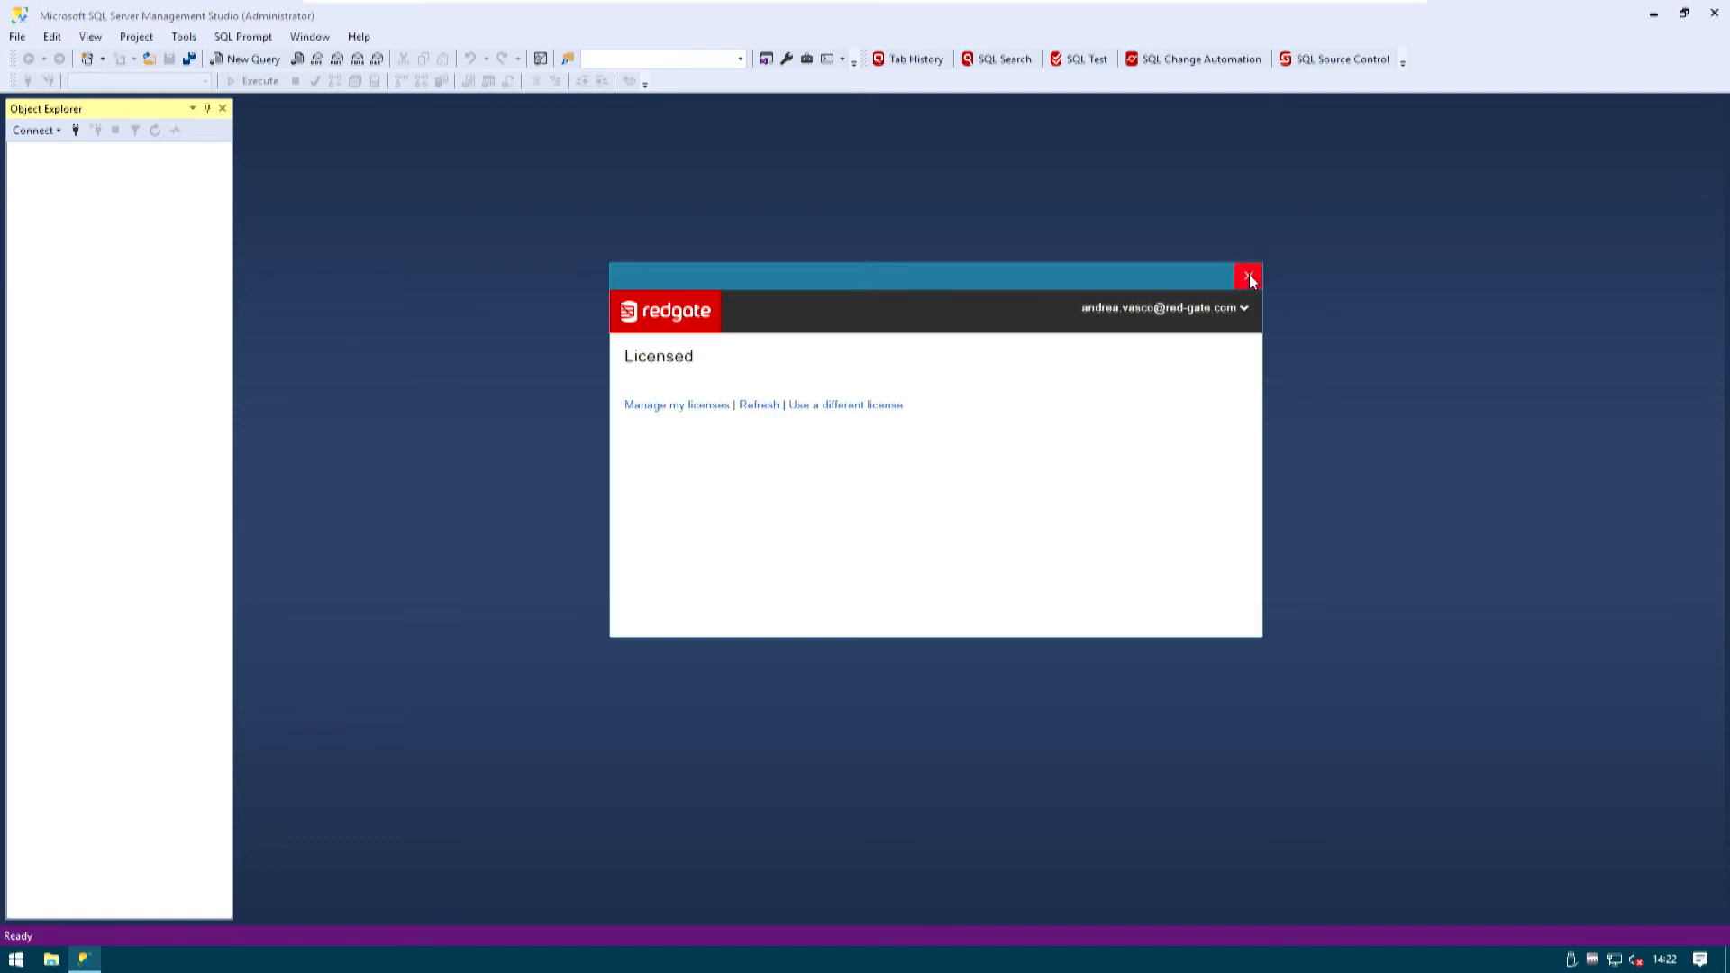
# Close the licensing window and postpone the SQL Change Automation 4.1 update via Remind me.
pyautogui.click(1248, 276)
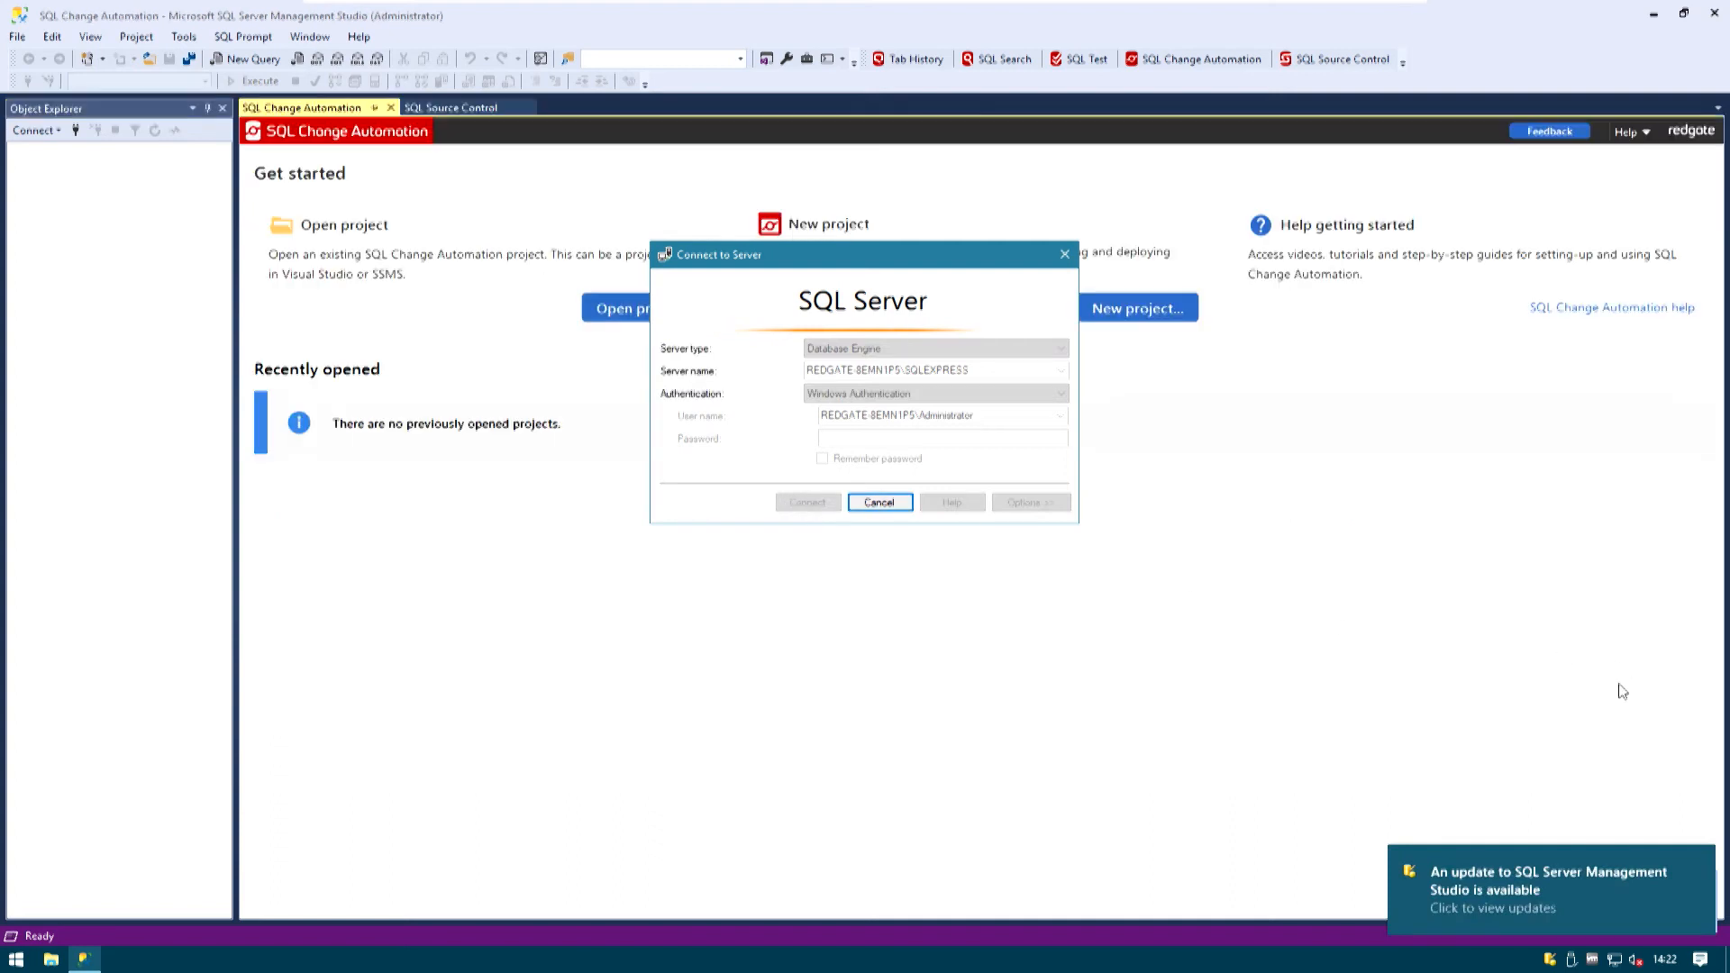
pyautogui.click(880, 503)
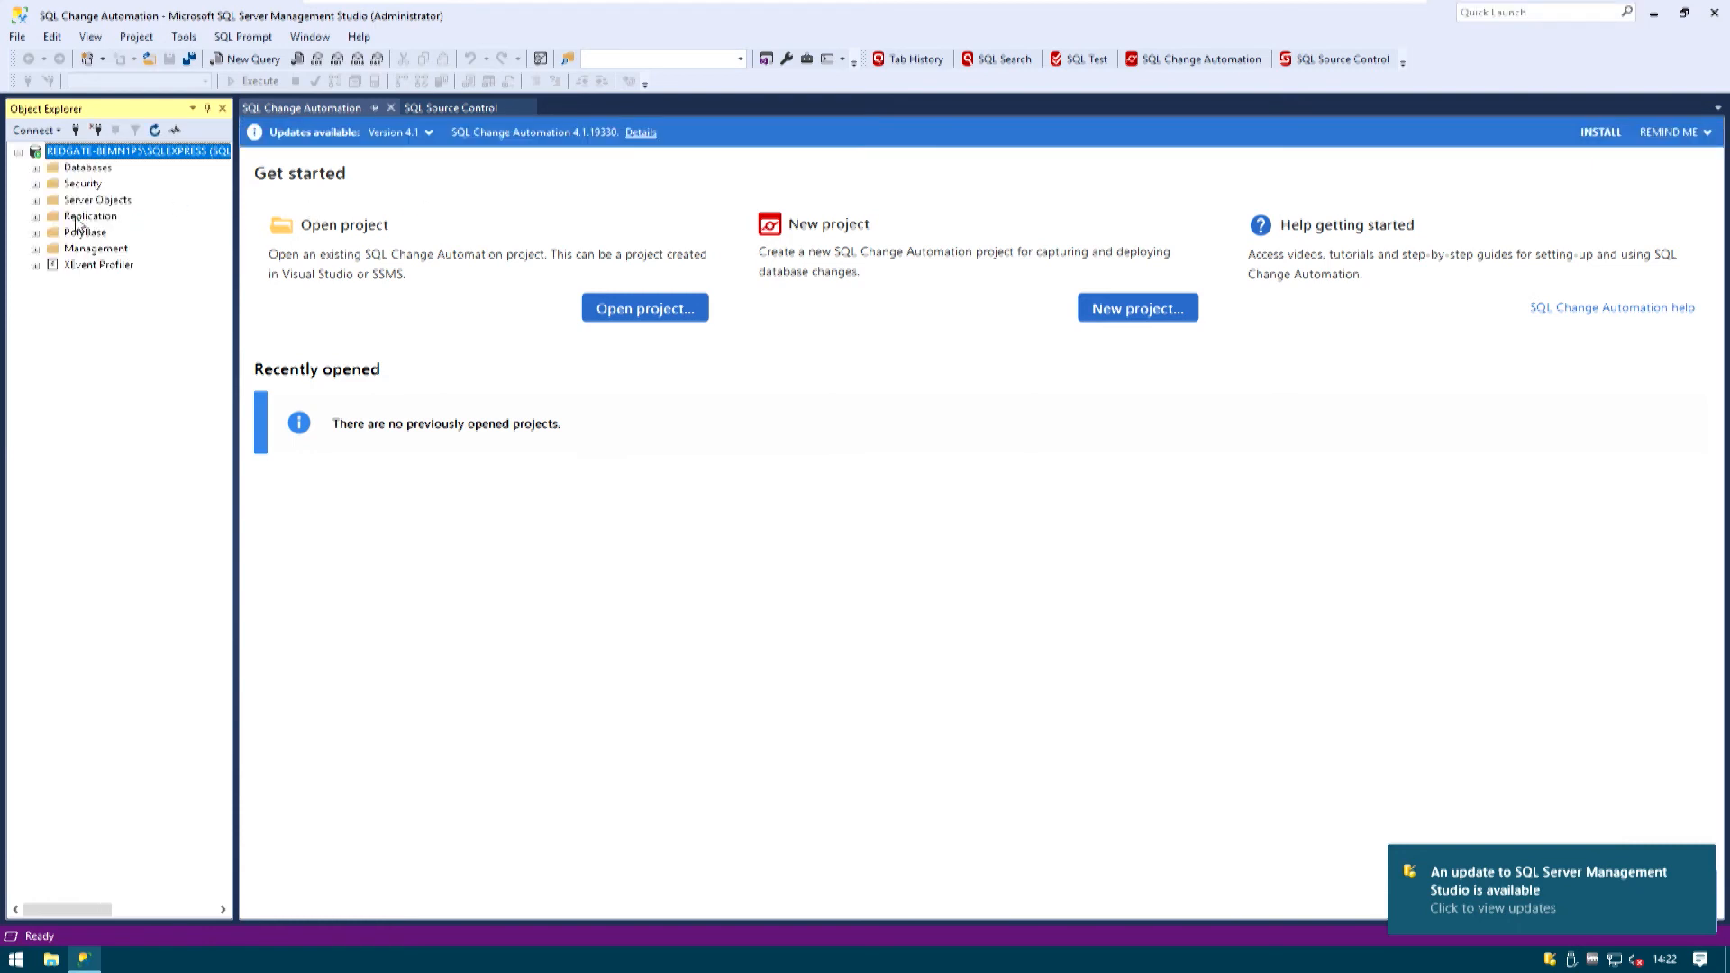
pyautogui.moveTo(873, 159)
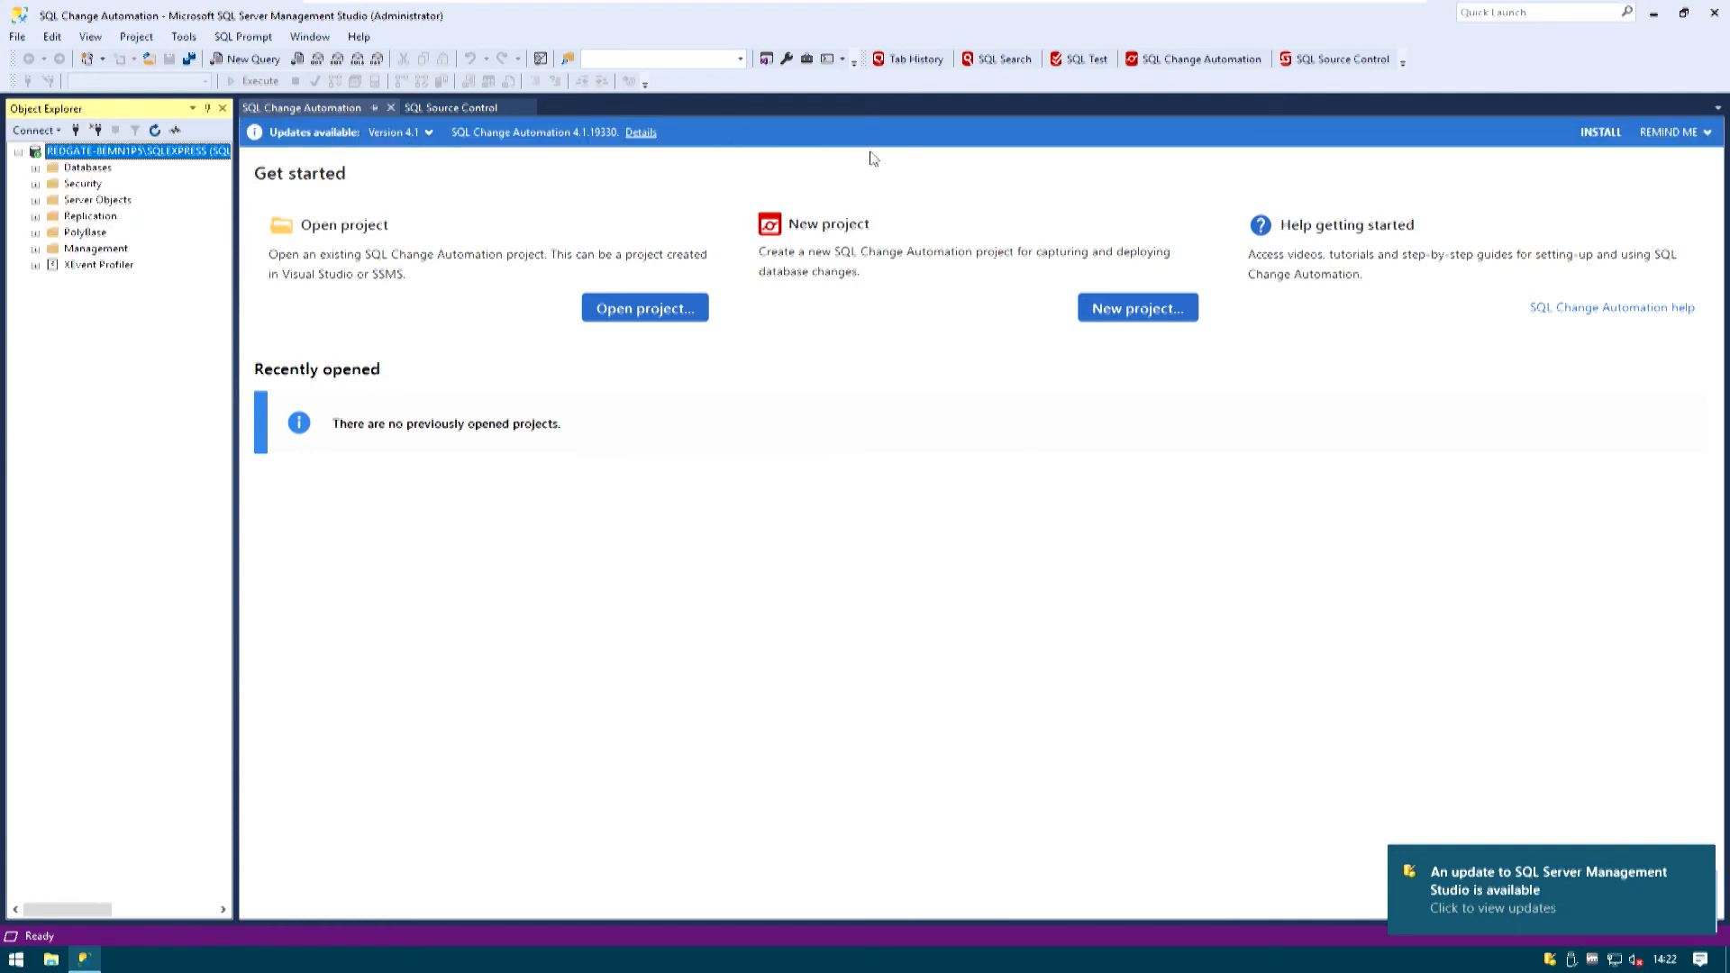
pyautogui.click(1669, 131)
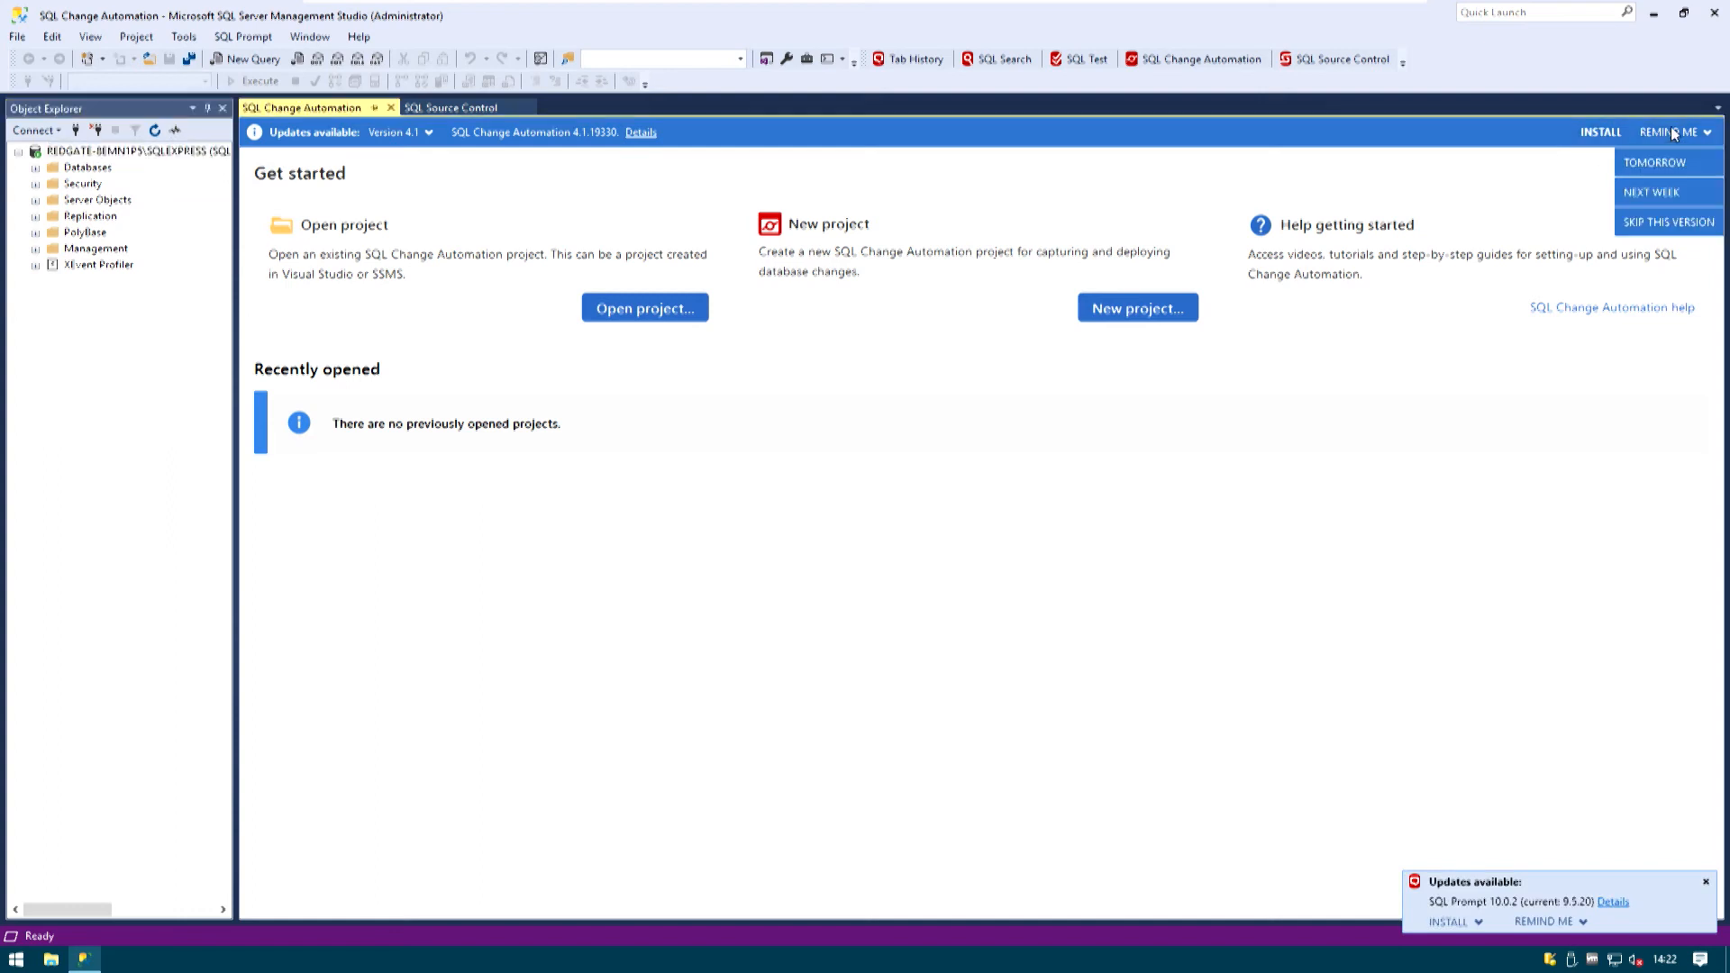
pyautogui.moveTo(1653, 193)
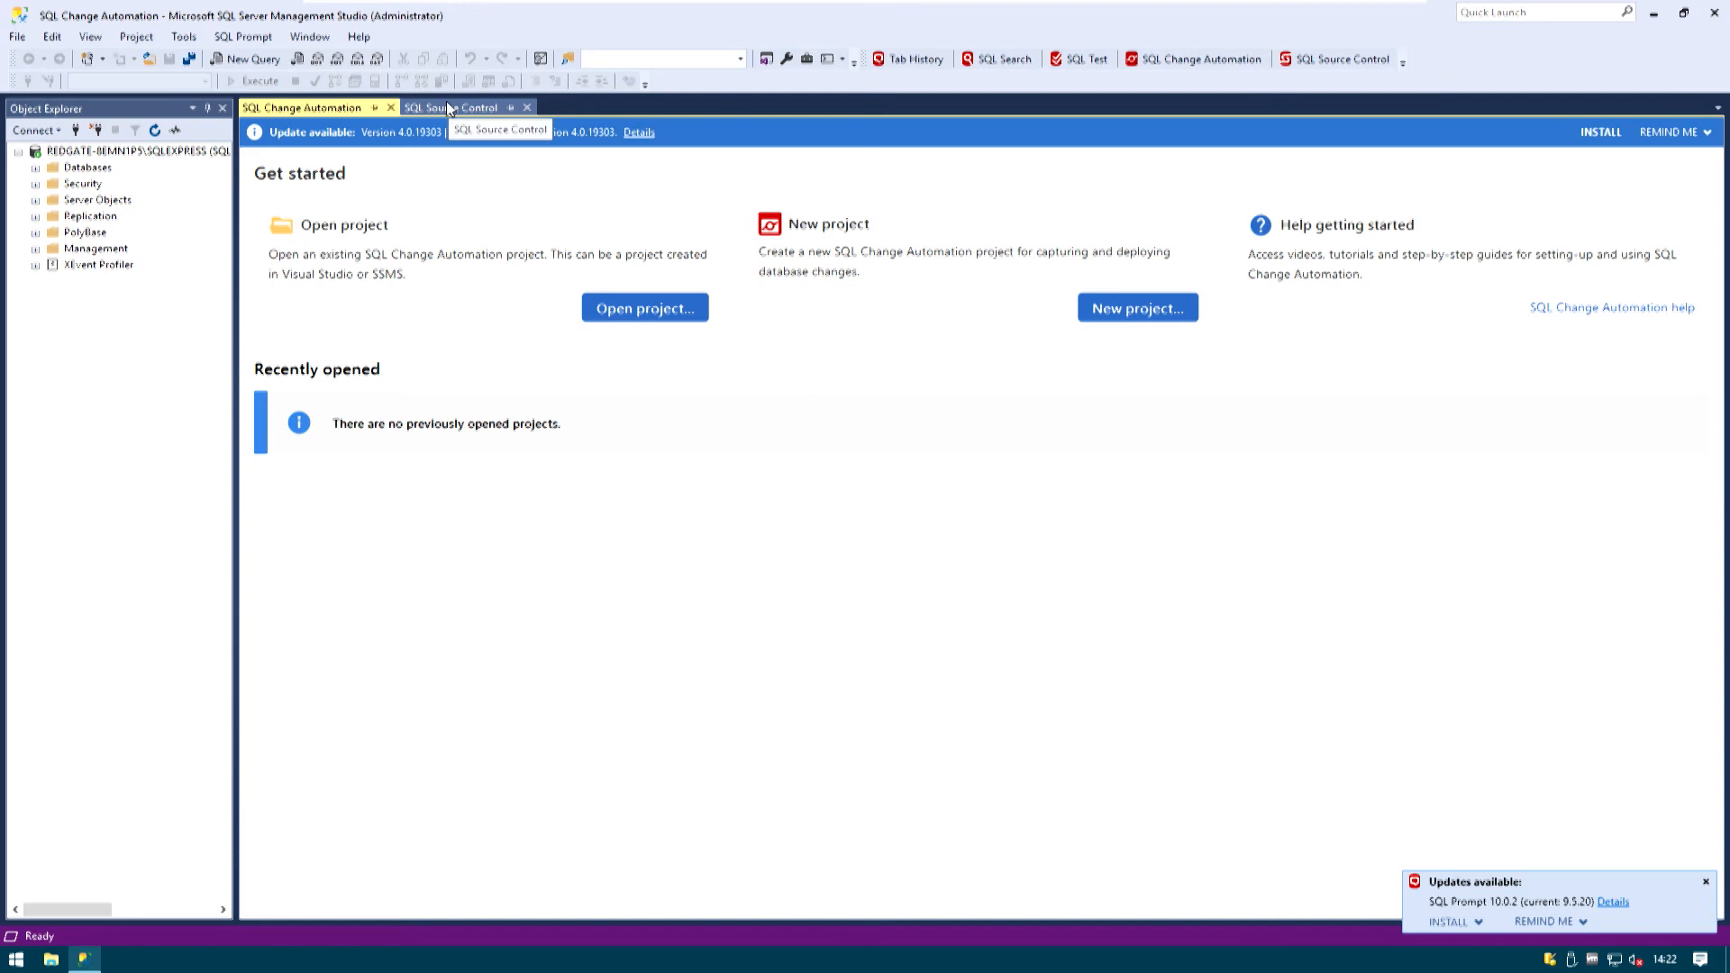
# Show the SQL Source Control page, dismiss the update popup, and select ACME_Dev under Databases.
pyautogui.click(452, 106)
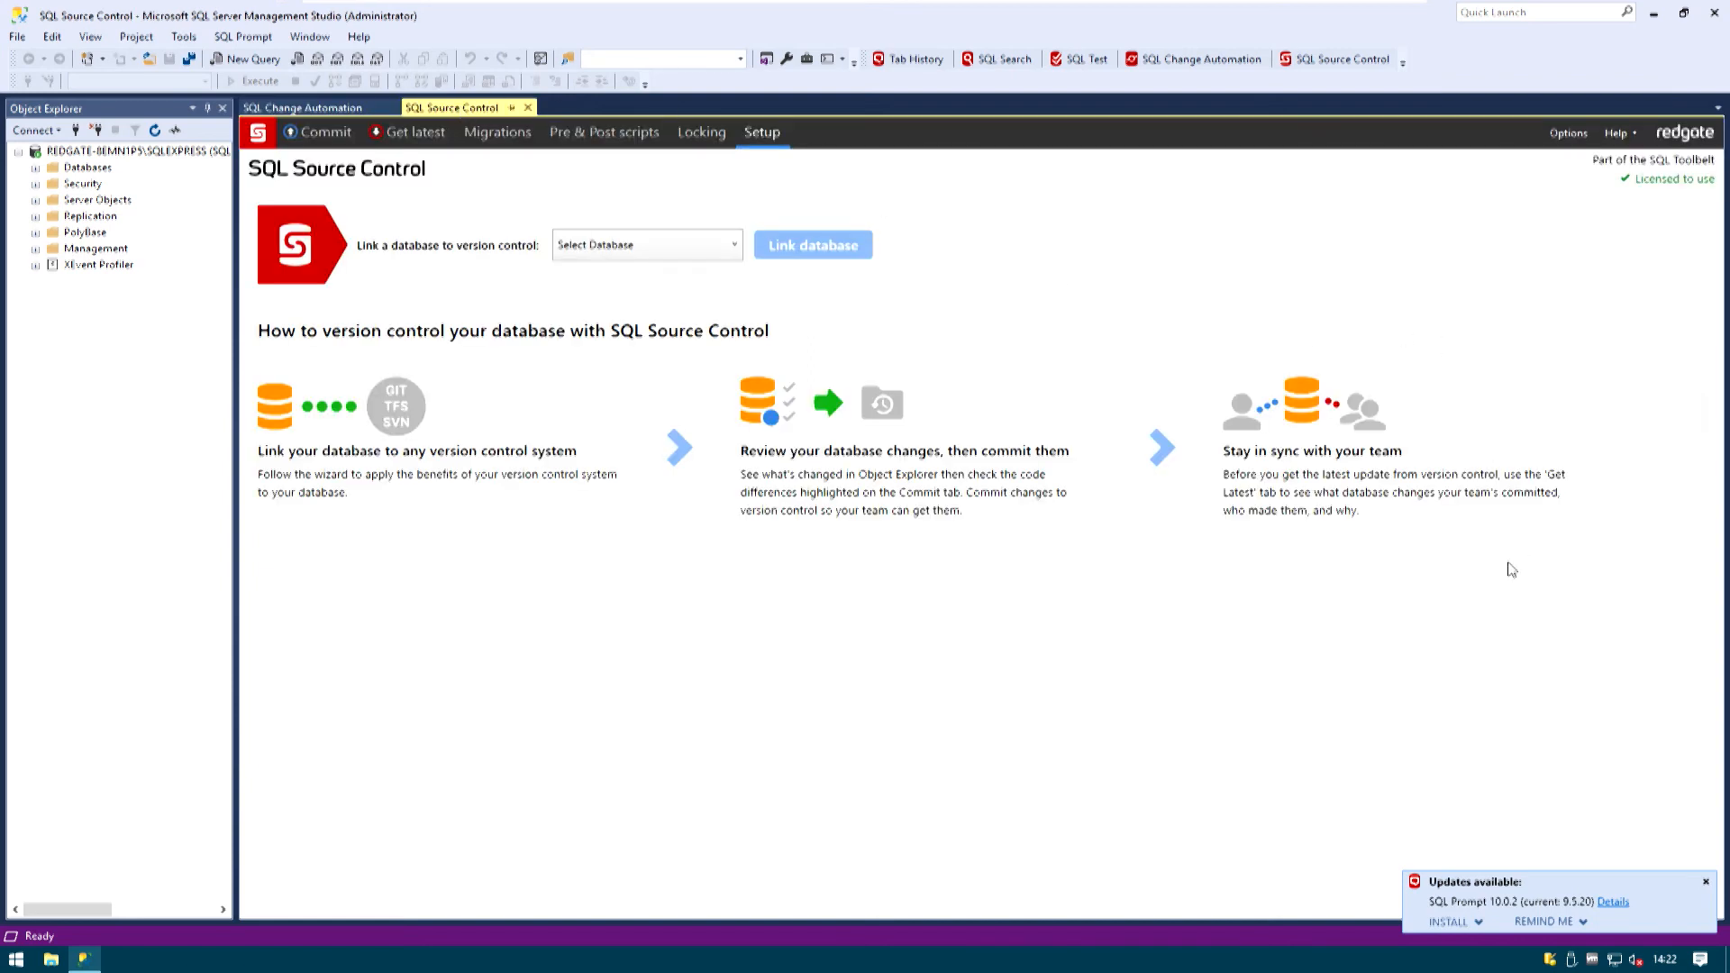
pyautogui.click(1545, 921)
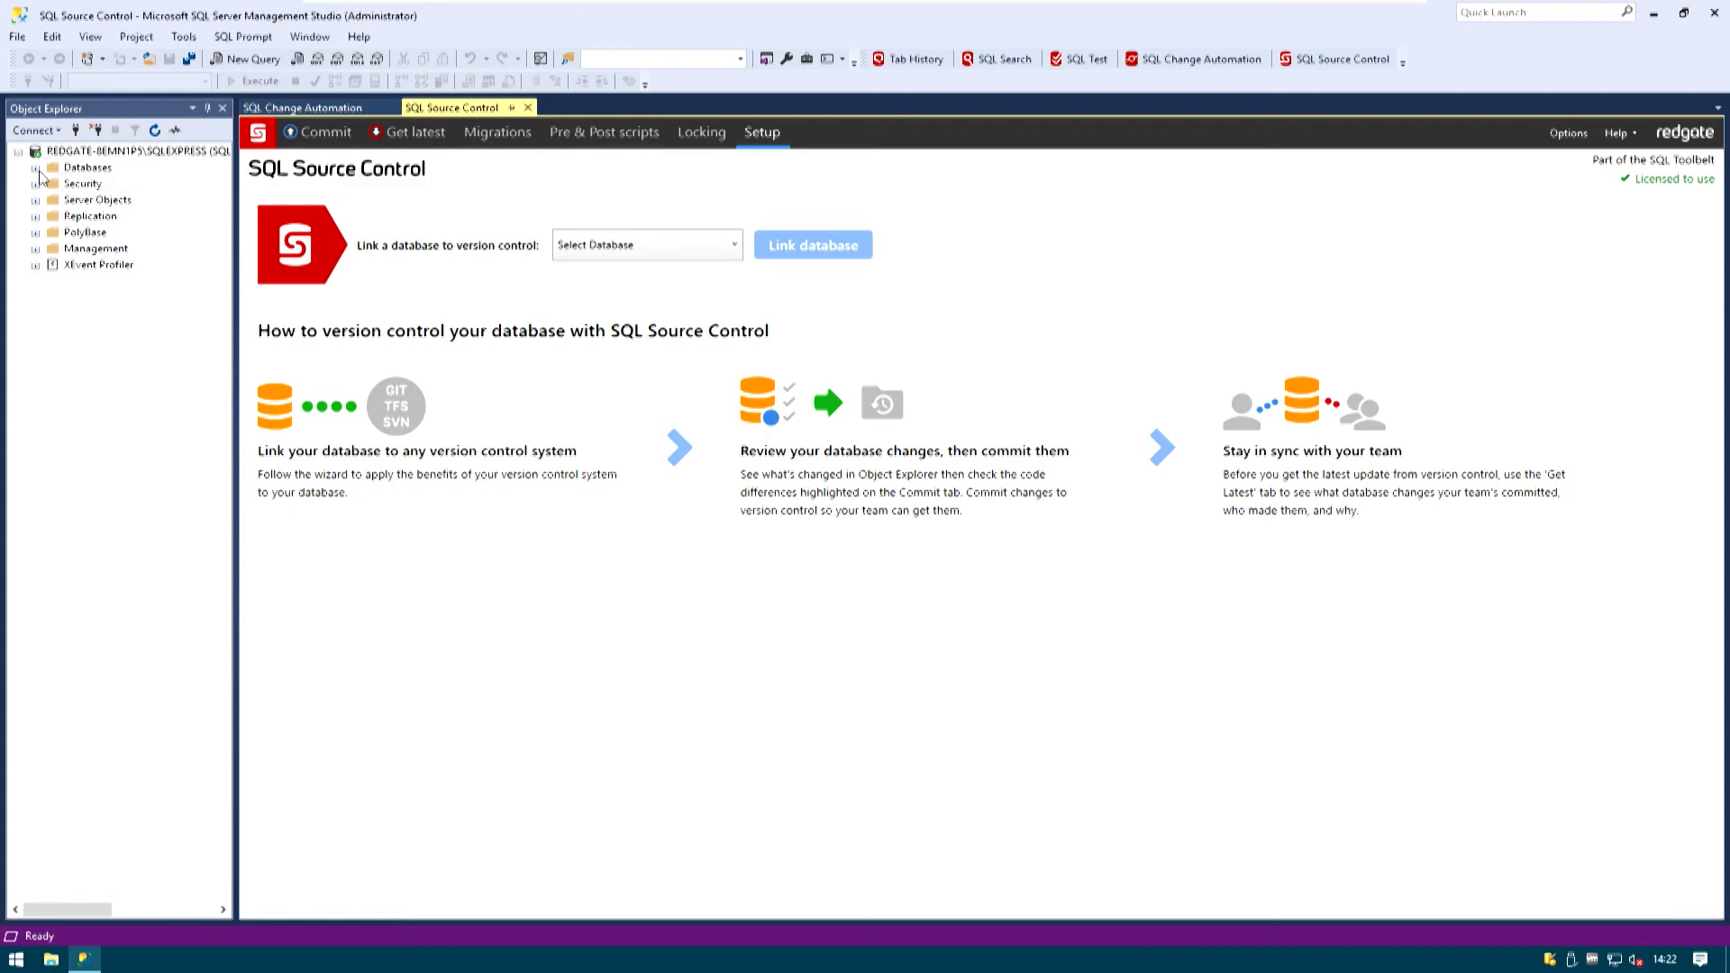
pyautogui.click(36, 165)
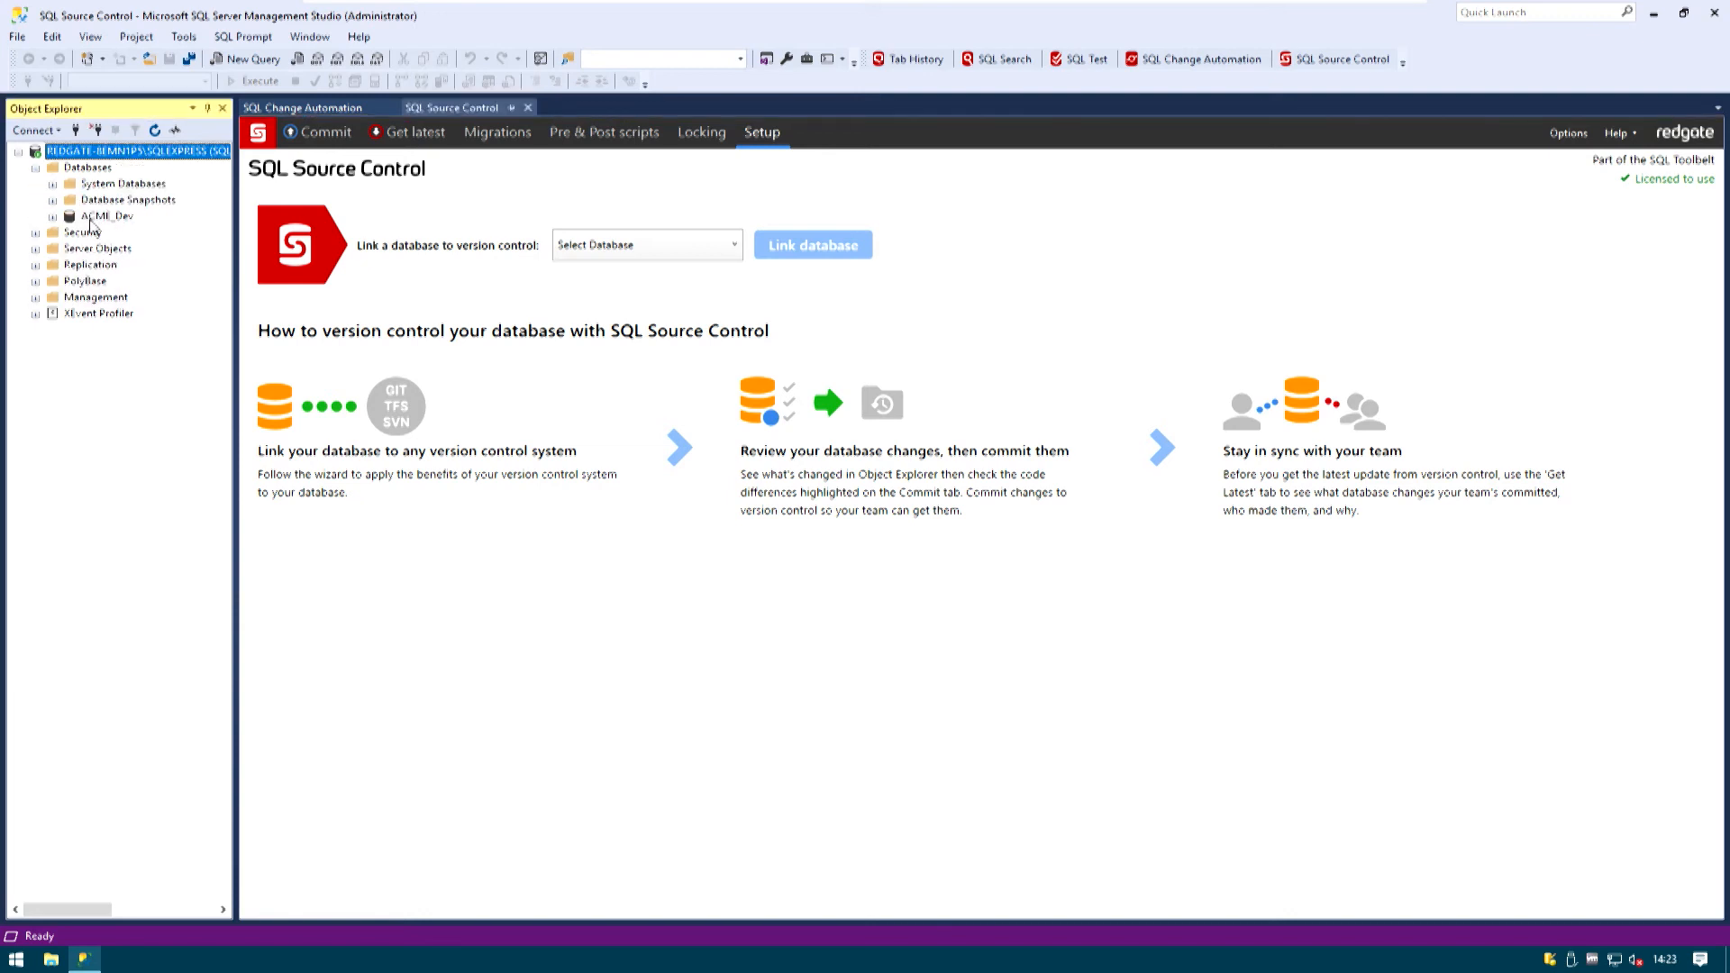
pyautogui.moveTo(101, 228)
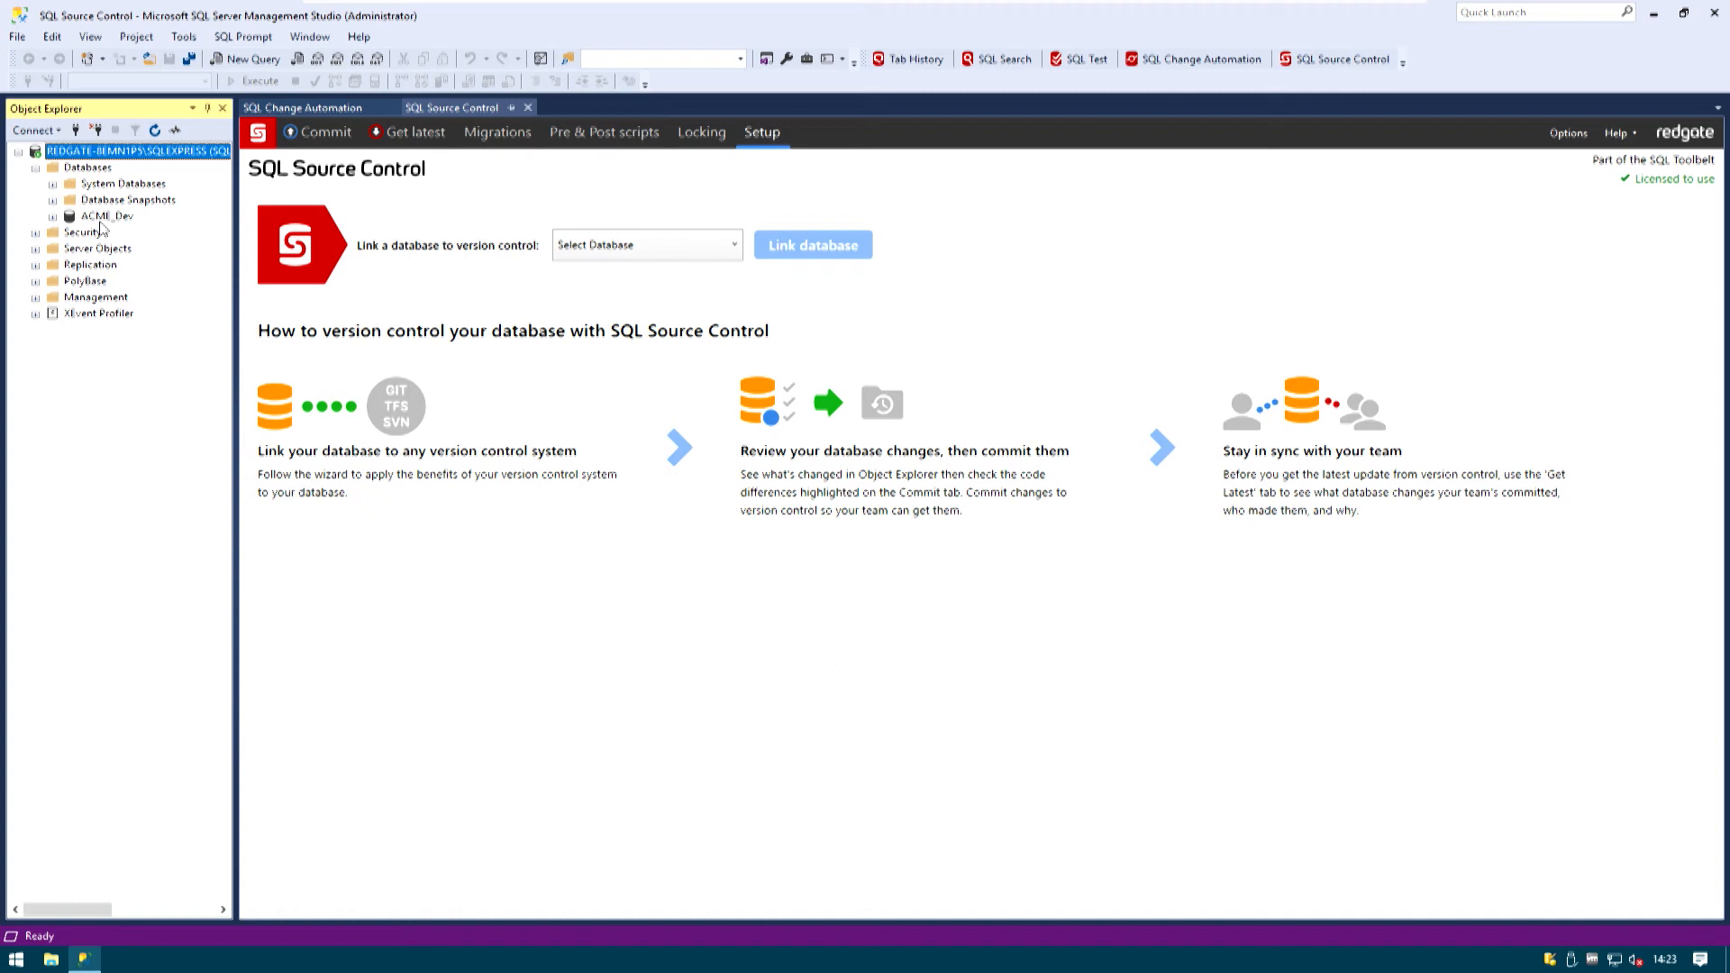
pyautogui.moveTo(104, 232)
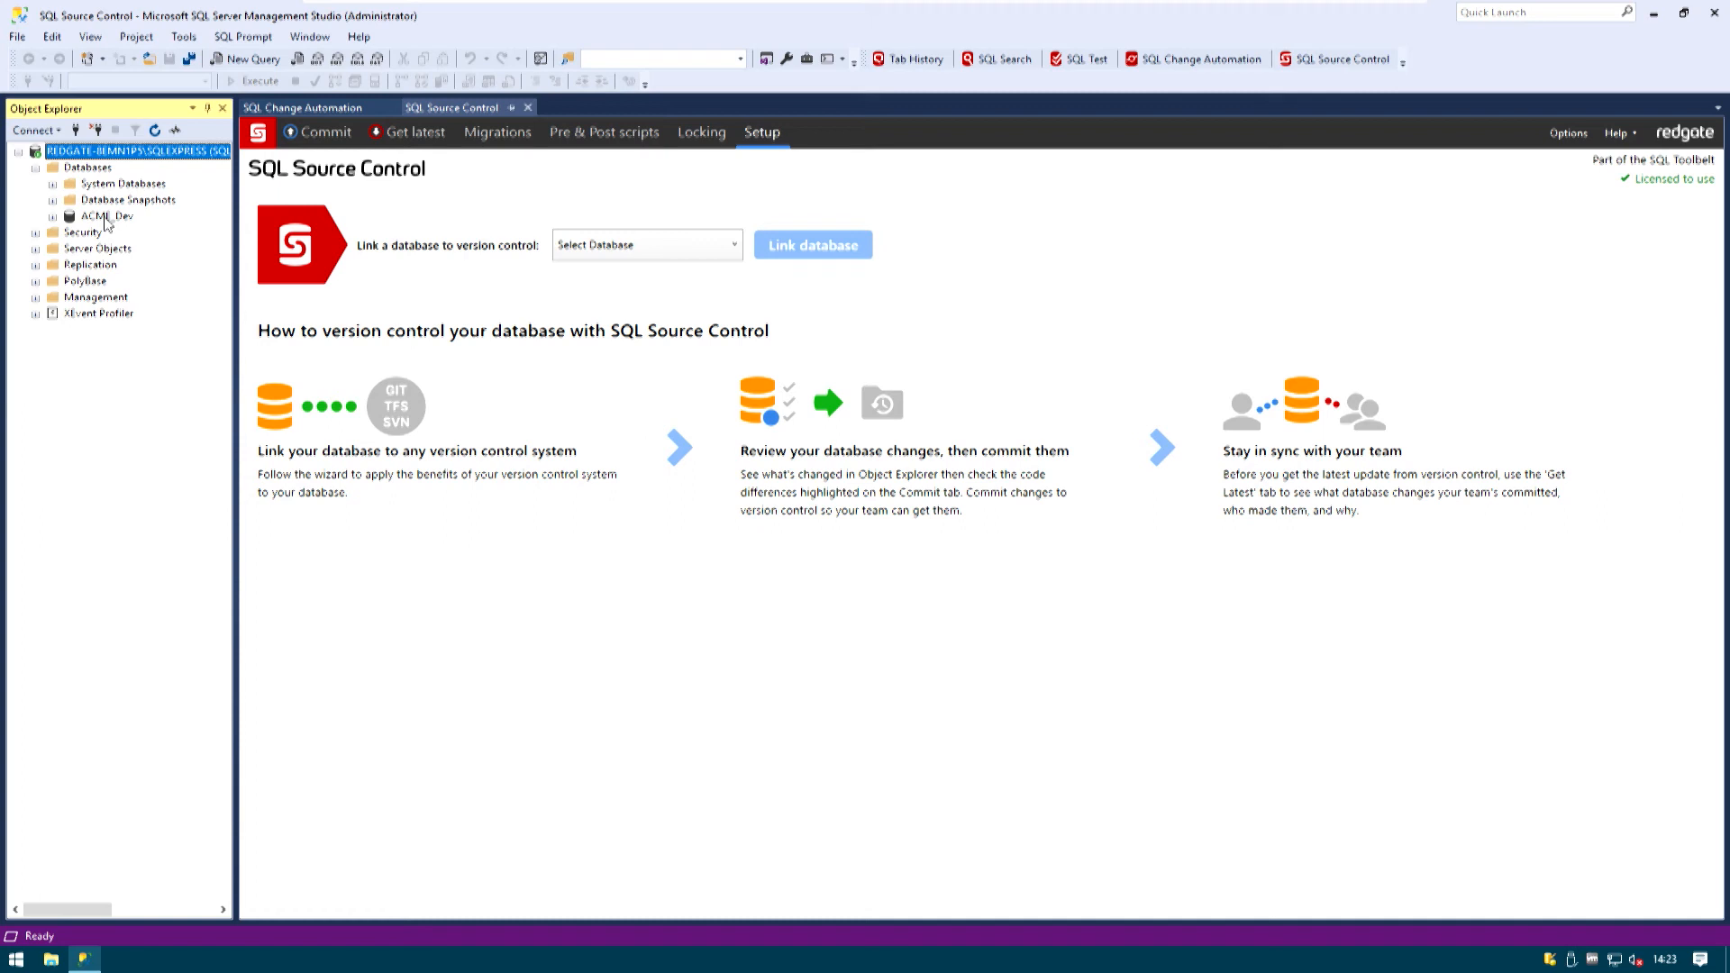
pyautogui.click(106, 214)
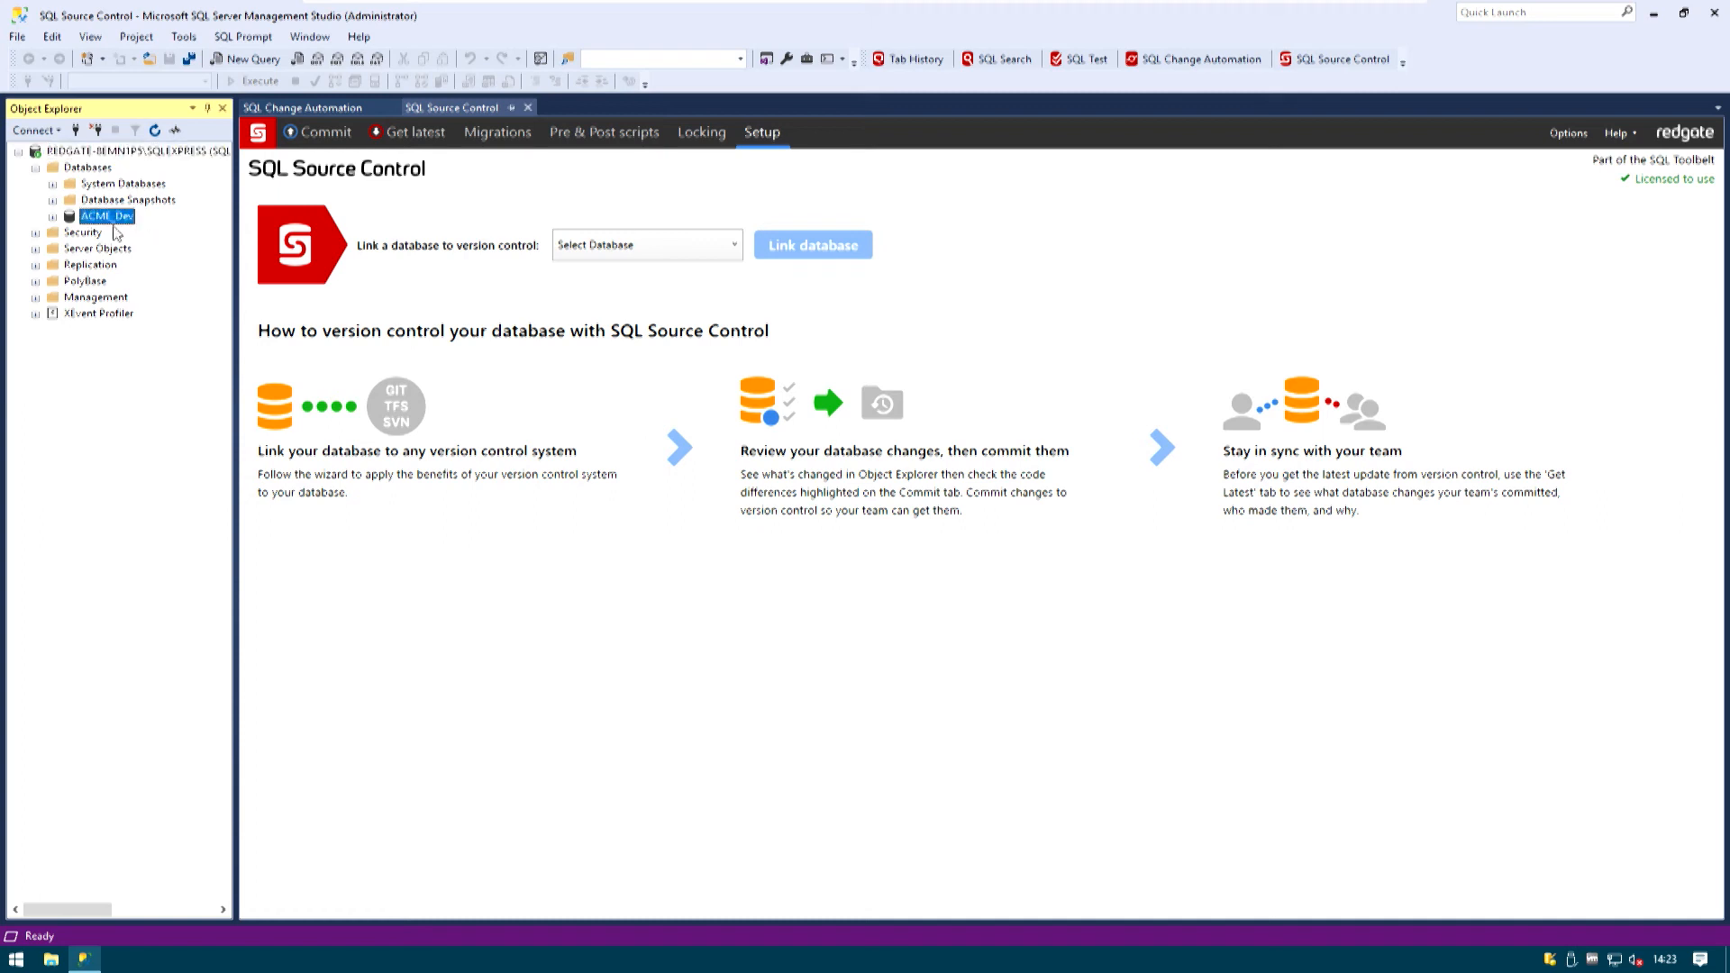
# Schema Compare/Deploy ACME_Dev to a new target database named ACME_Testing using SQL Compare.
pyautogui.rightClick(106, 216)
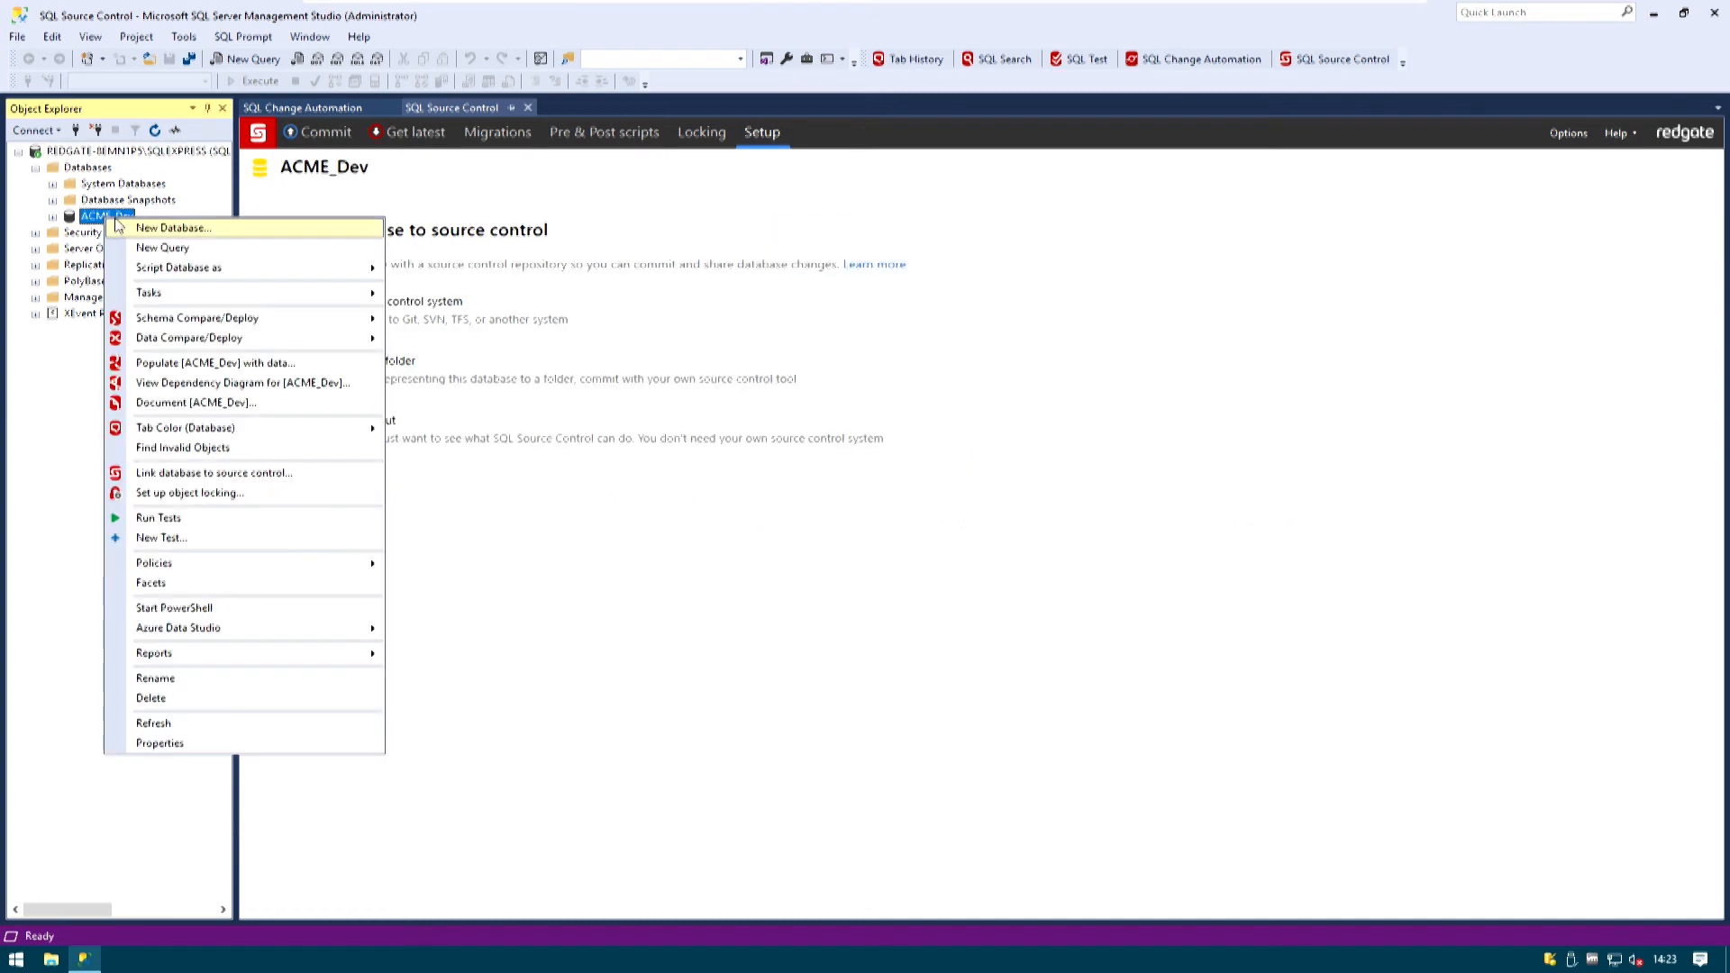
pyautogui.moveTo(196, 317)
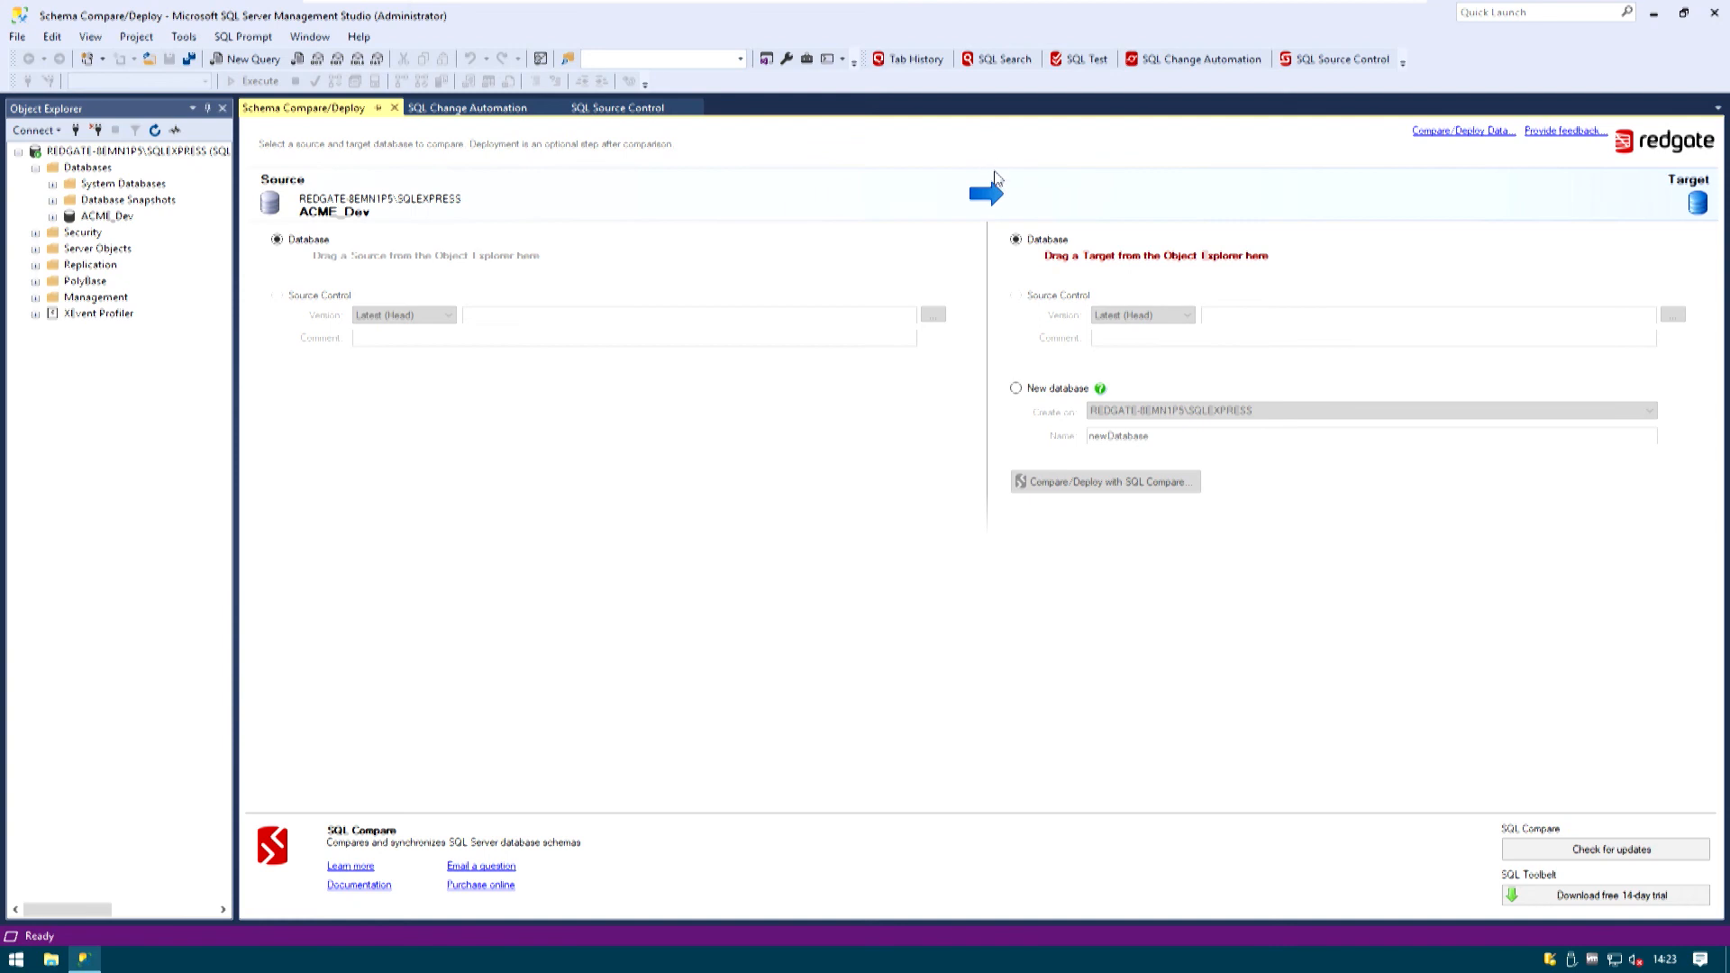
pyautogui.click(1017, 389)
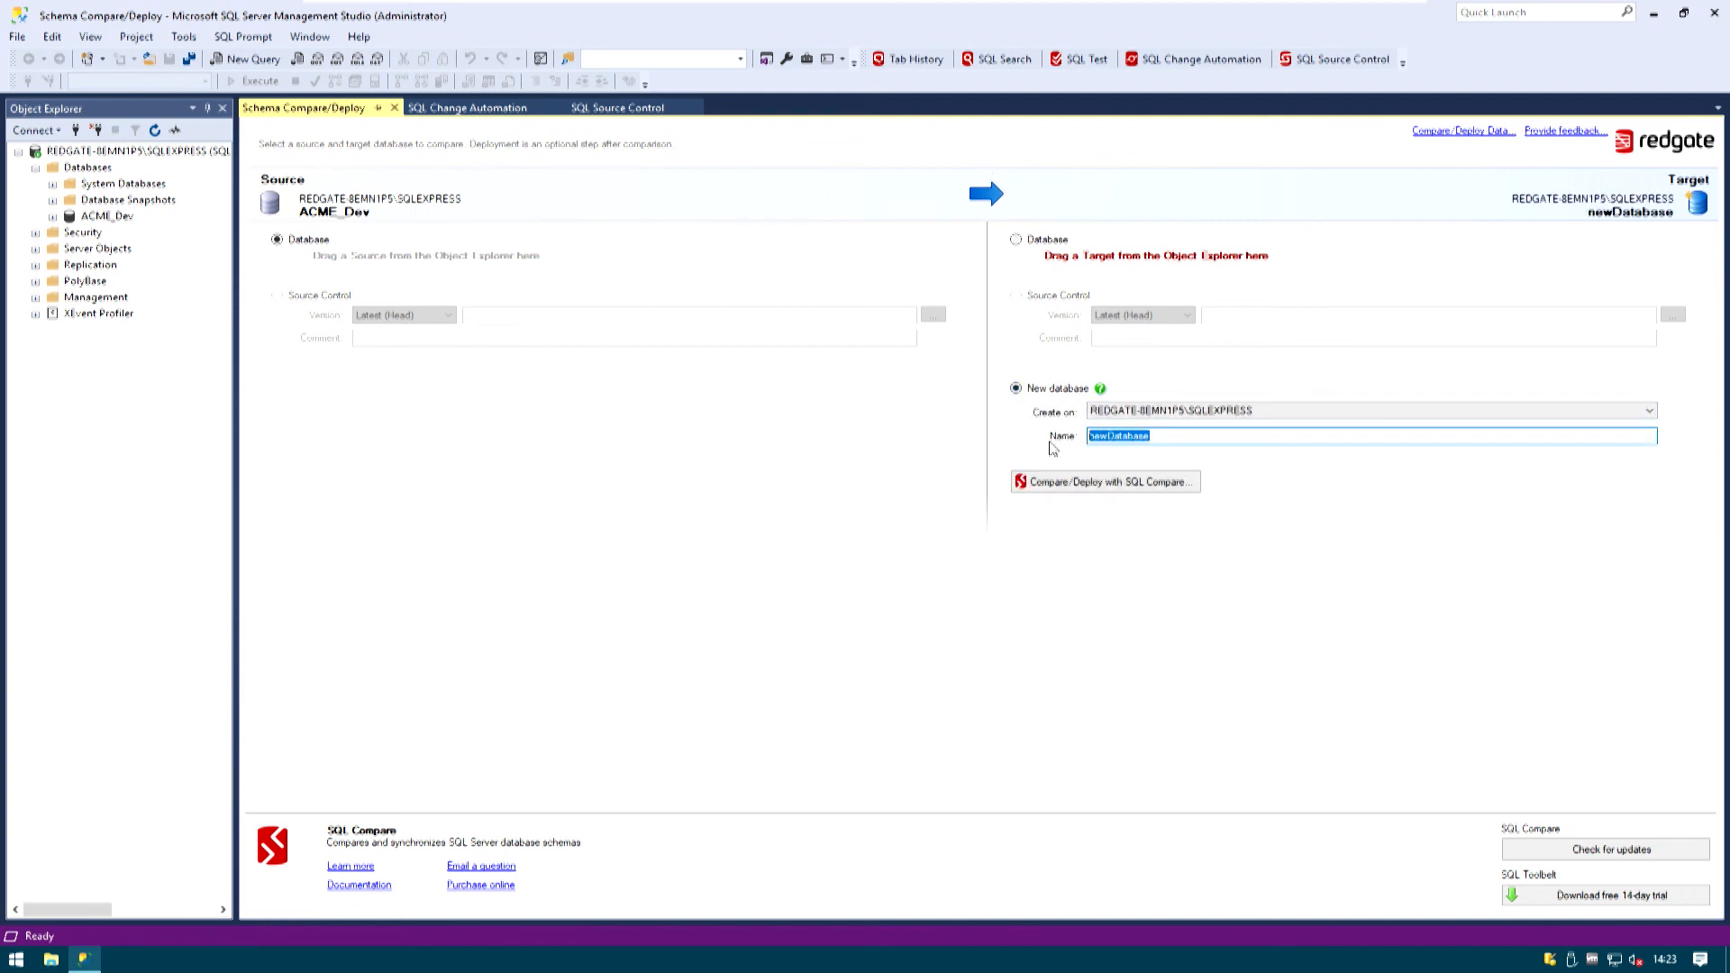
pyautogui.write('ACME')
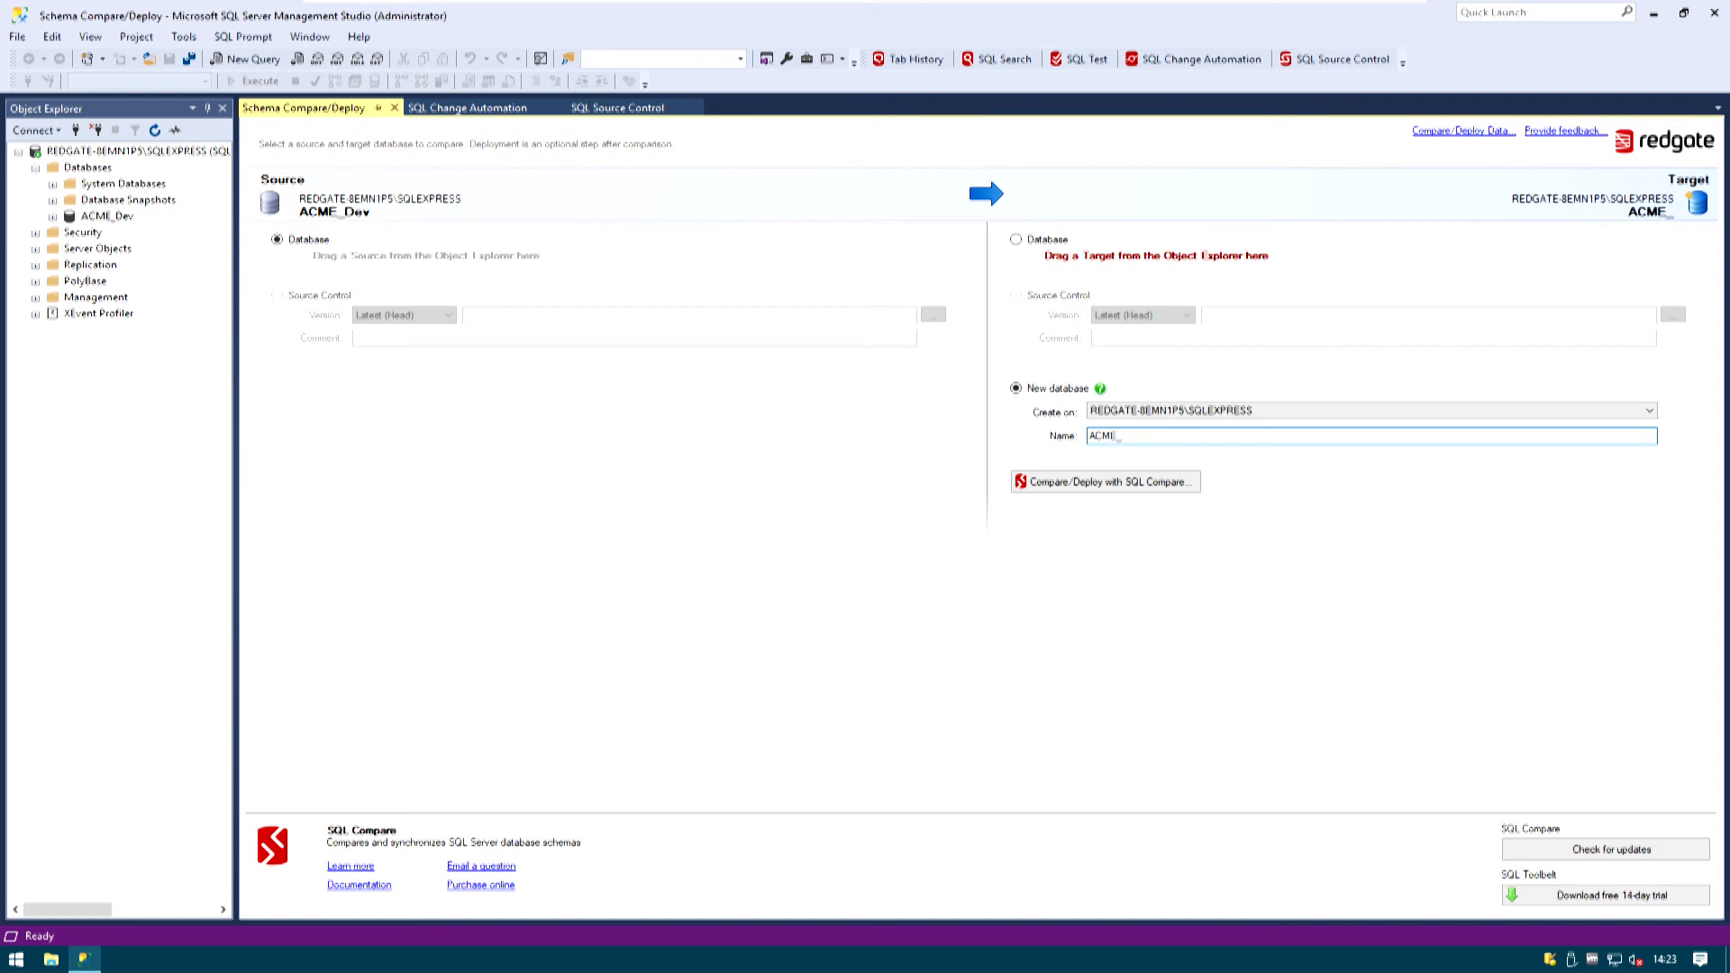
pyautogui.write('_Testubn')
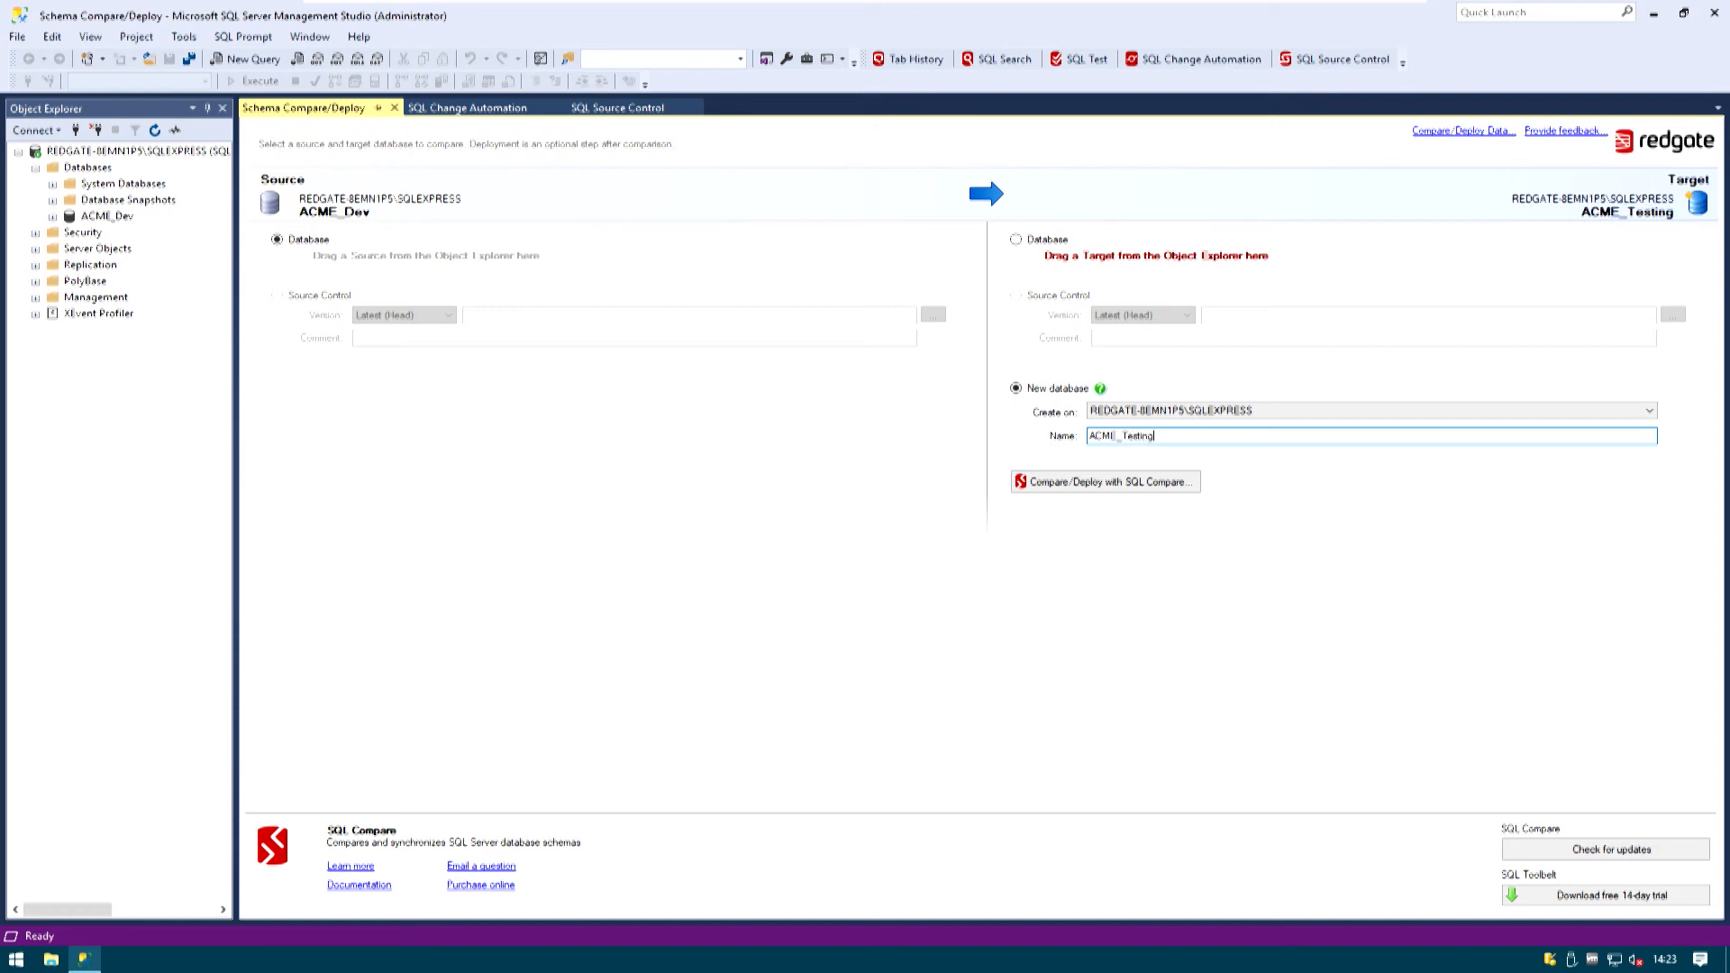
pyautogui.click(1017, 240)
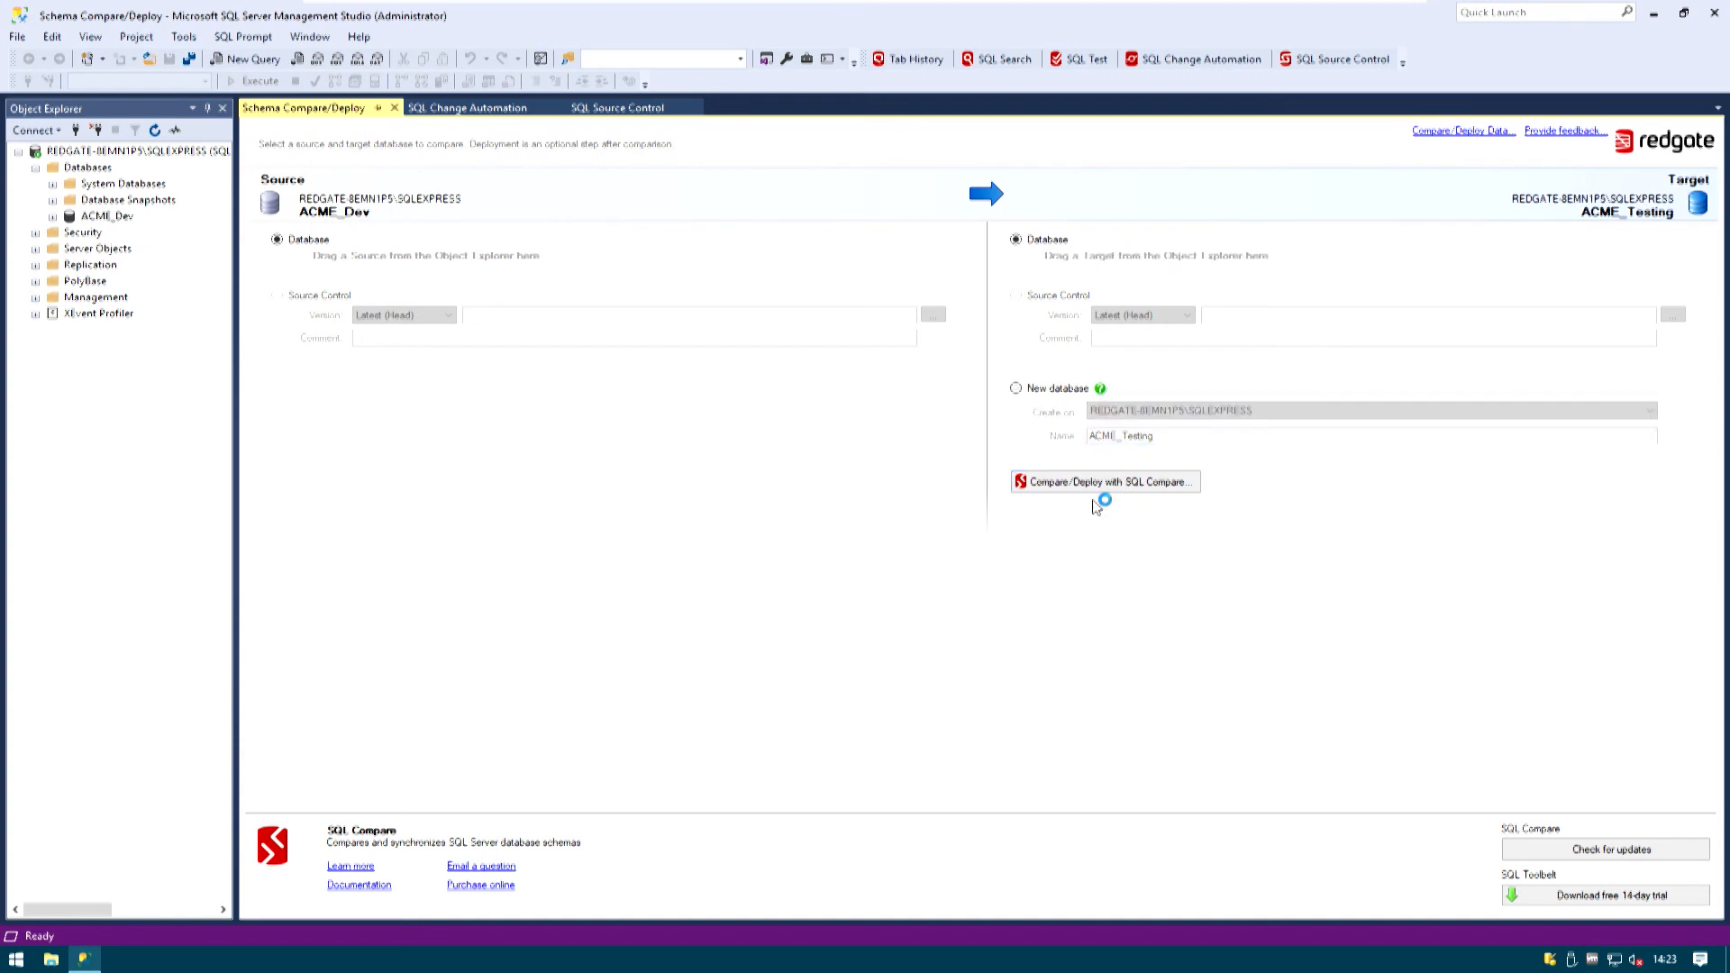
pyautogui.click(1103, 482)
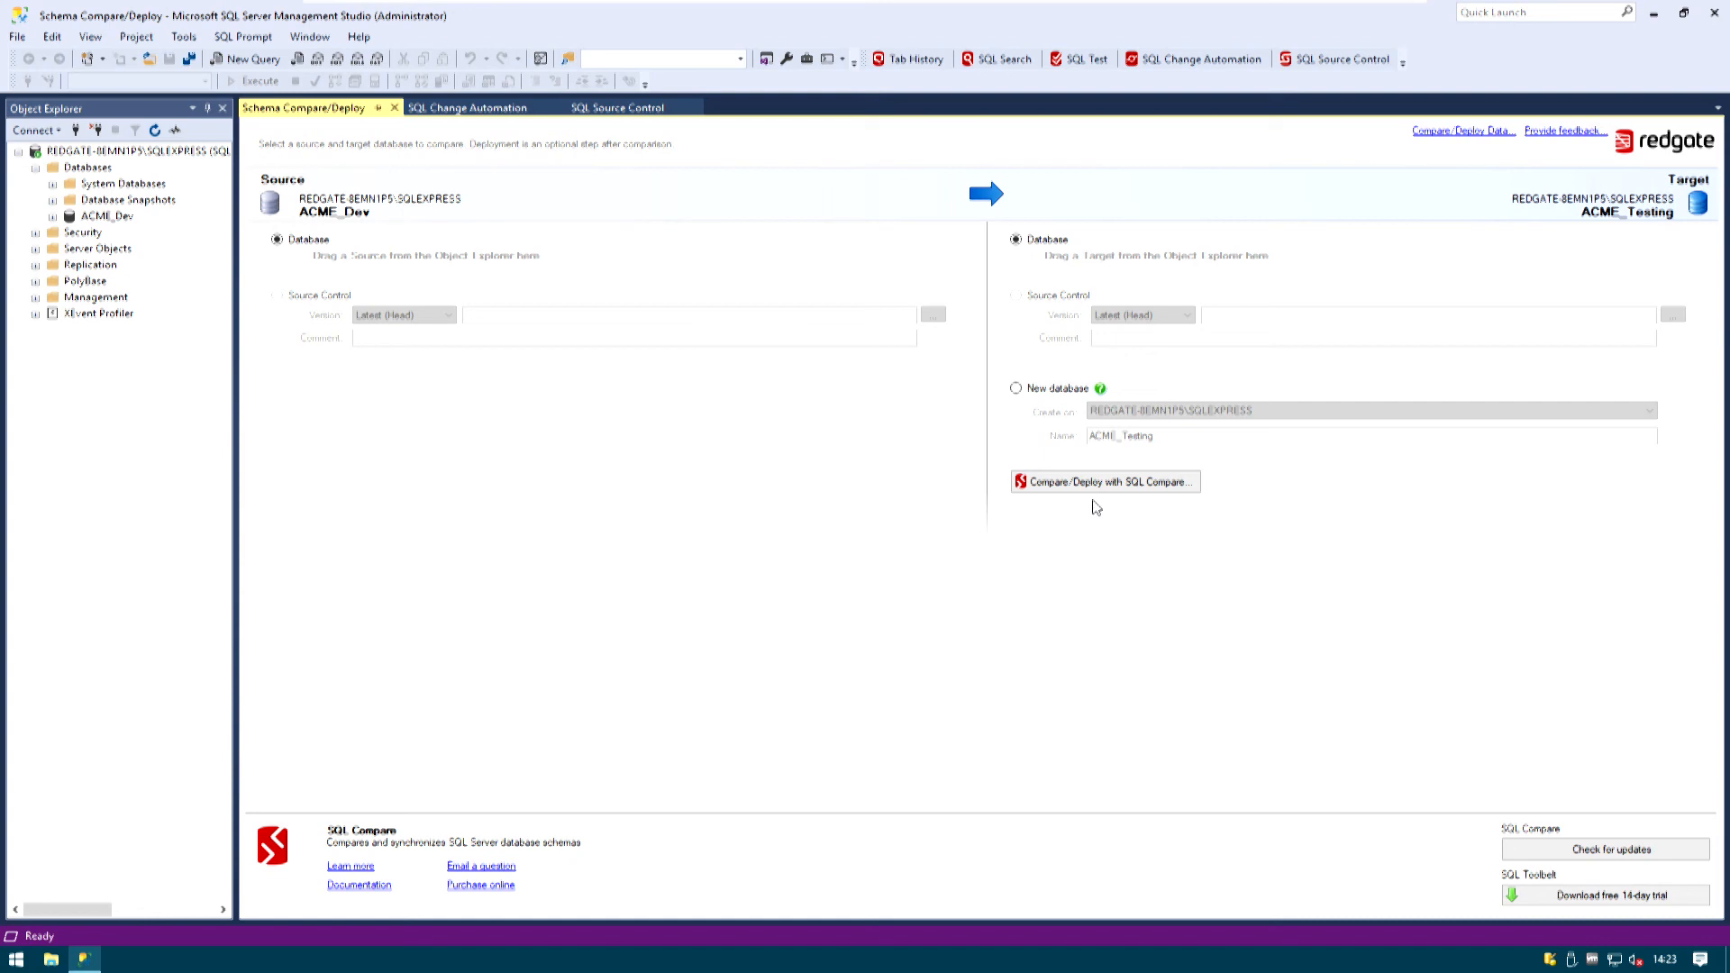
# Run the SQL Compare comparison of ACME_Dev against ACME_Testing (14 only in source, 23 identical).
pyautogui.click(1105, 481)
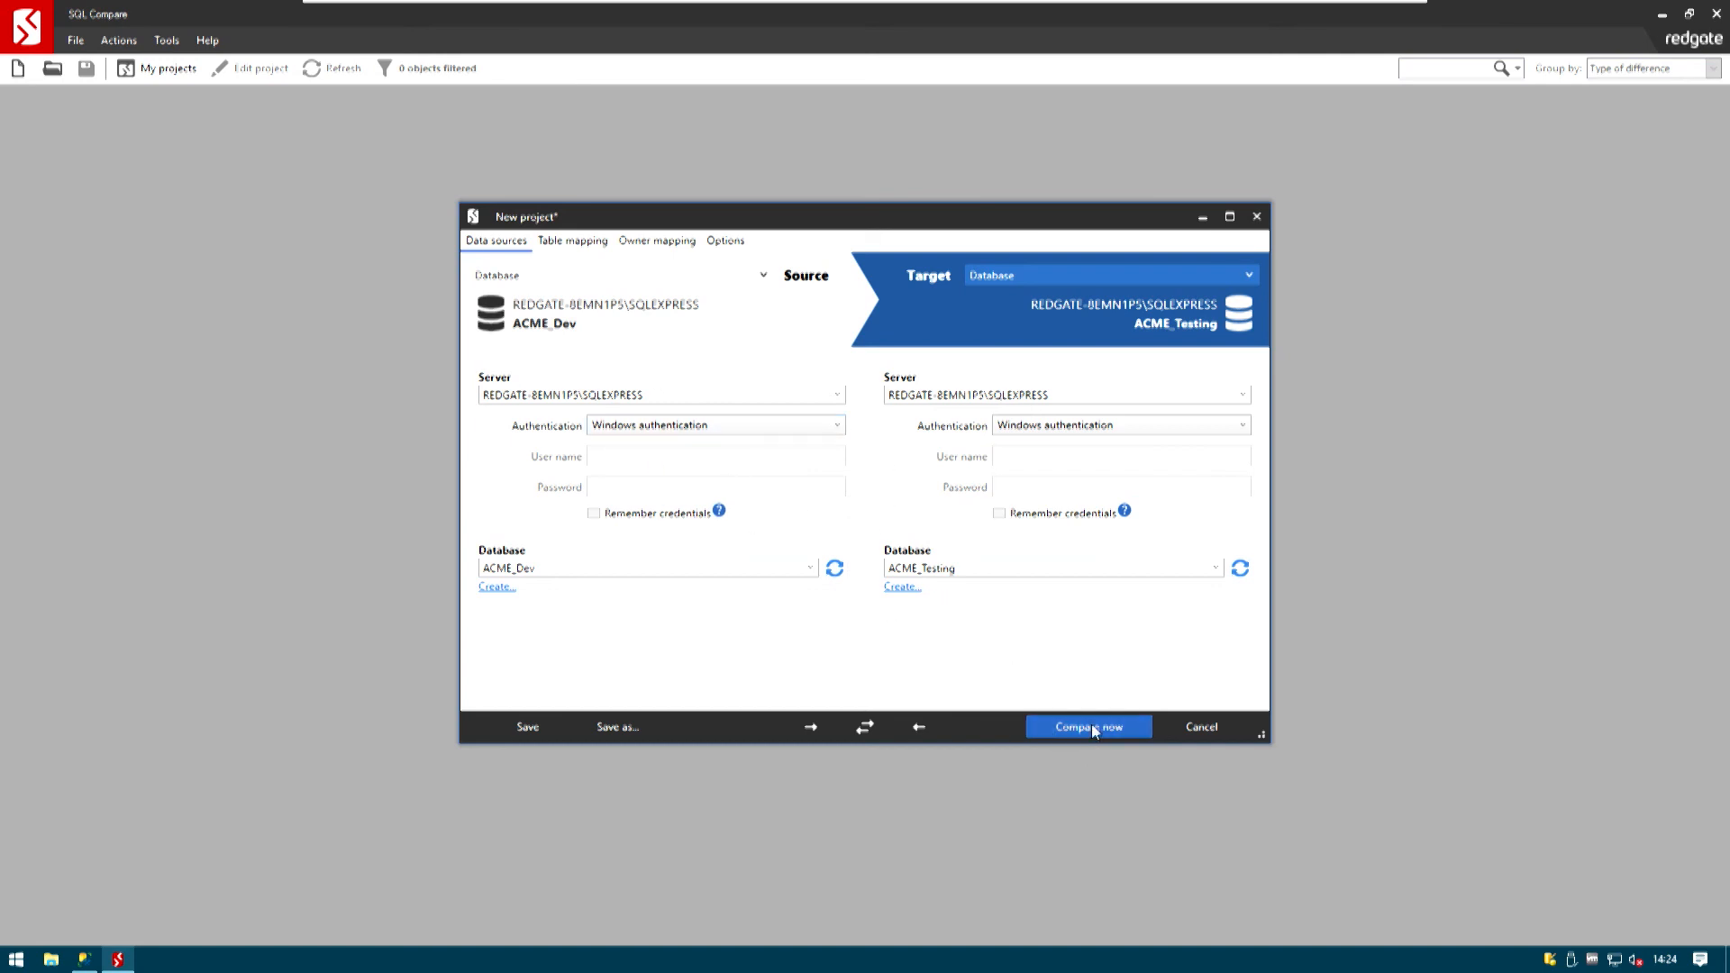
pyautogui.click(1087, 727)
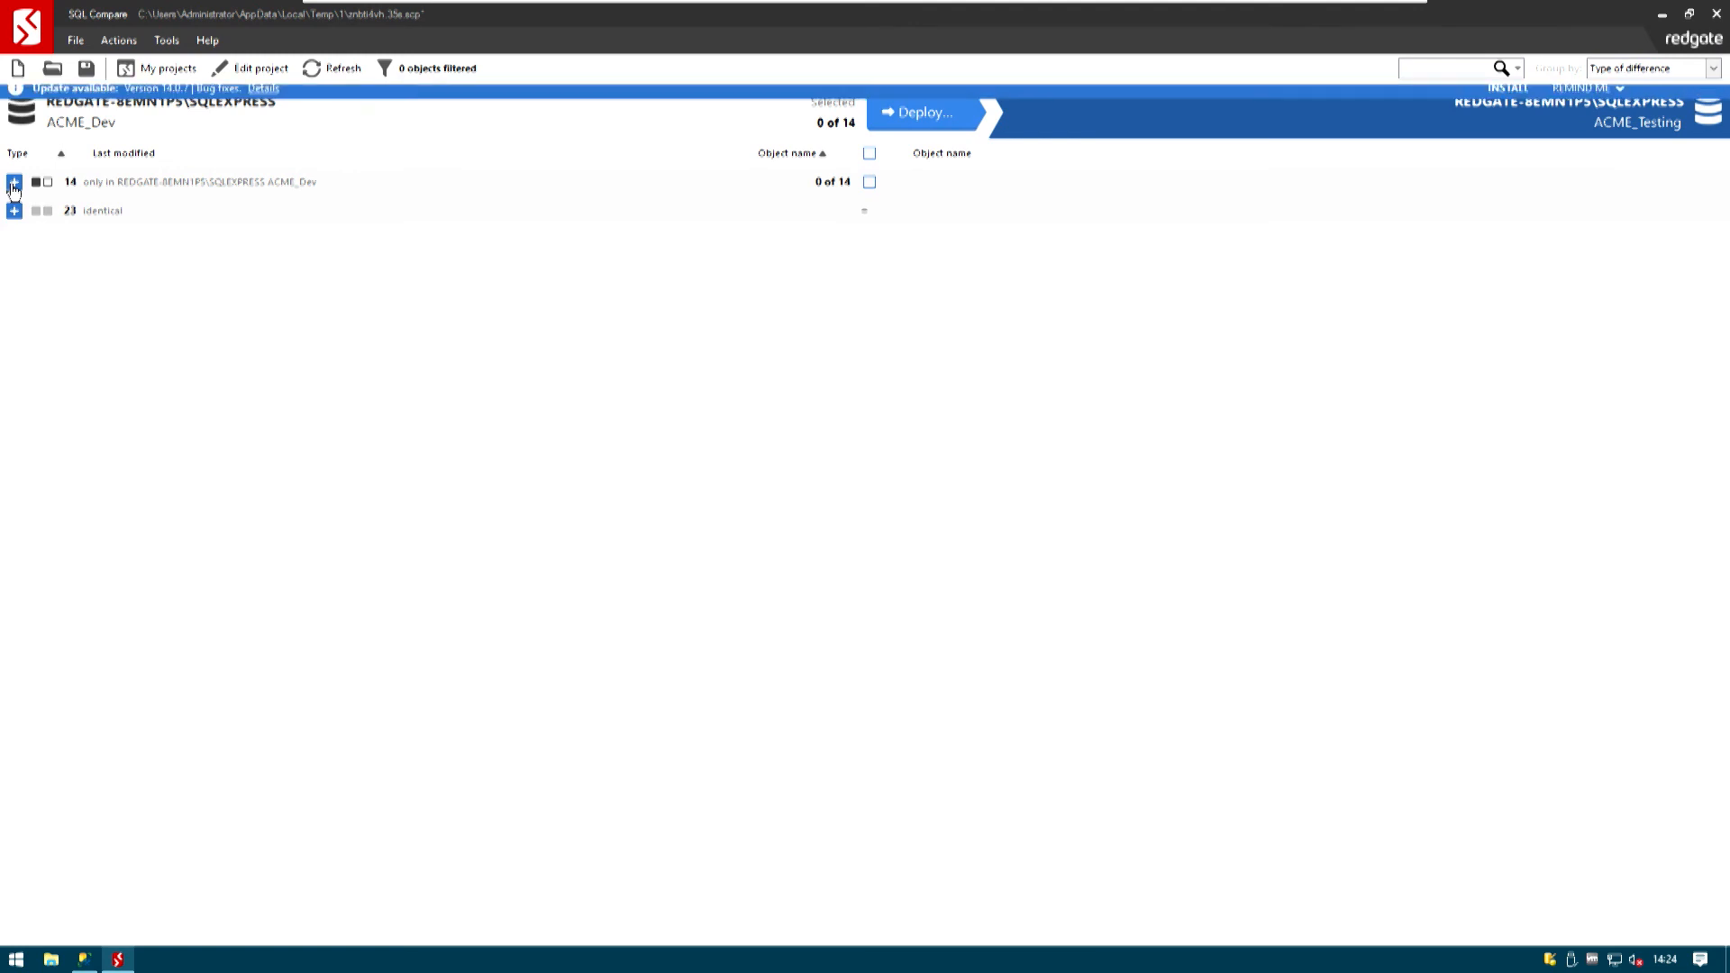
# Select all 14 ACME_Dev-only objects and launch the Deployment wizard.
pyautogui.click(14, 182)
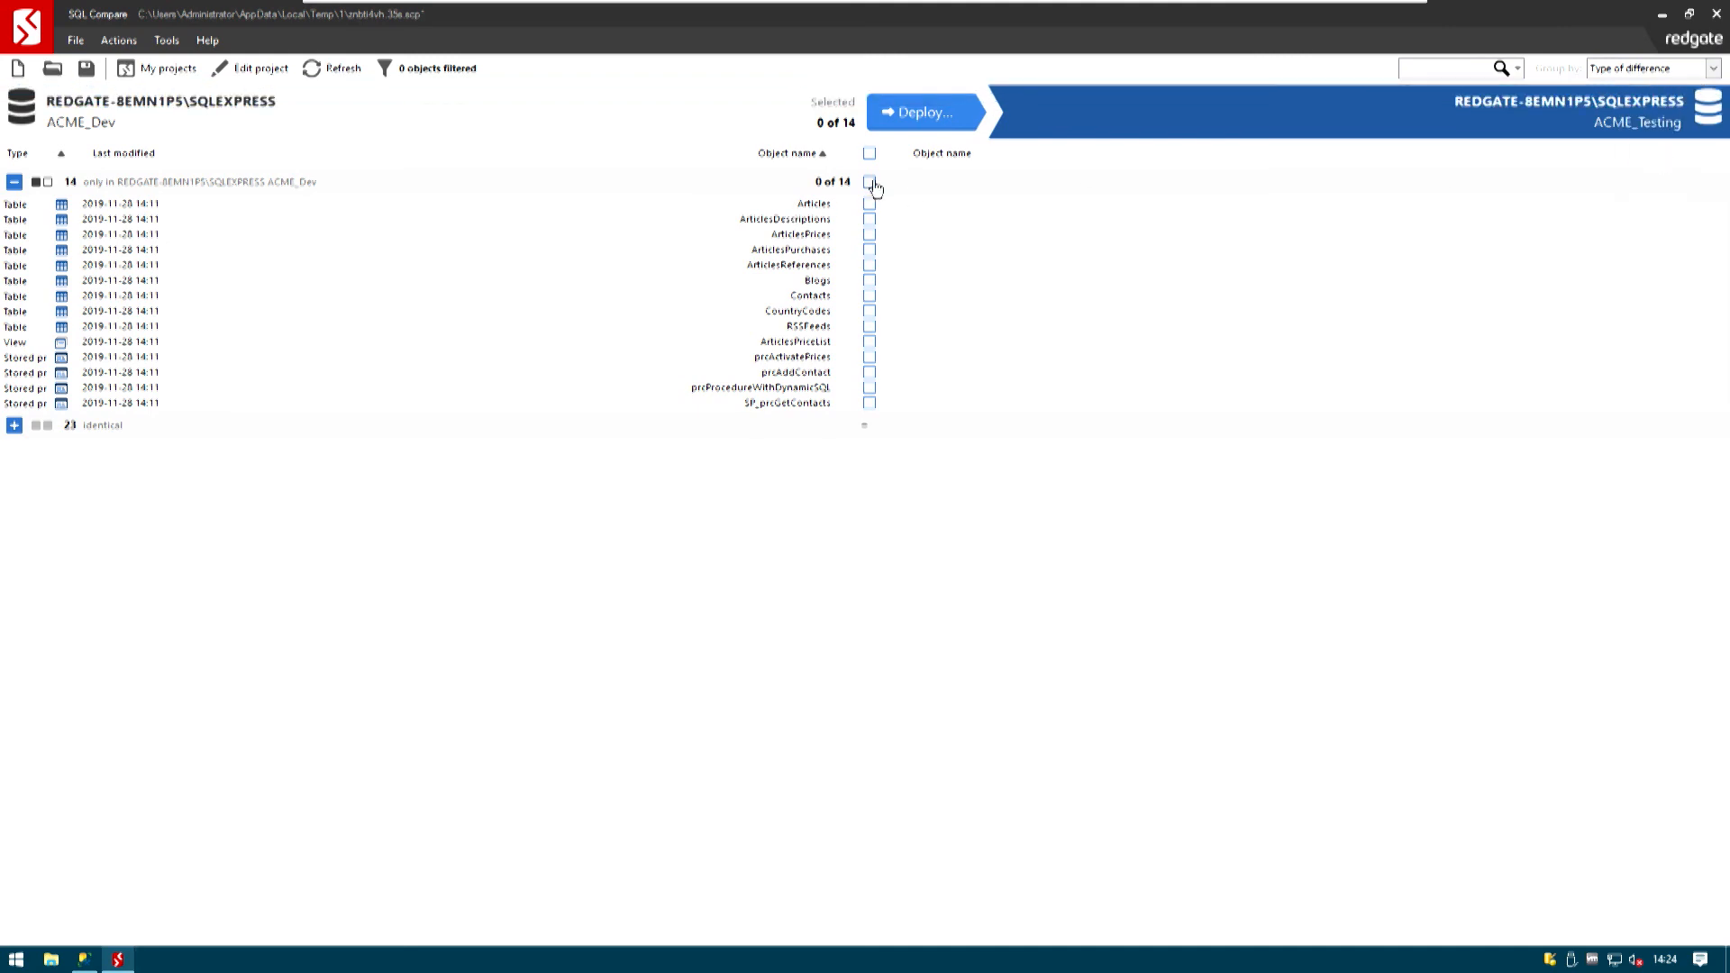
pyautogui.click(869, 151)
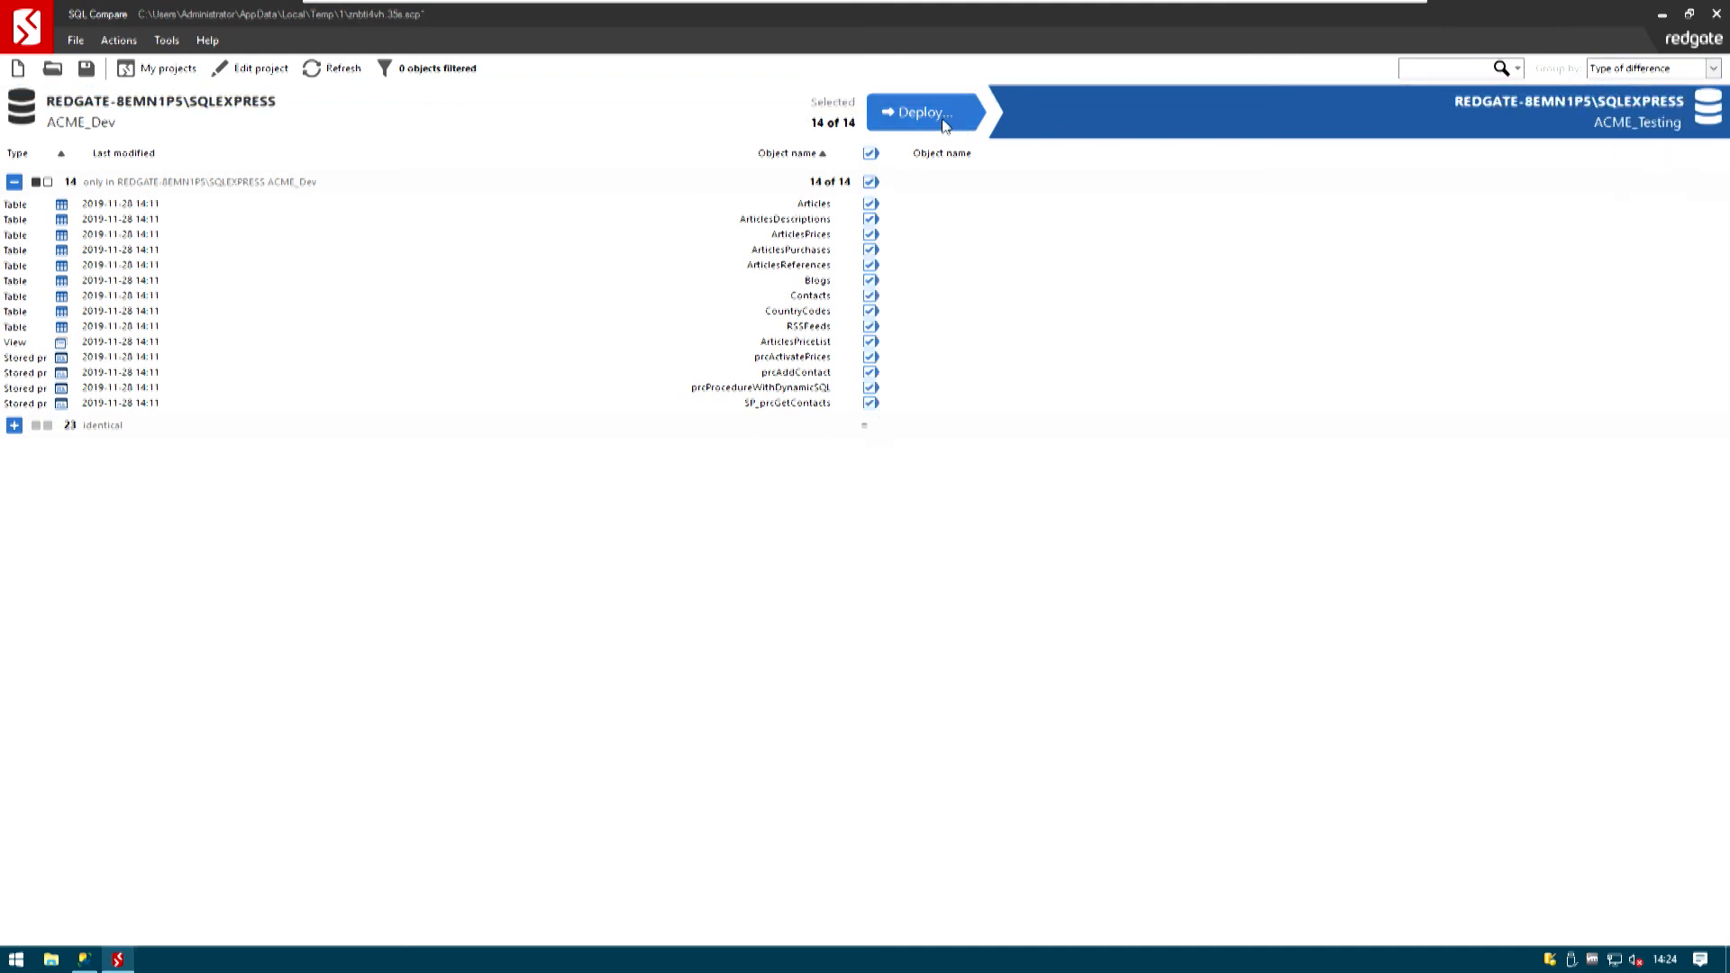
pyautogui.click(921, 112)
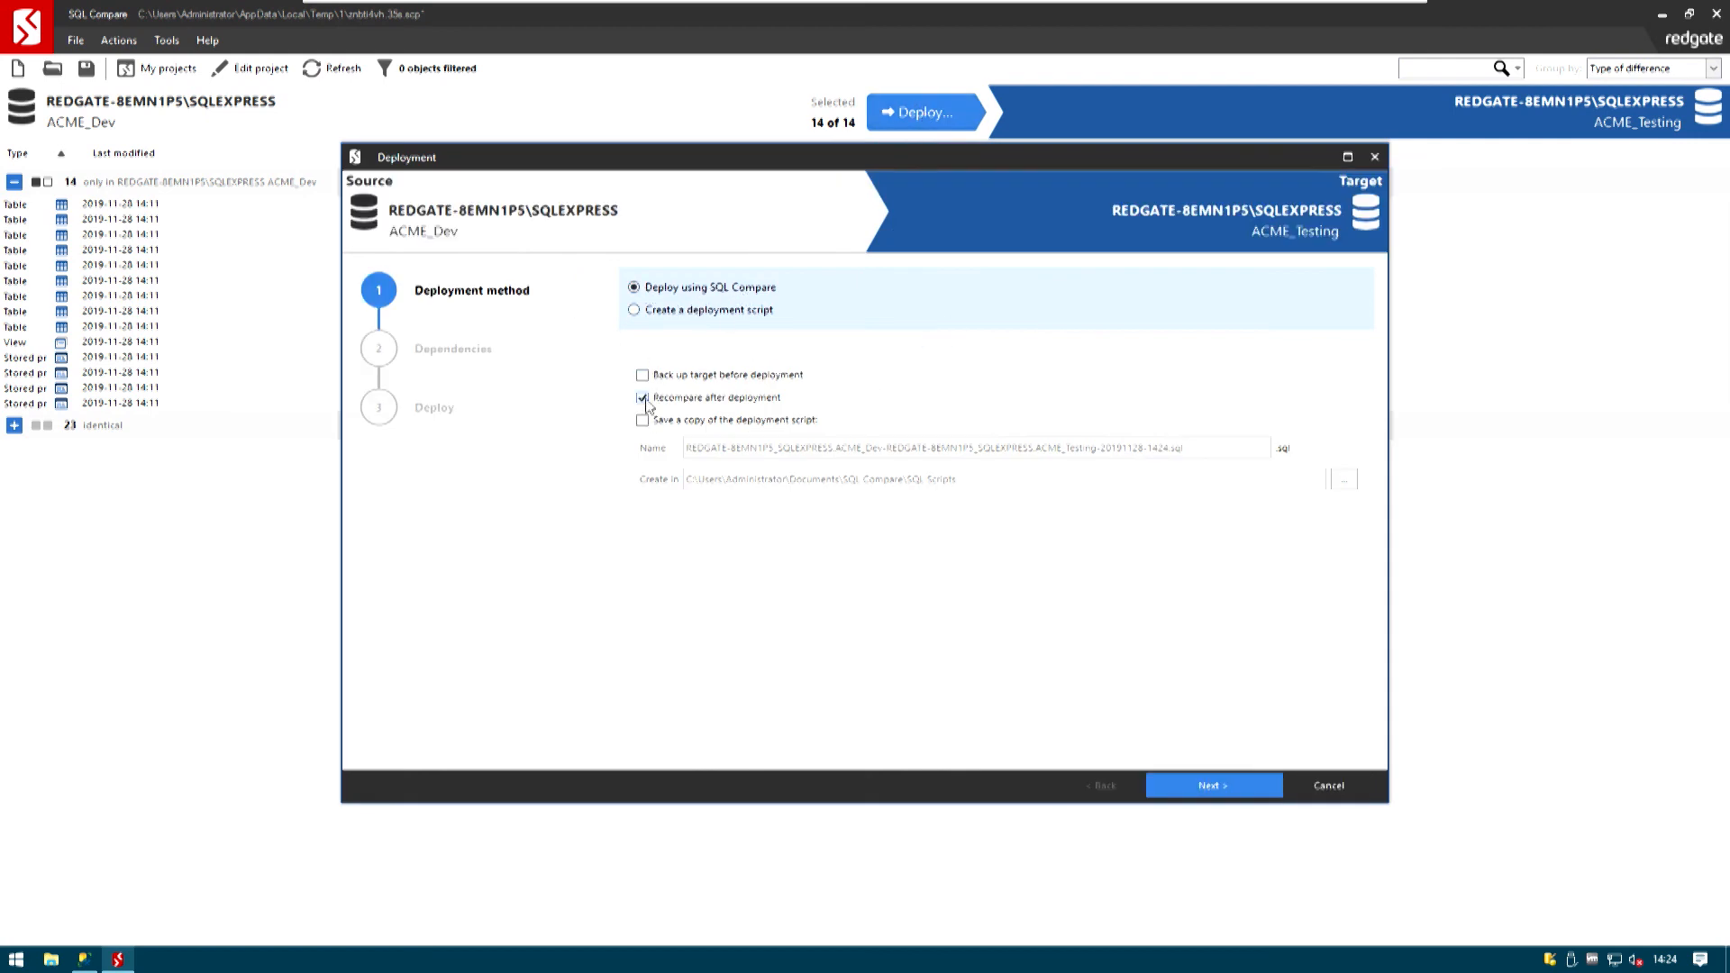
# Step through the wizard, review the 14-object script and confirm Deploy now to ACME_Testing.
pyautogui.click(1211, 785)
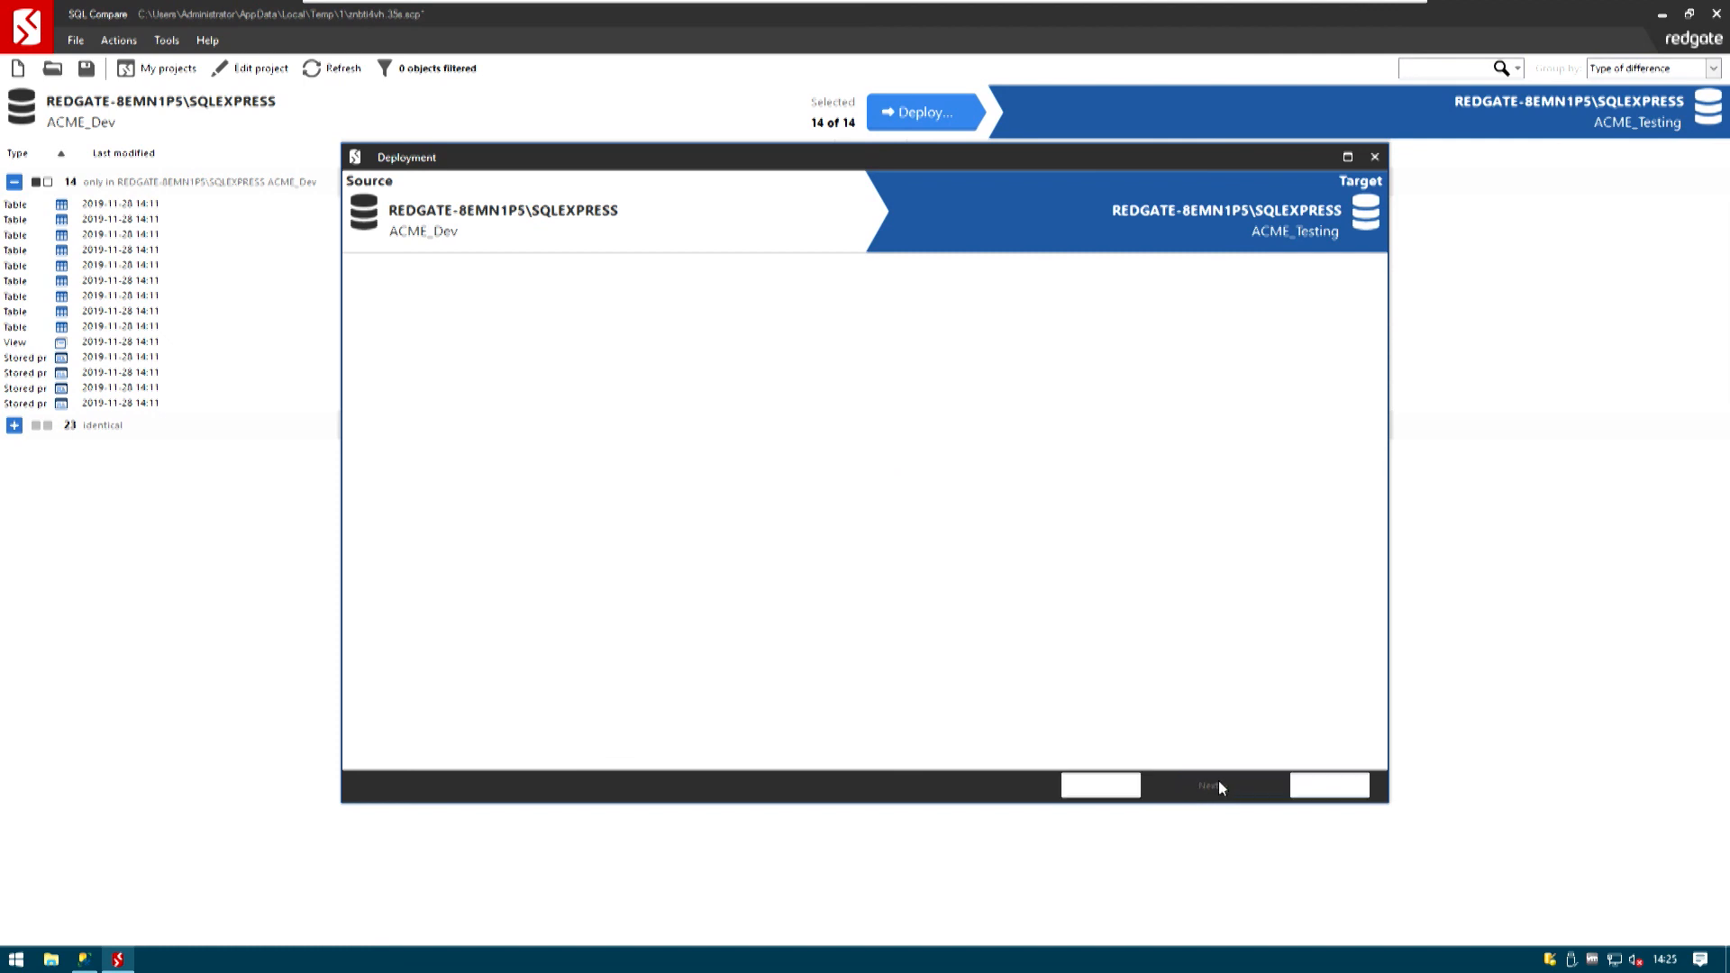
pyautogui.click(1212, 784)
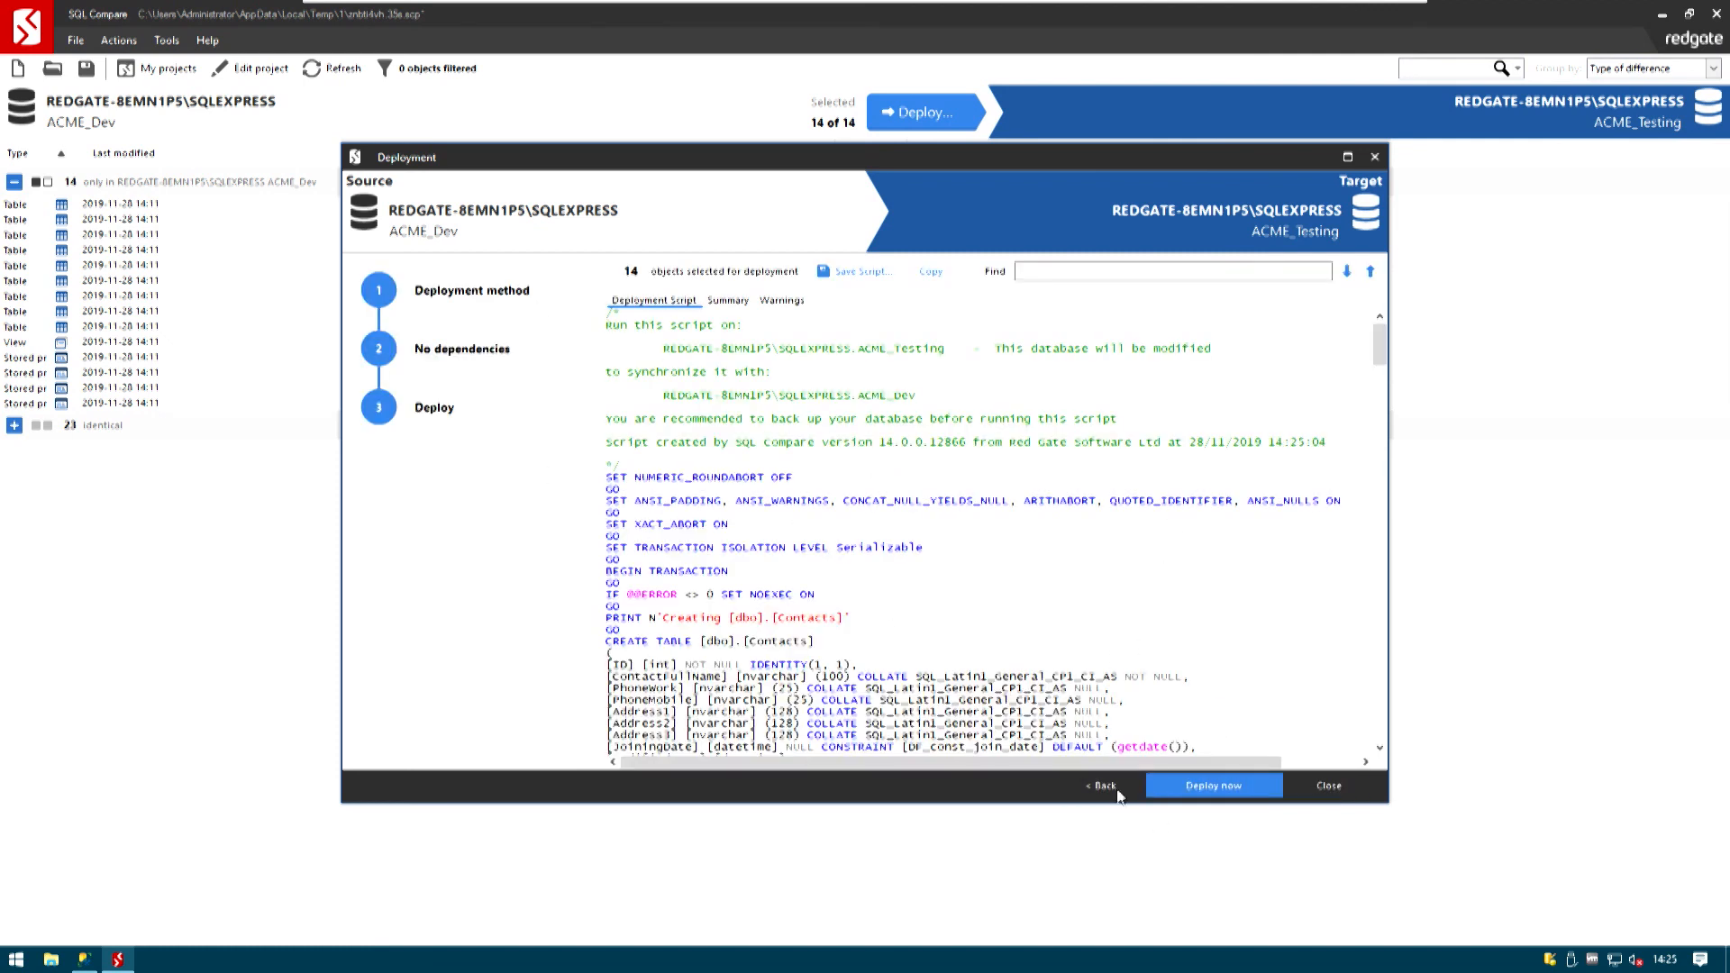
pyautogui.click(1211, 786)
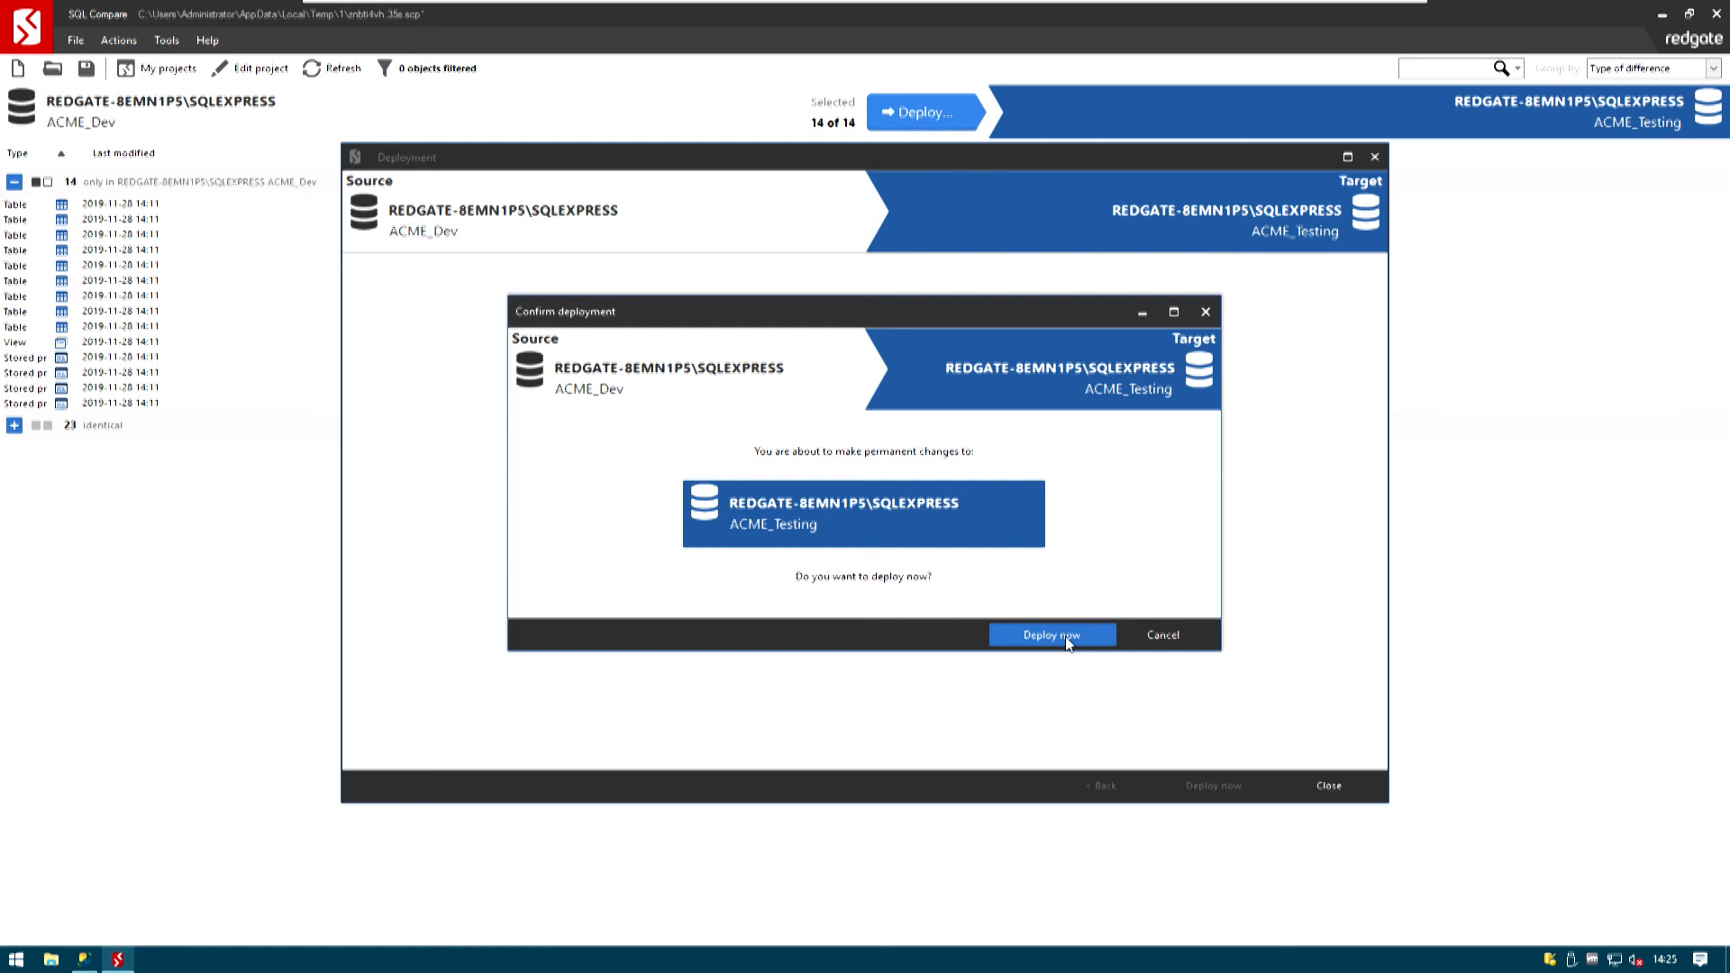
pyautogui.click(1051, 634)
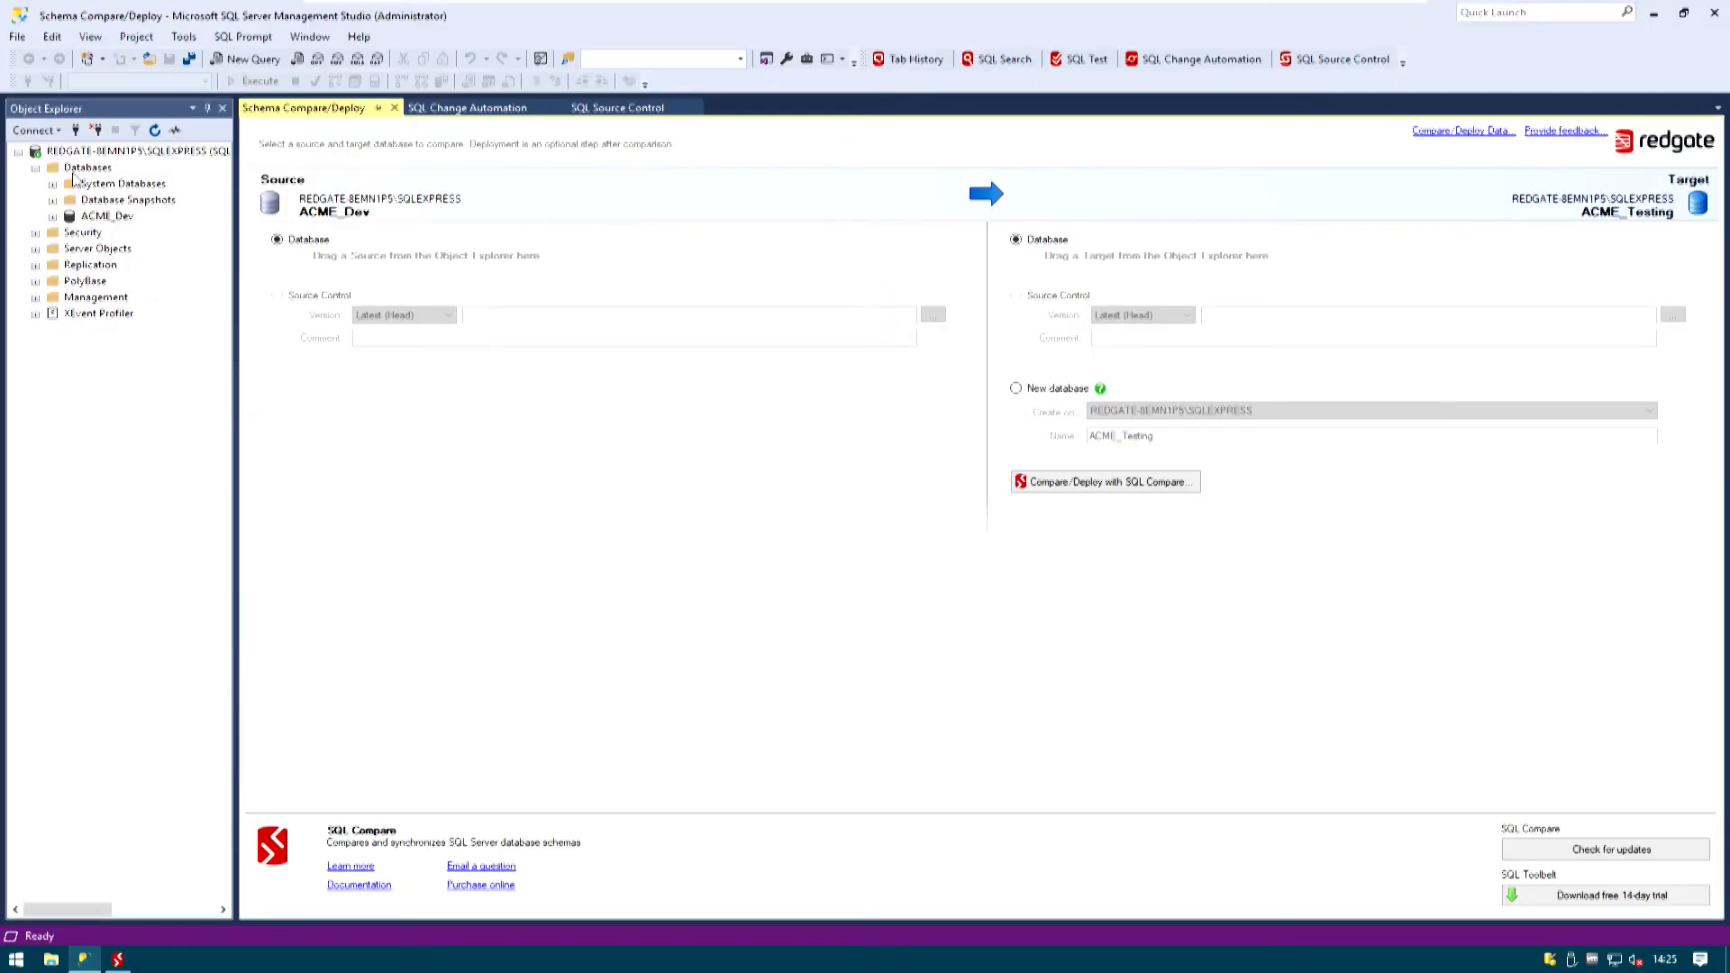
# Refresh the Databases node so ACME_Testing shows beside ACME_Dev.
pyautogui.rightClick(87, 166)
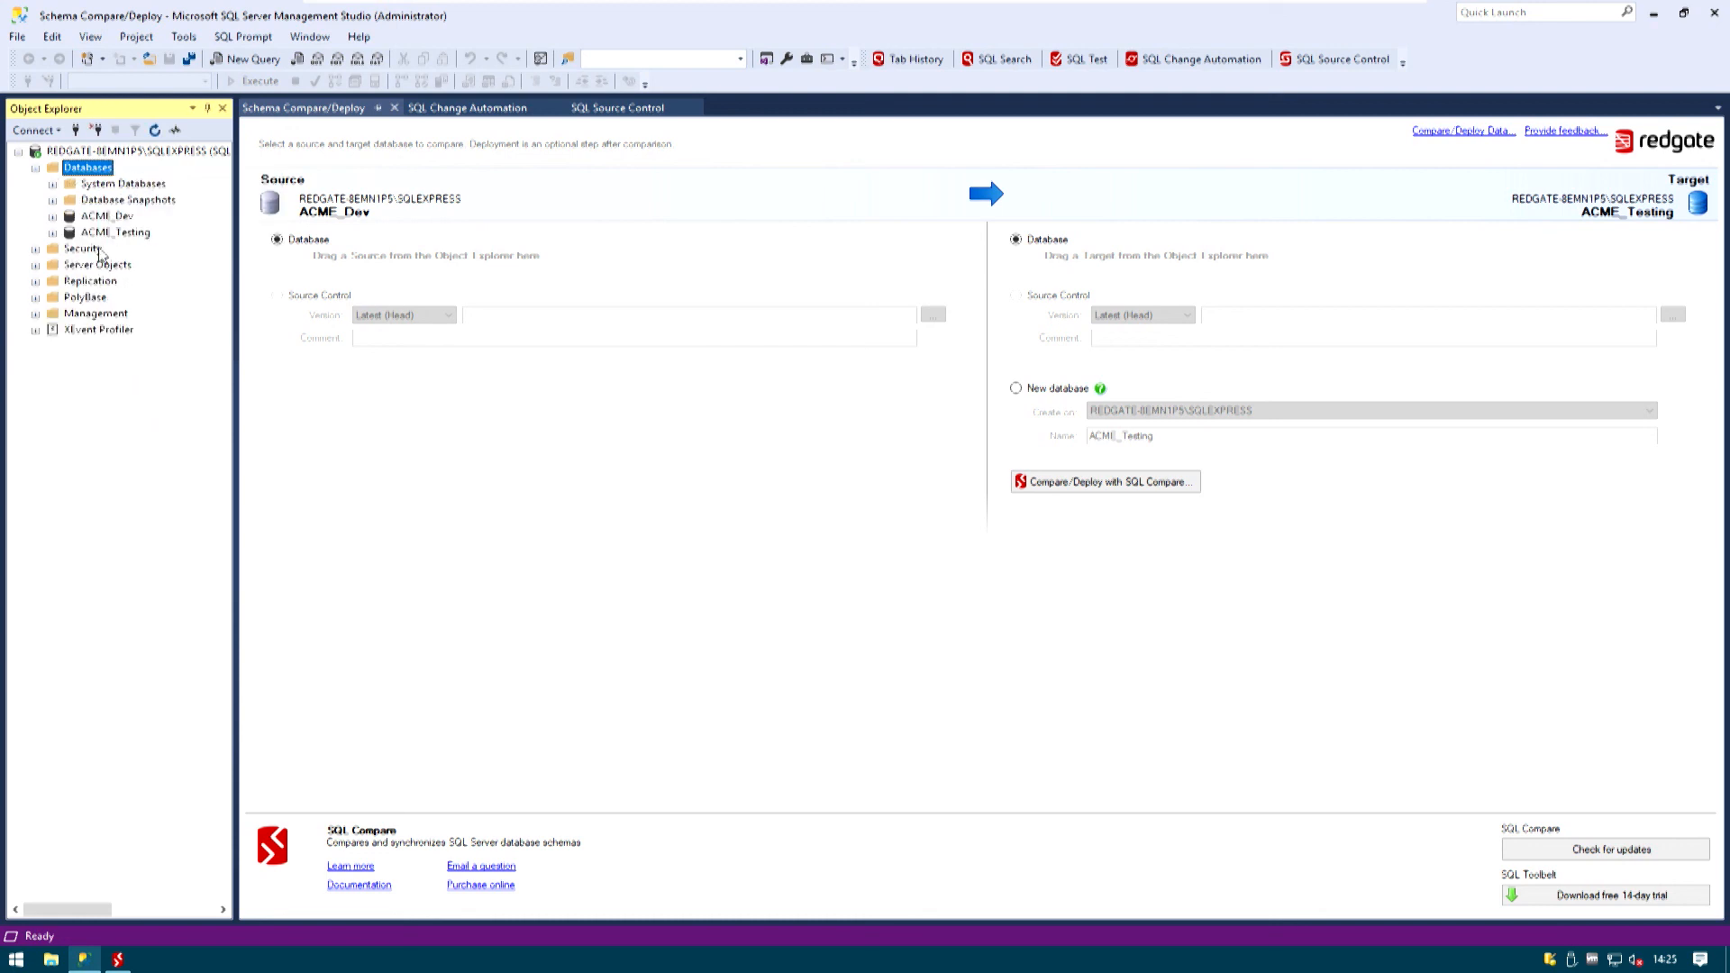
pyautogui.moveTo(125, 245)
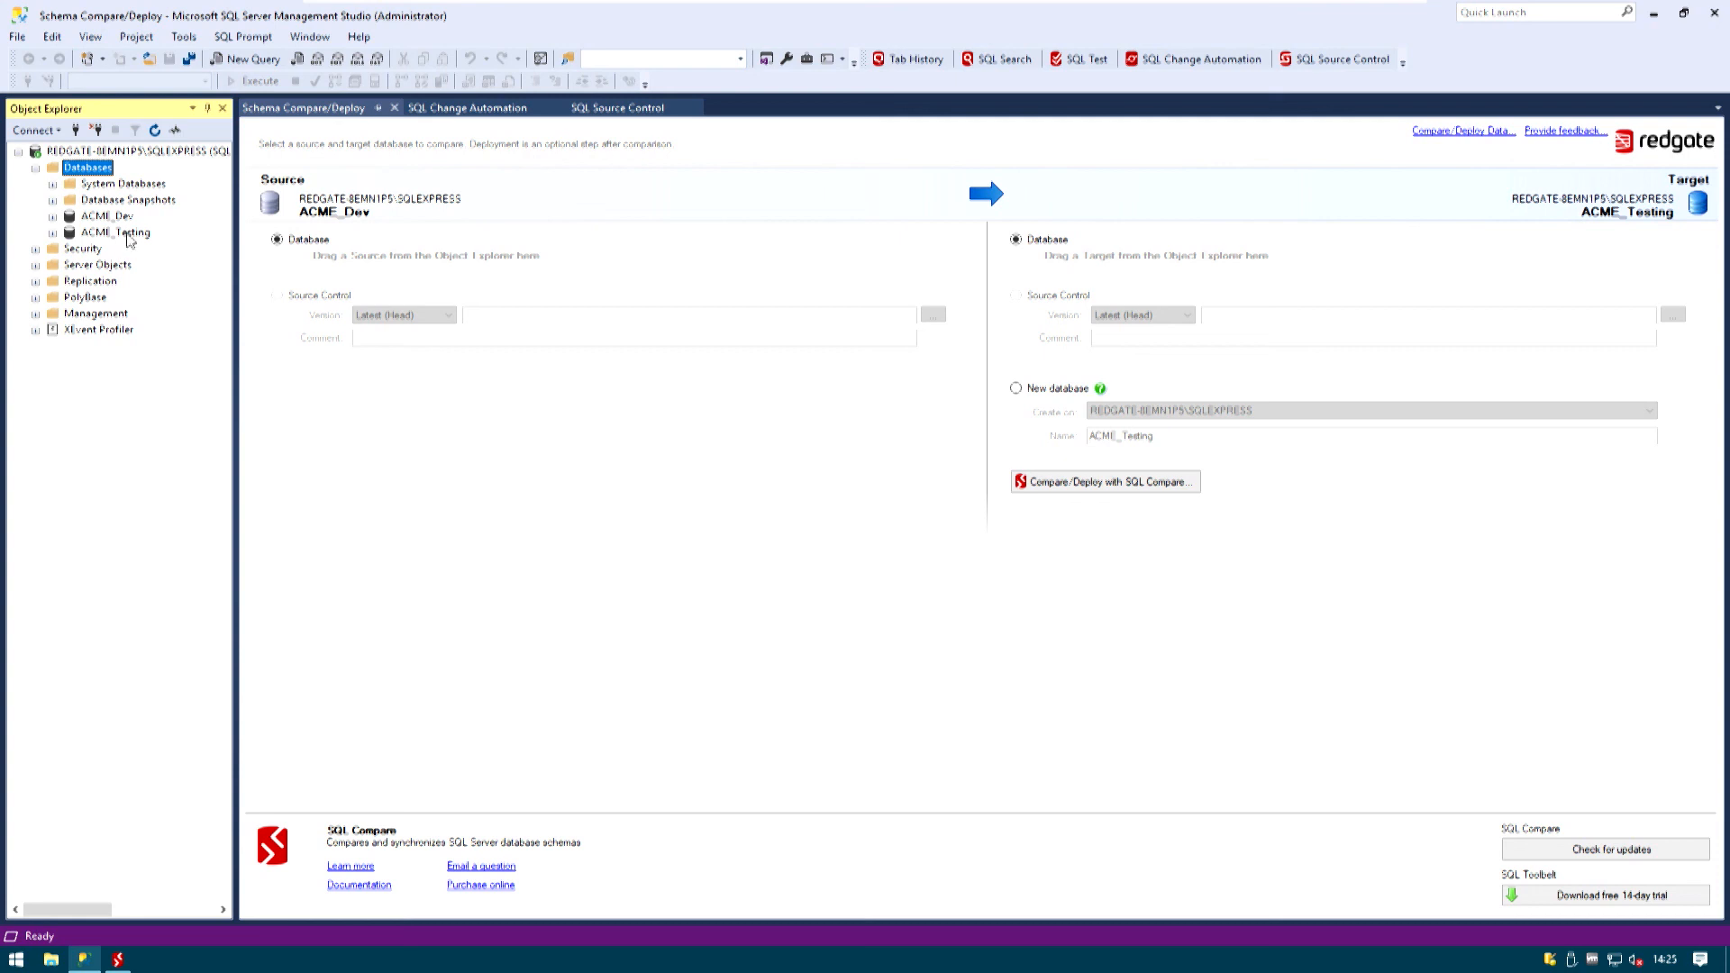
pyautogui.moveTo(125, 242)
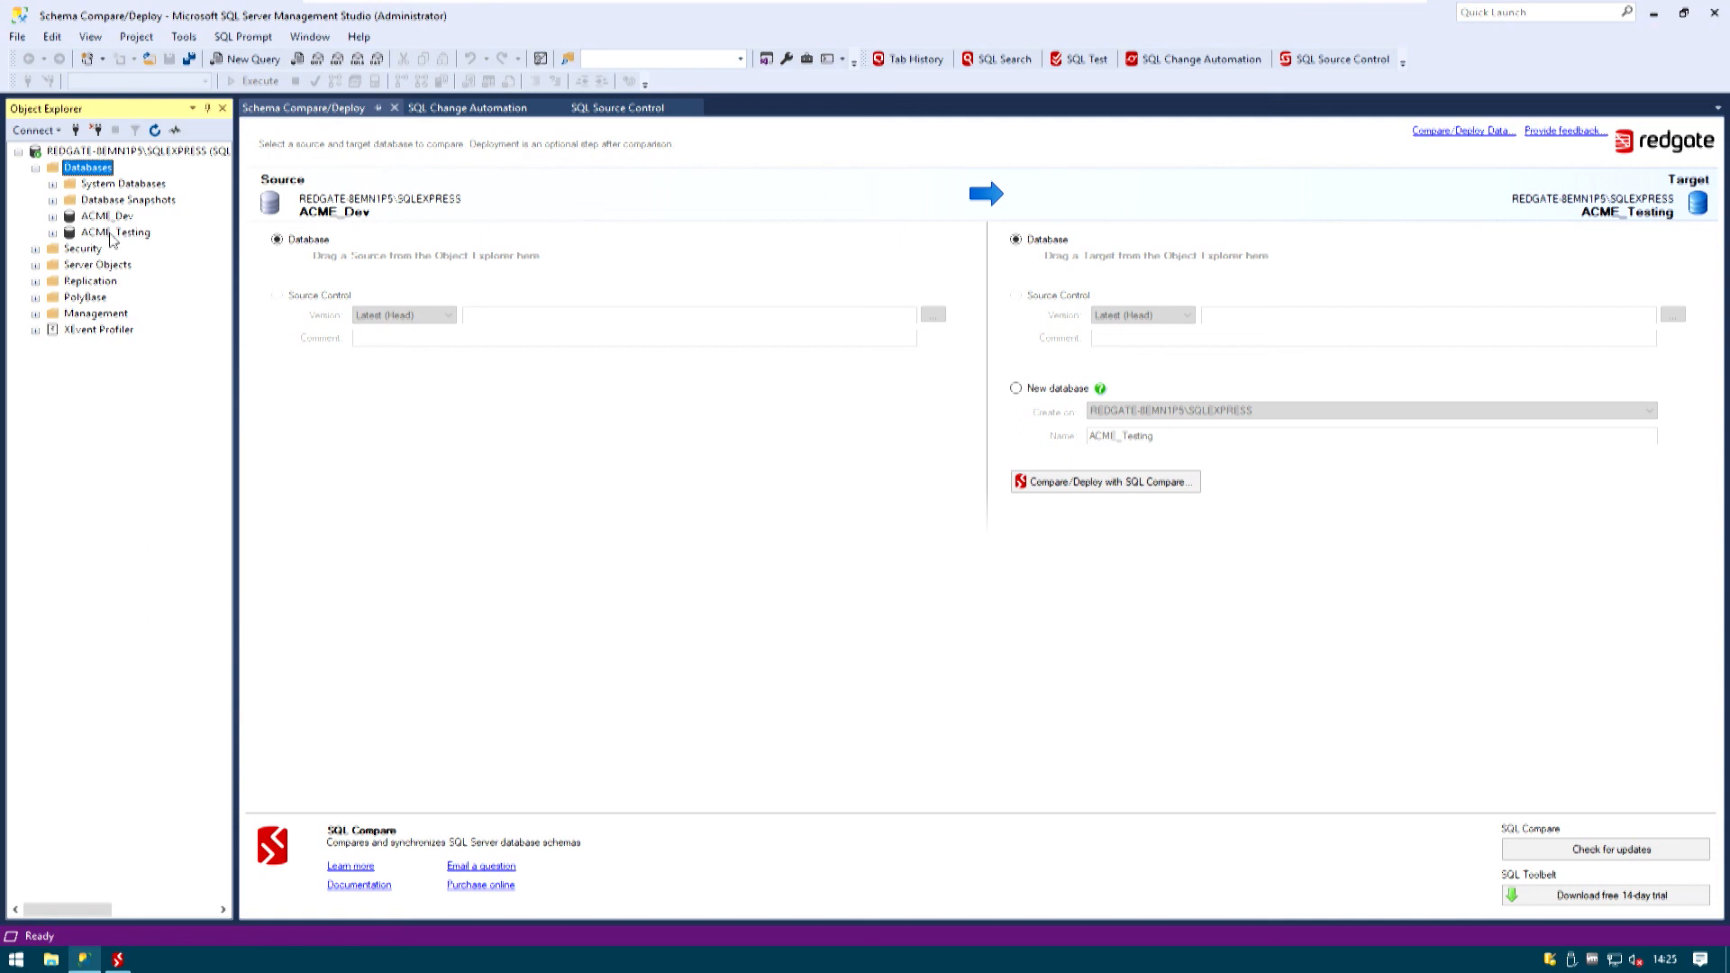
pyautogui.moveTo(141, 245)
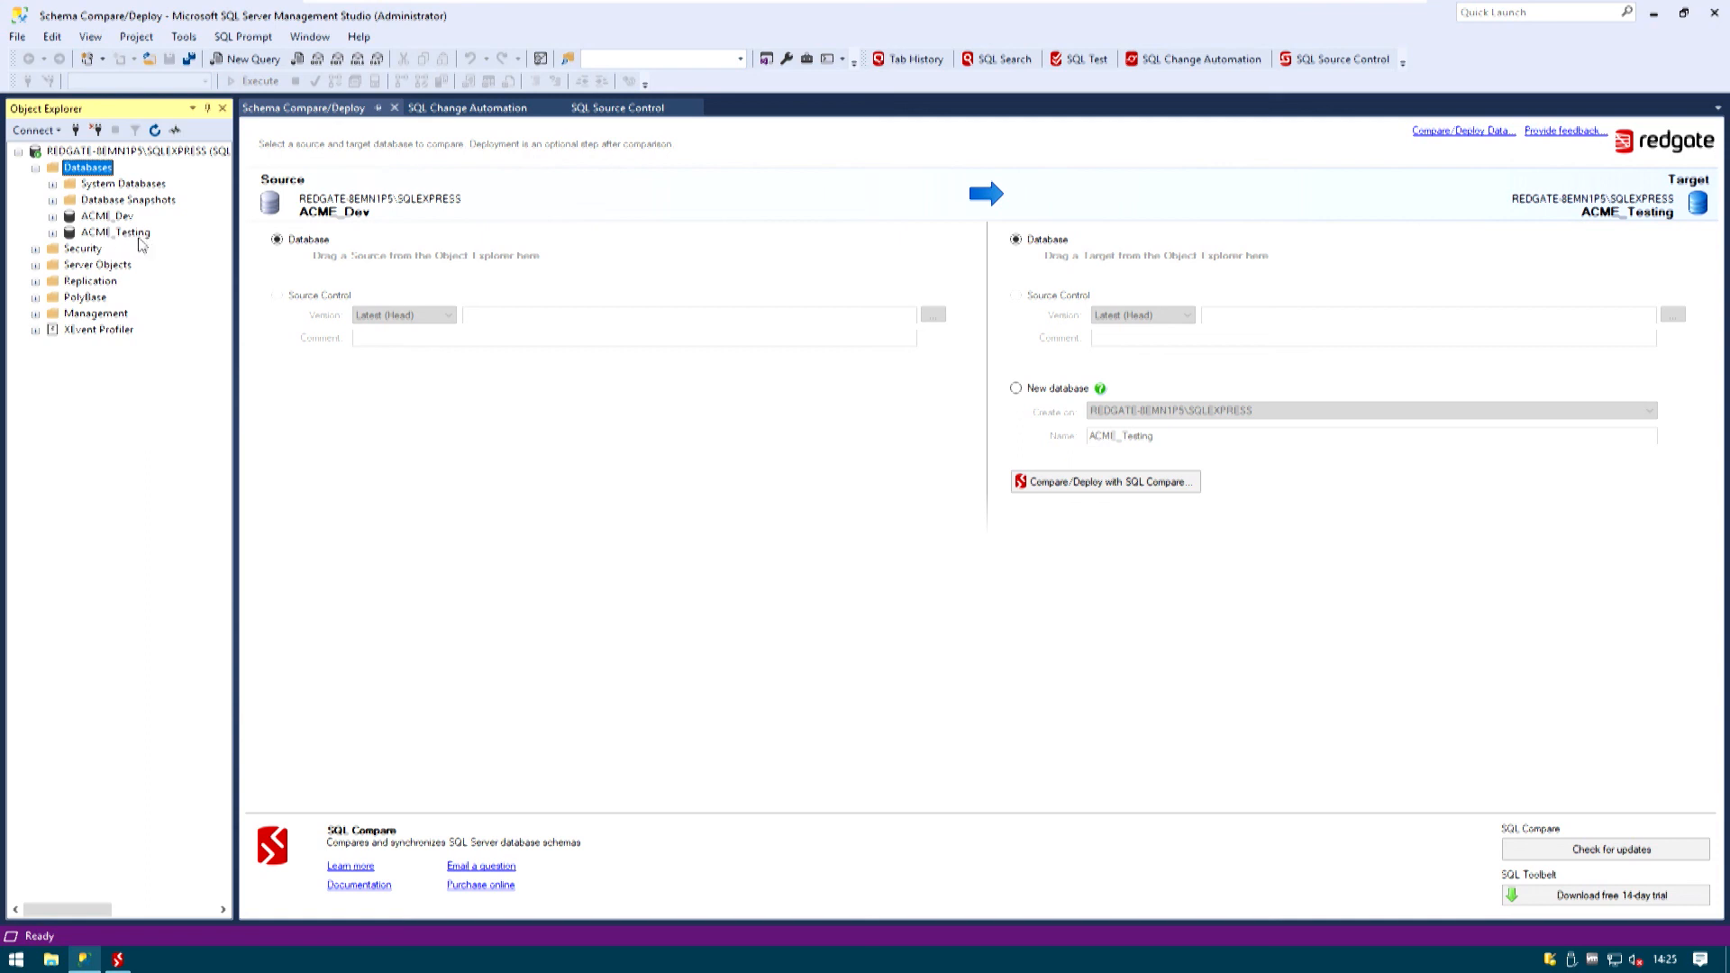